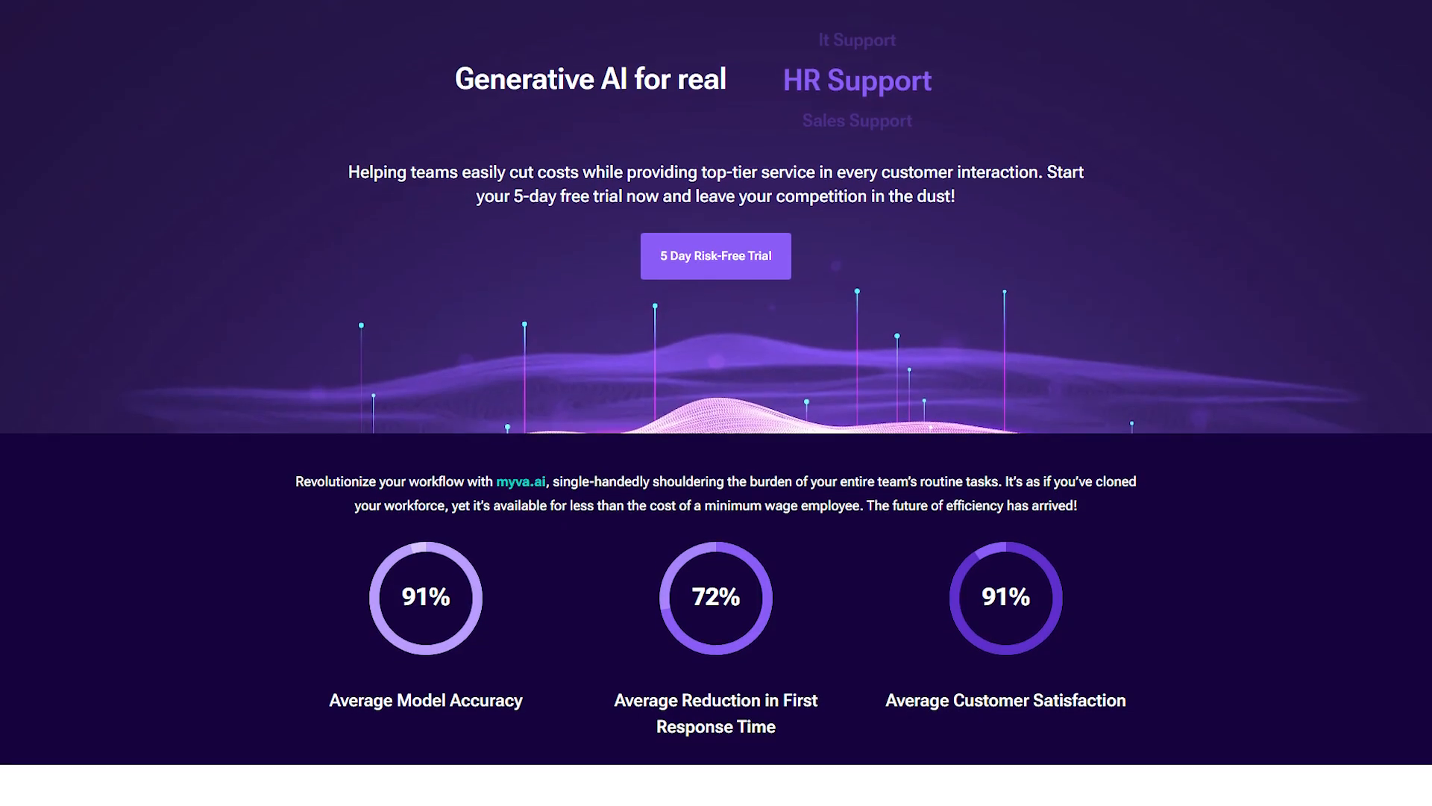
scroll(down, 3)
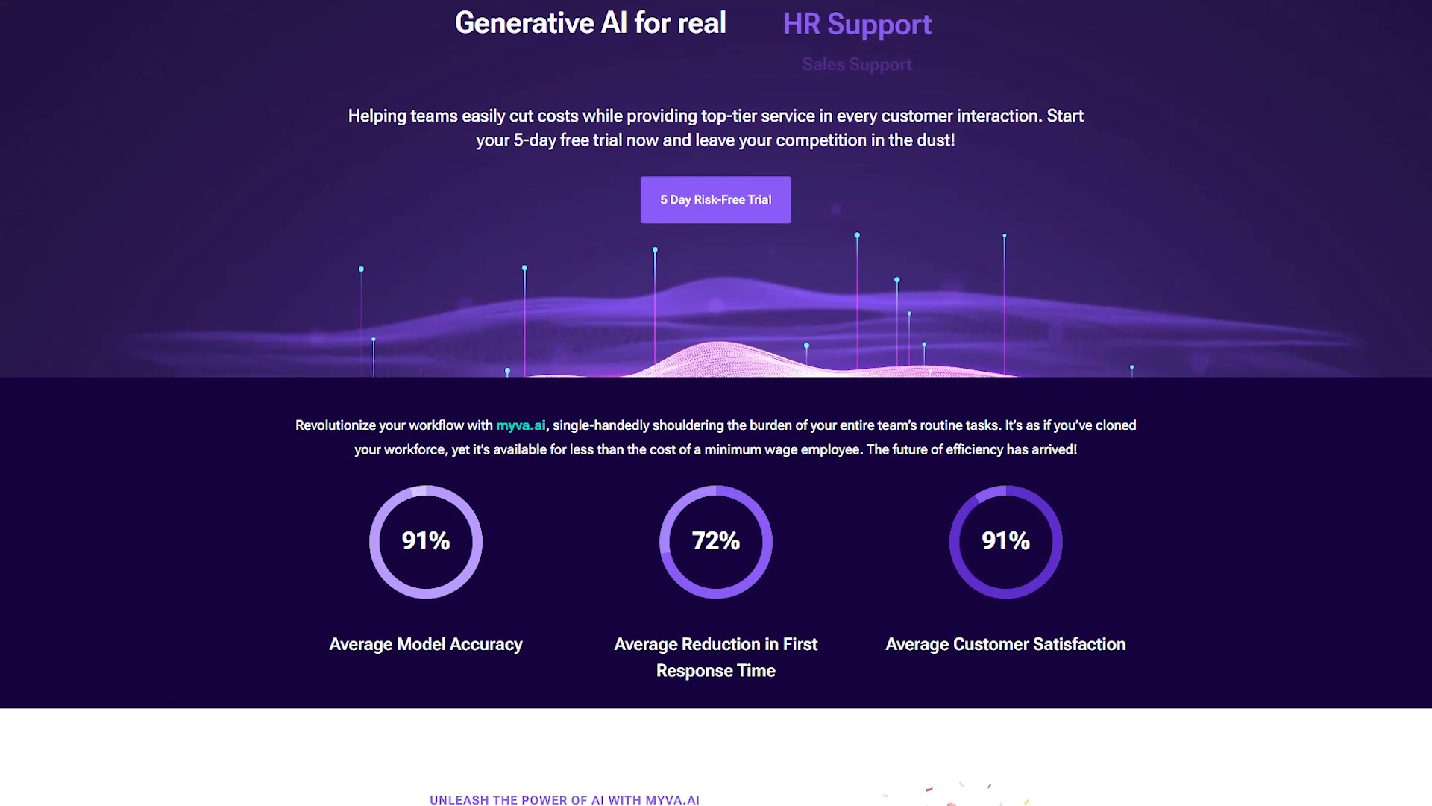
scroll(down, 3)
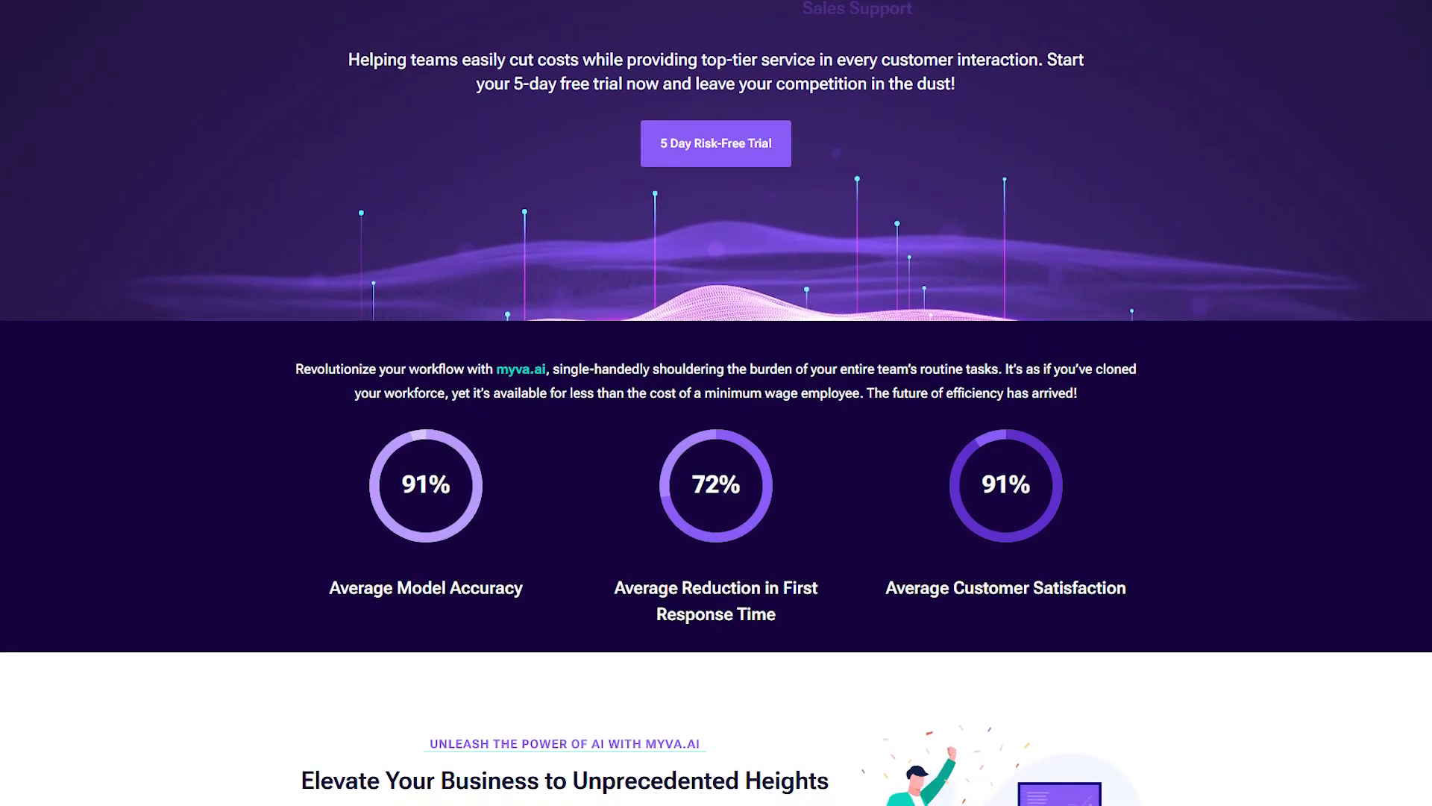
scroll(down, 3)
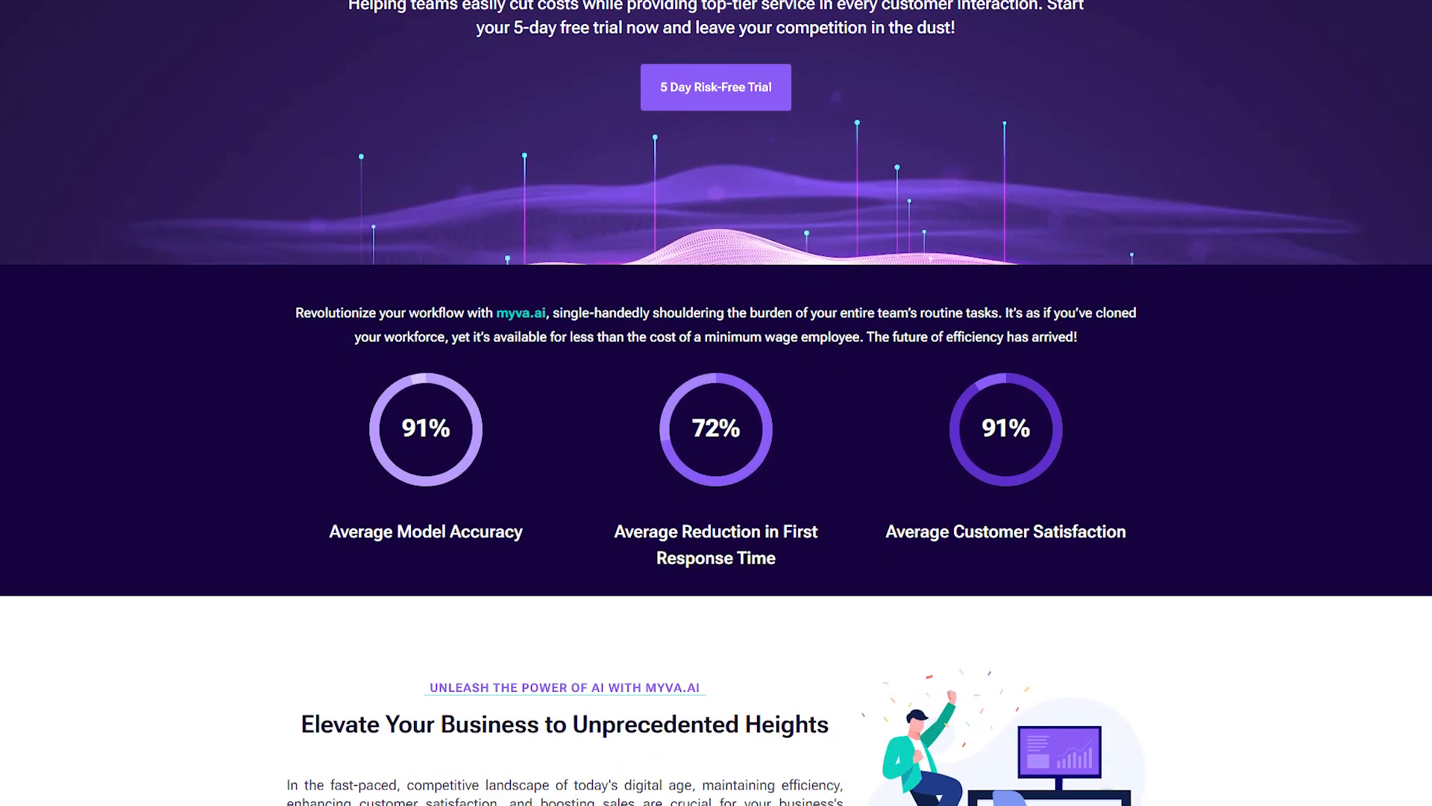
scroll(down, 3)
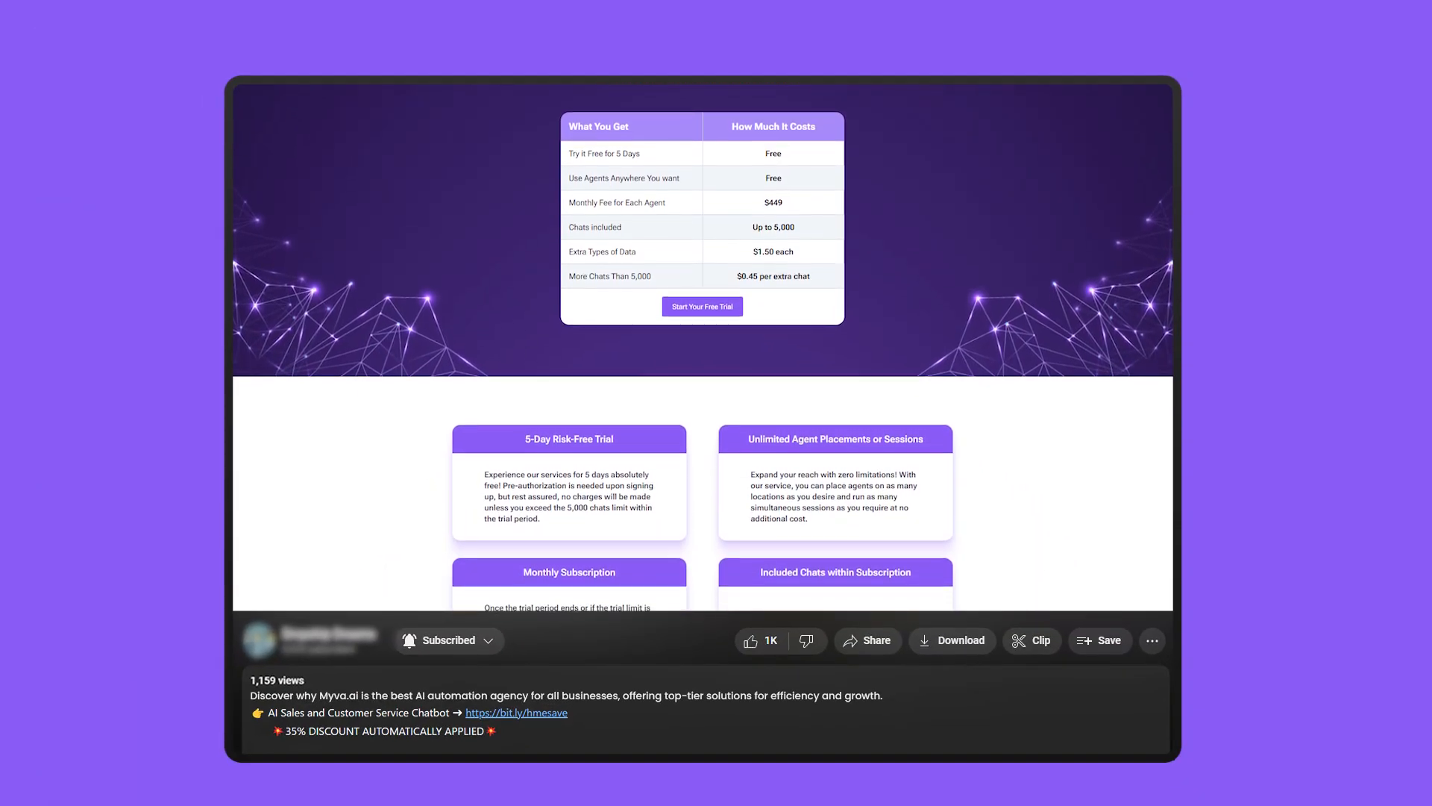
scroll(down, 3)
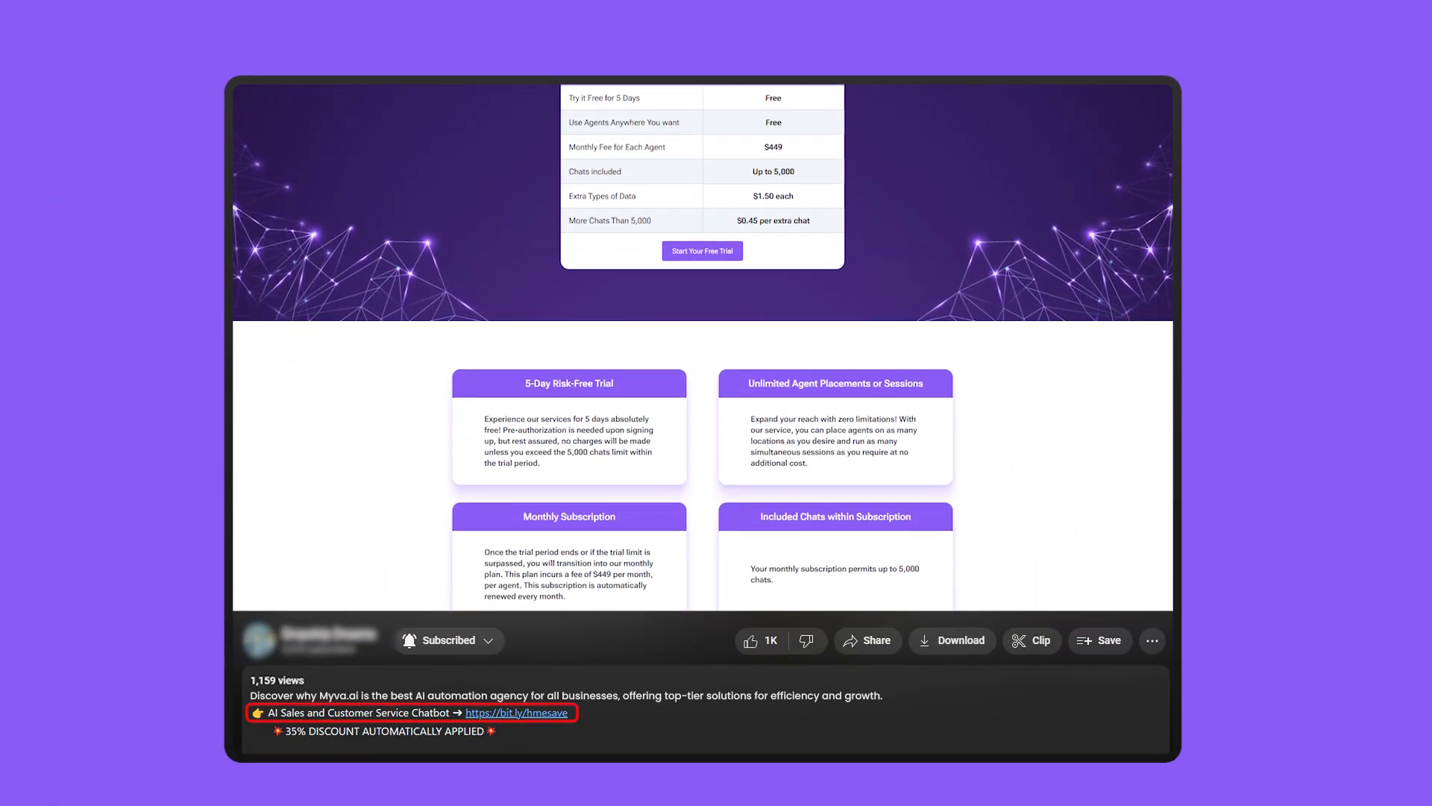
scroll(down, 3)
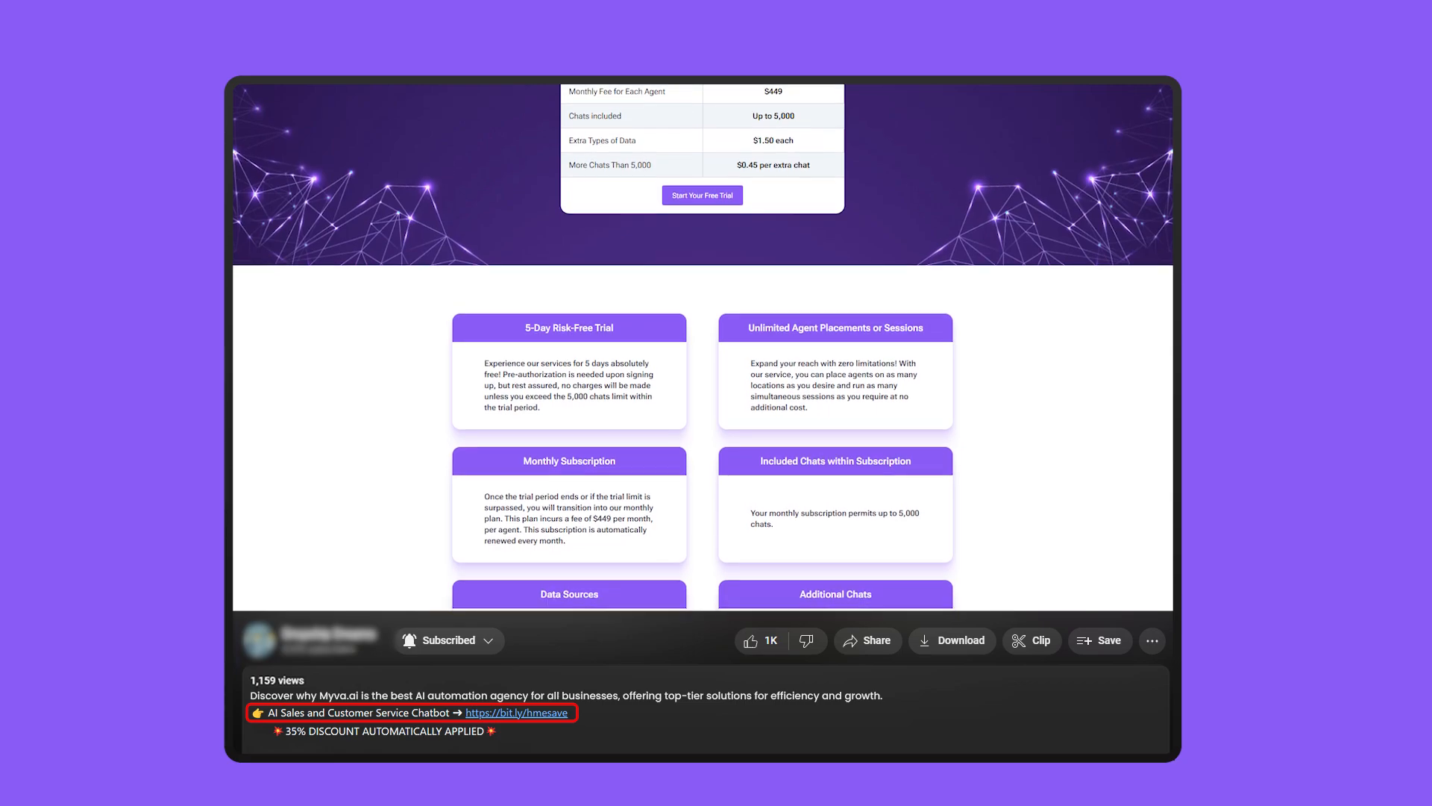
scroll(down, 3)
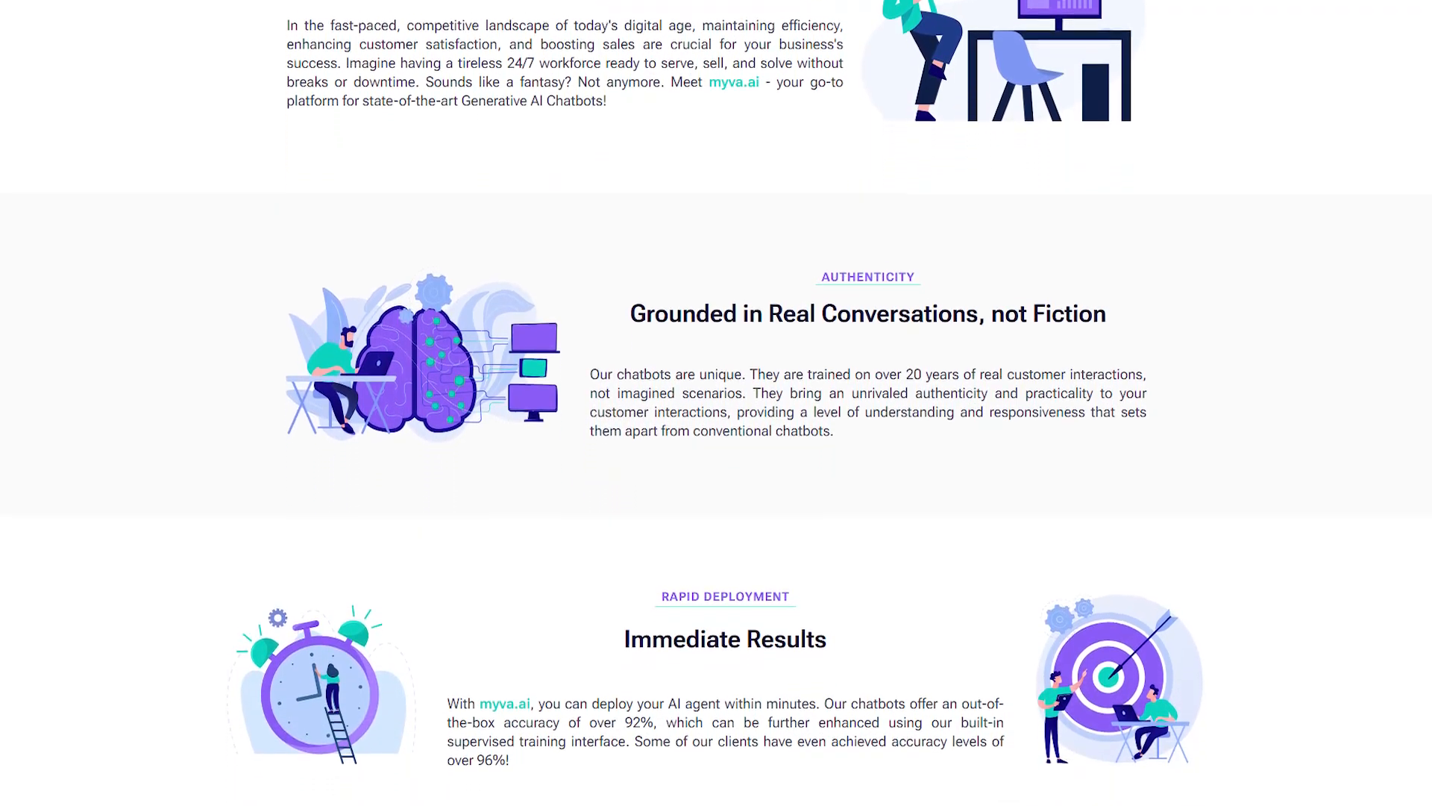
scroll(down, 3)
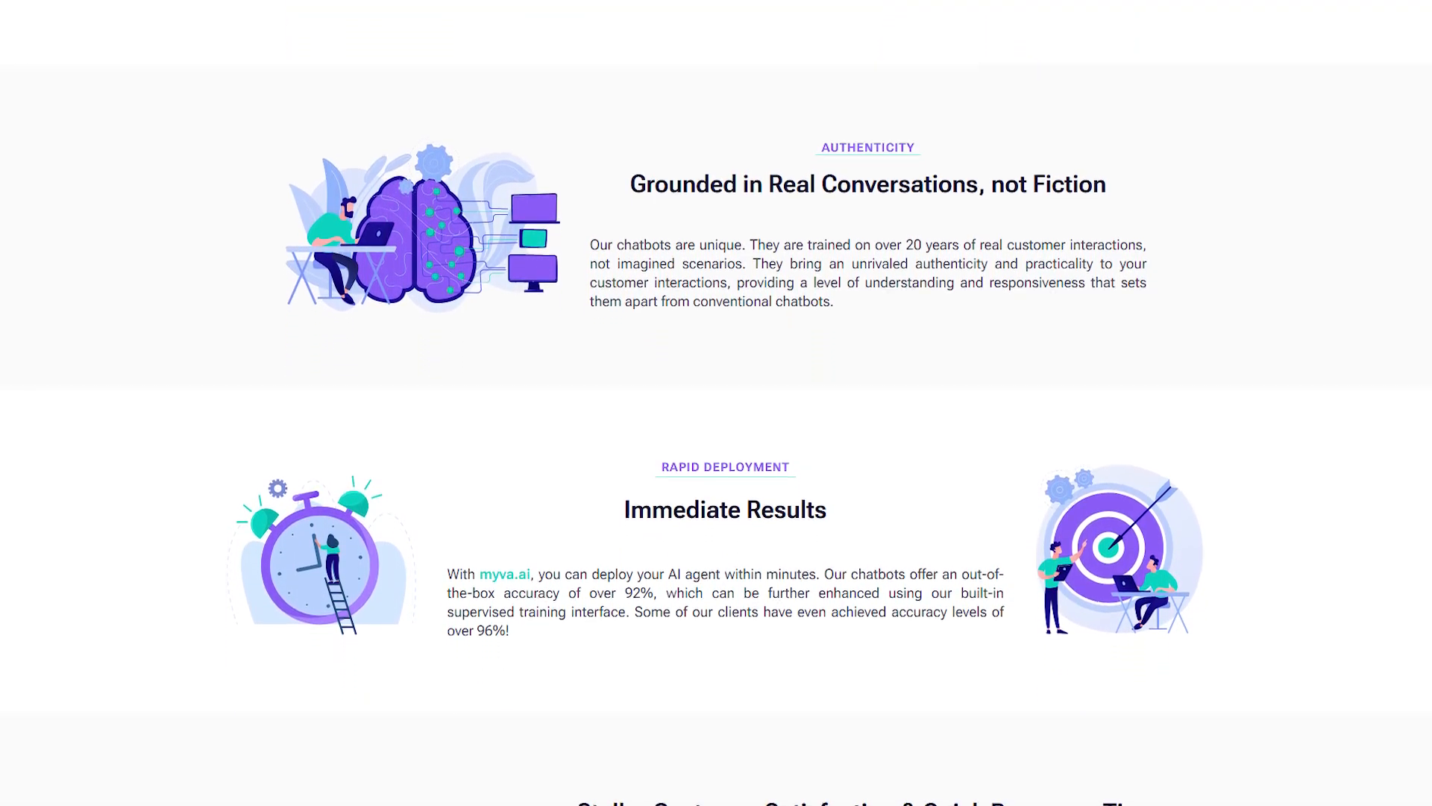
scroll(down, 3)
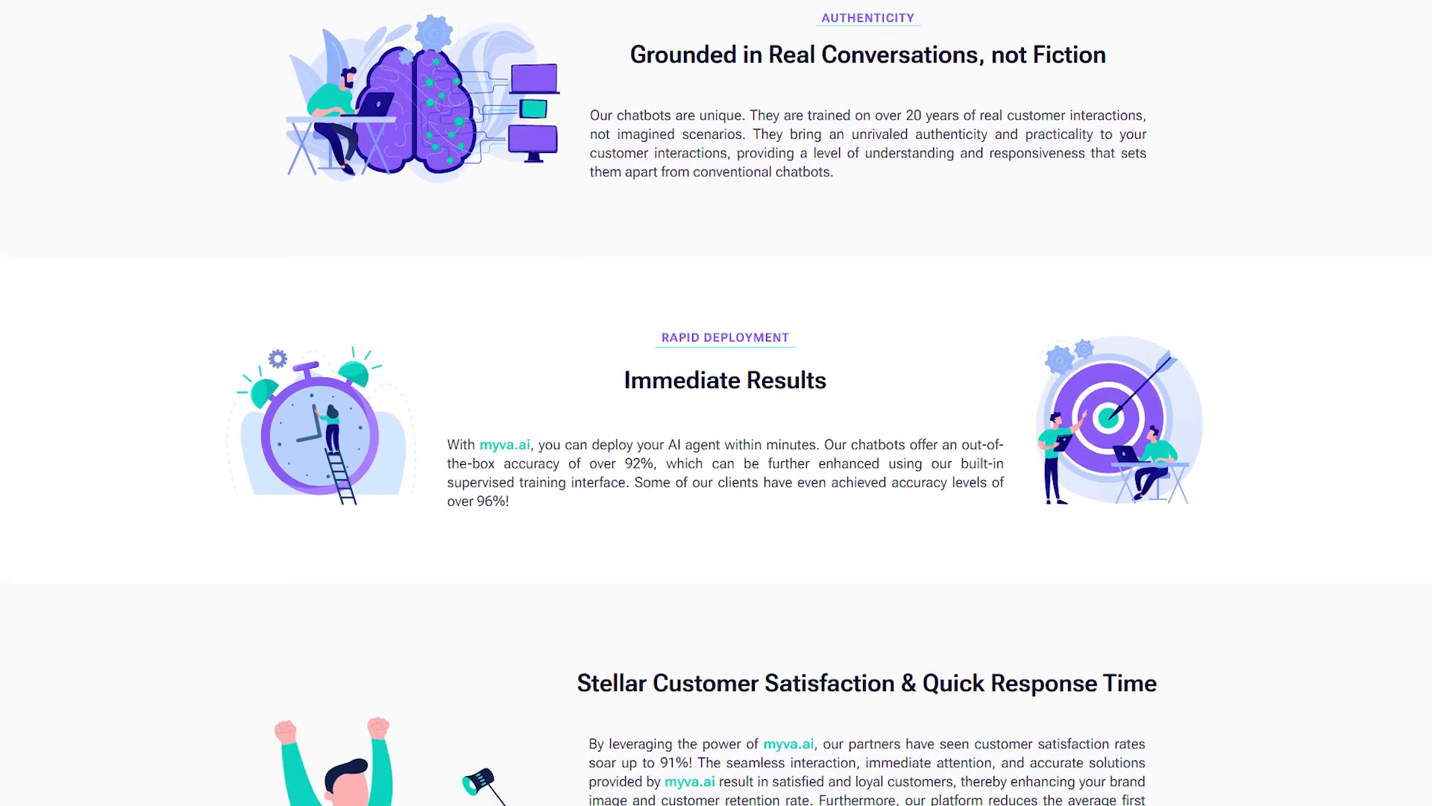
scroll(down, 3)
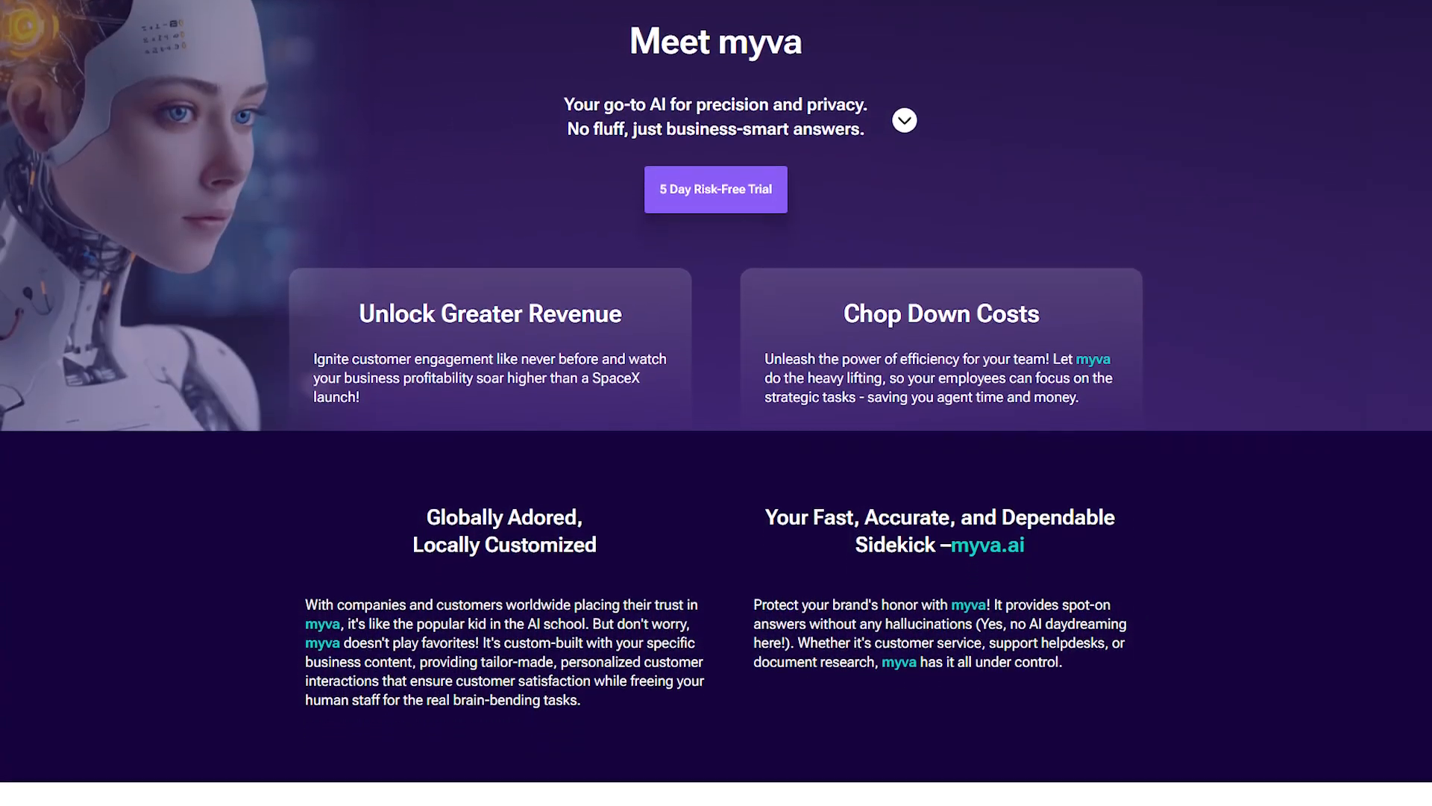
scroll(down, 3)
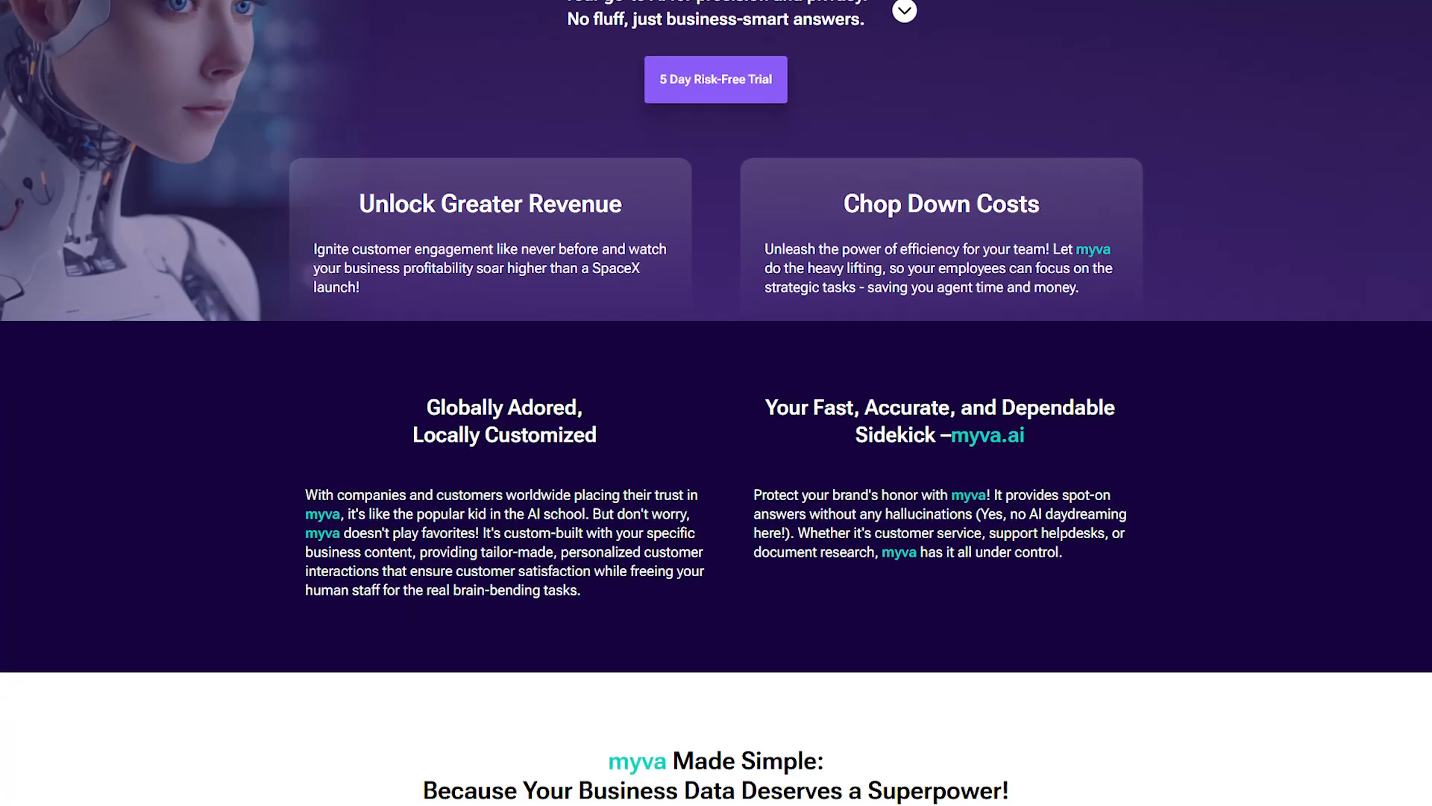
scroll(down, 3)
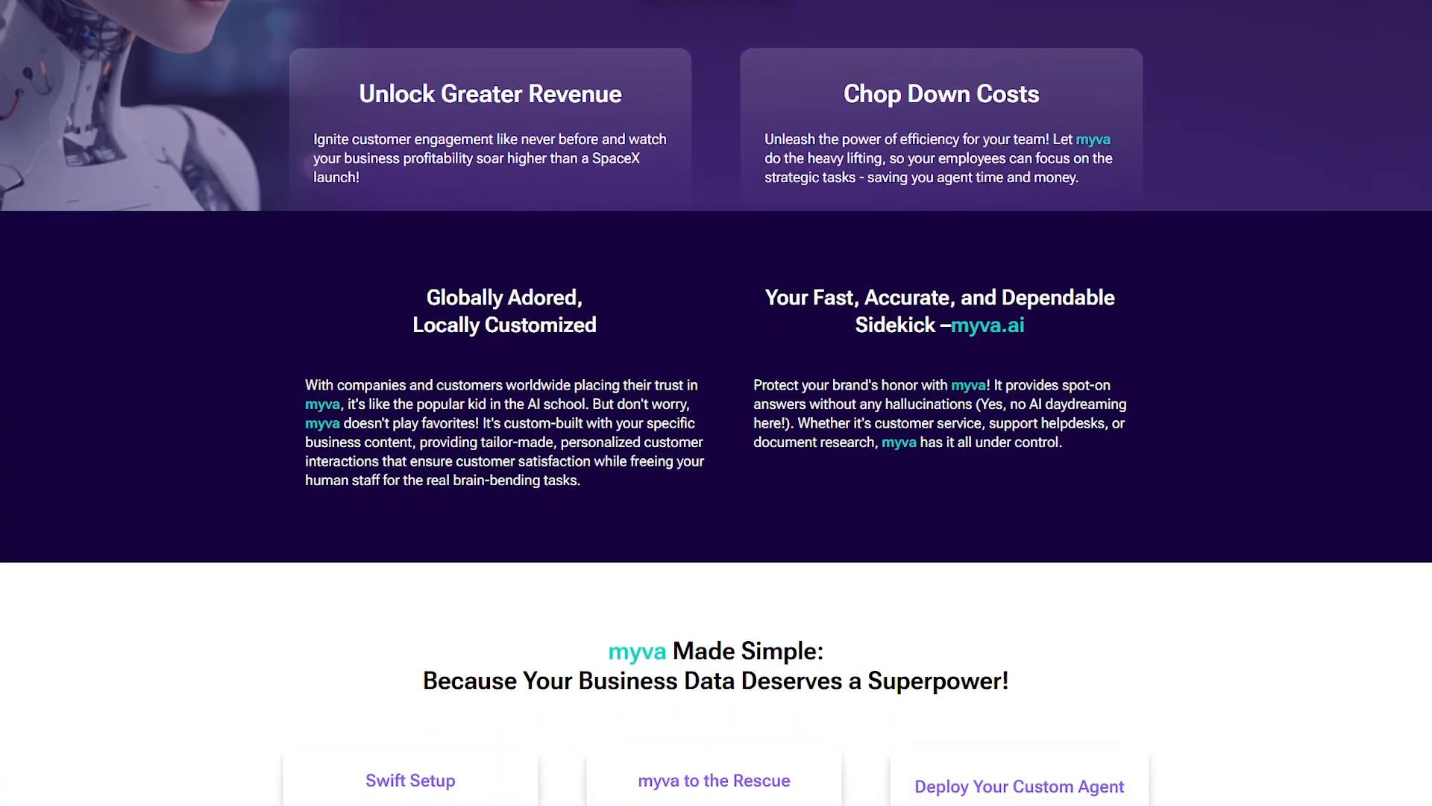
scroll(down, 3)
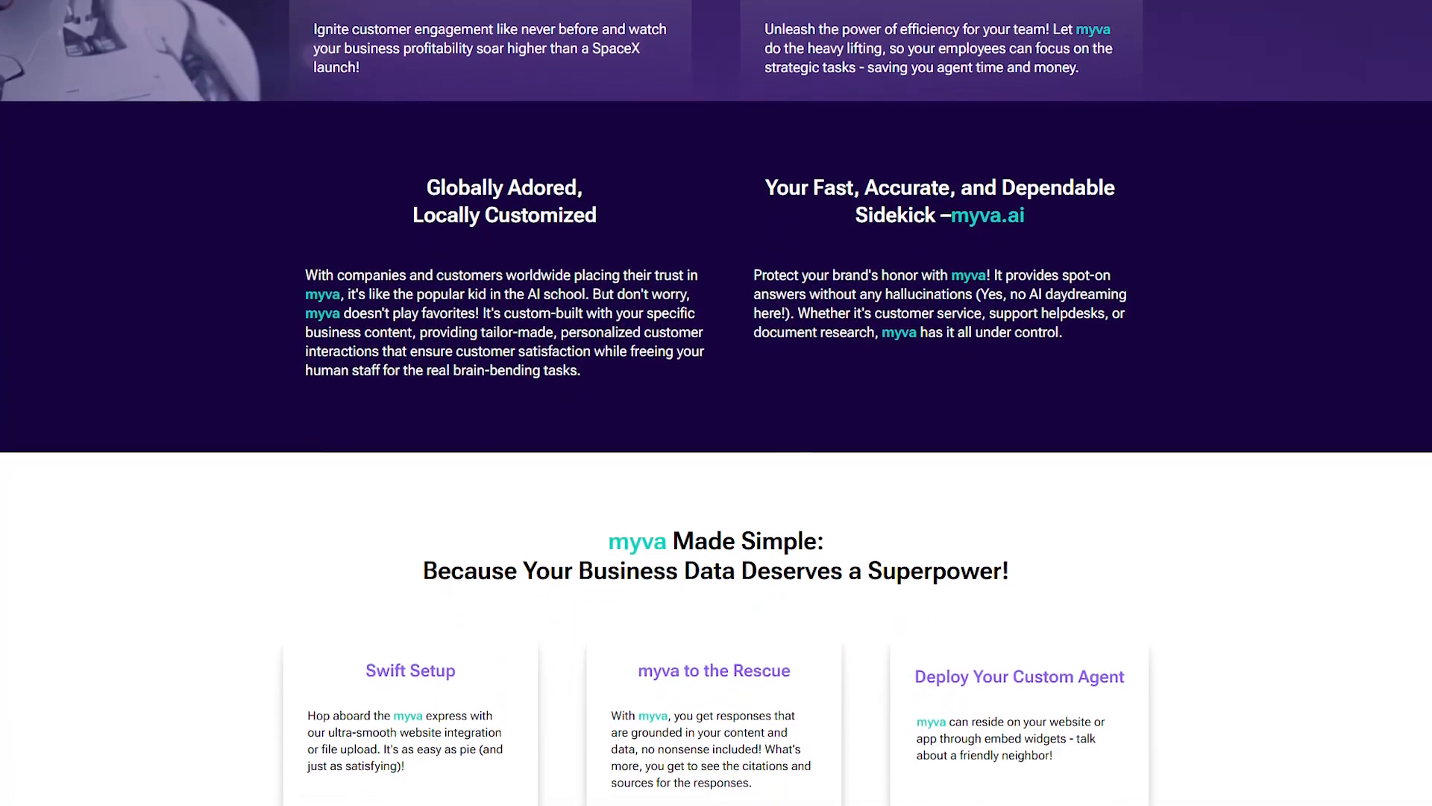
scroll(down, 3)
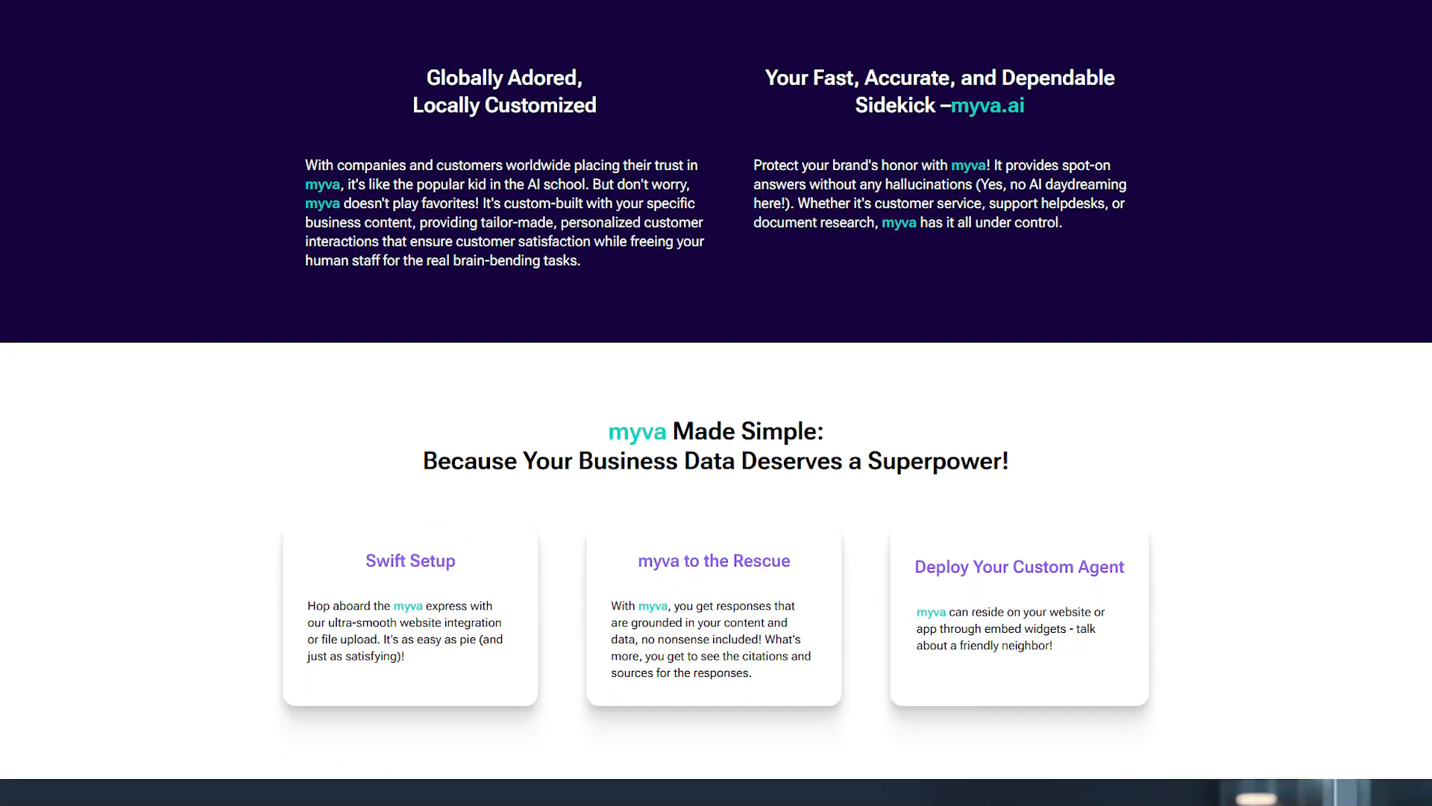
scroll(down, 3)
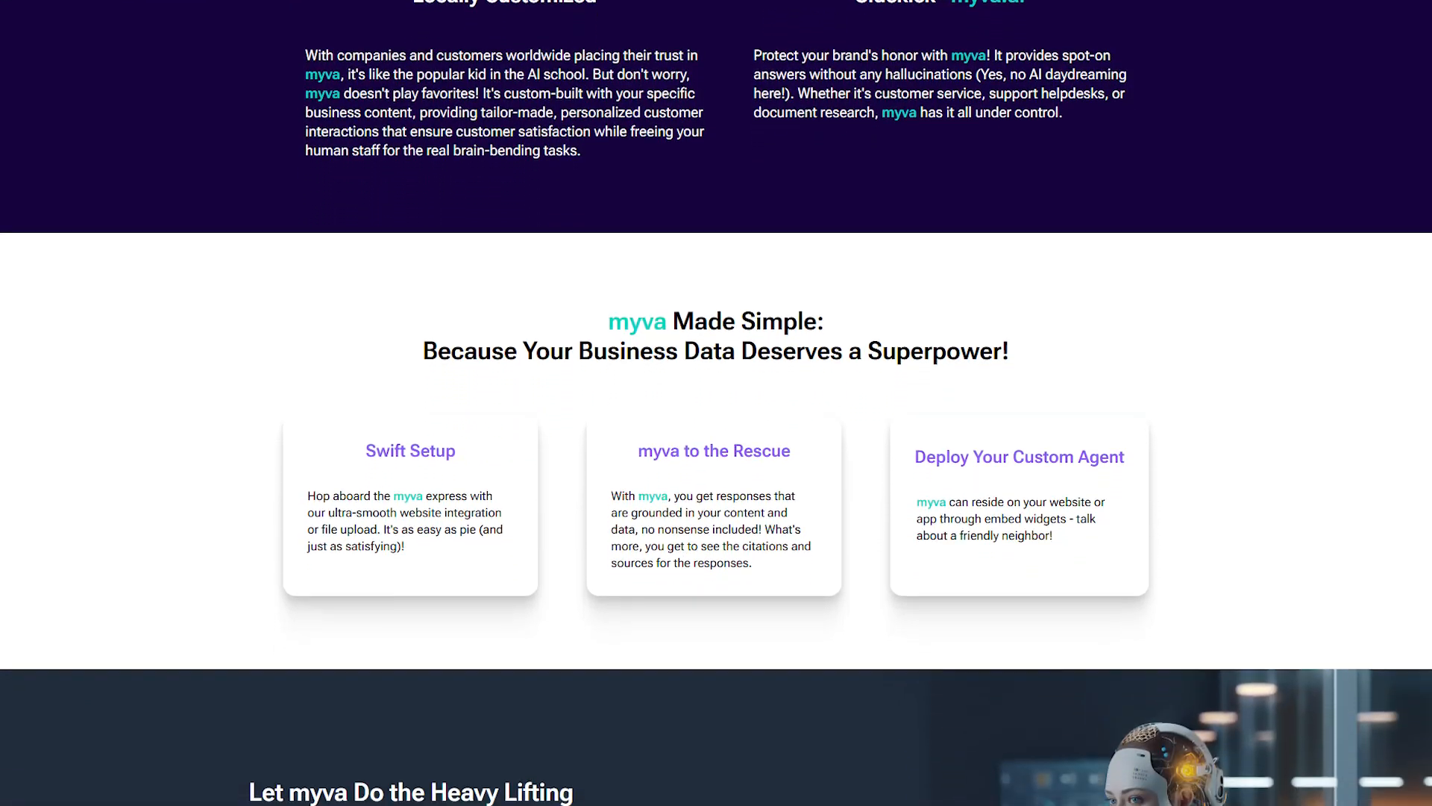
scroll(down, 3)
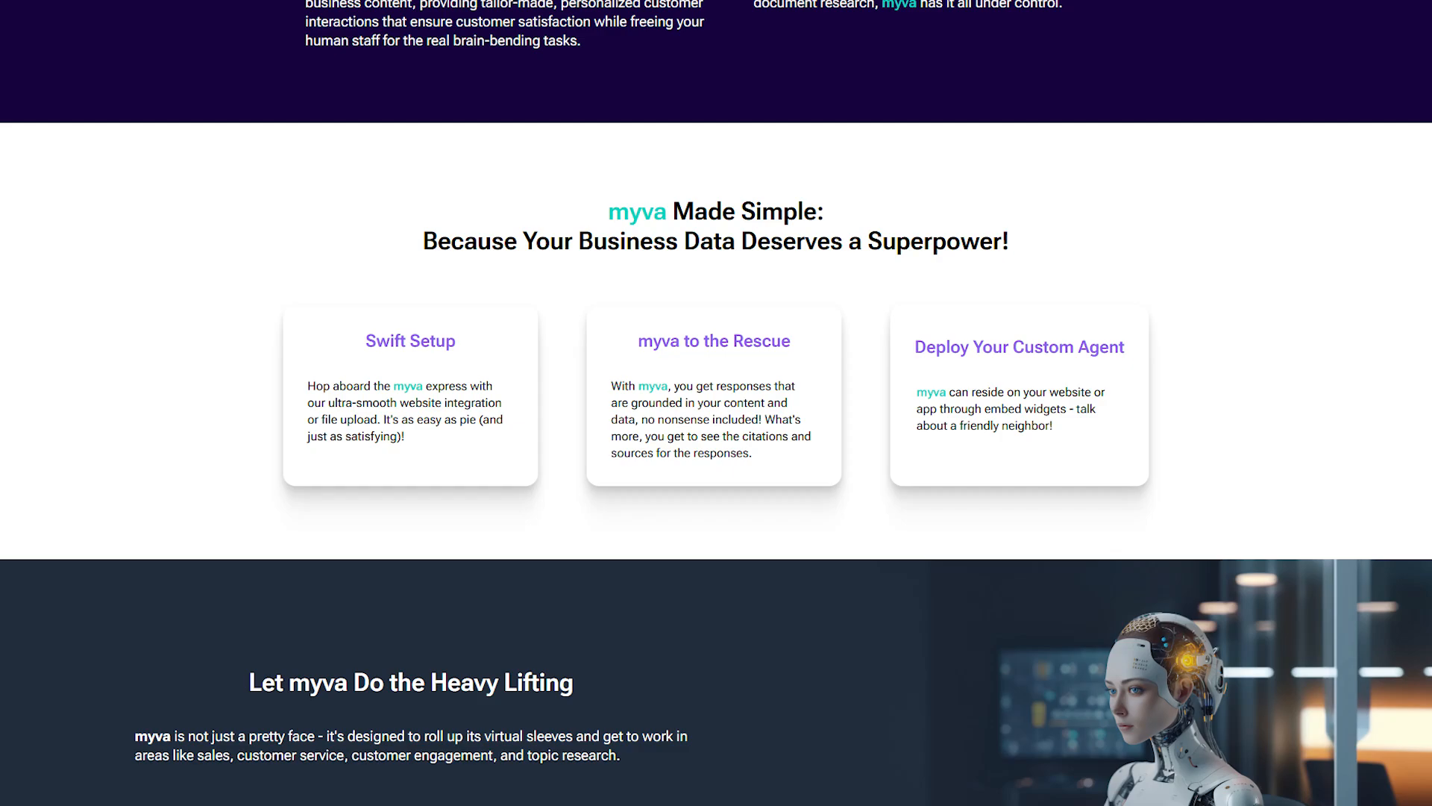
scroll(down, 3)
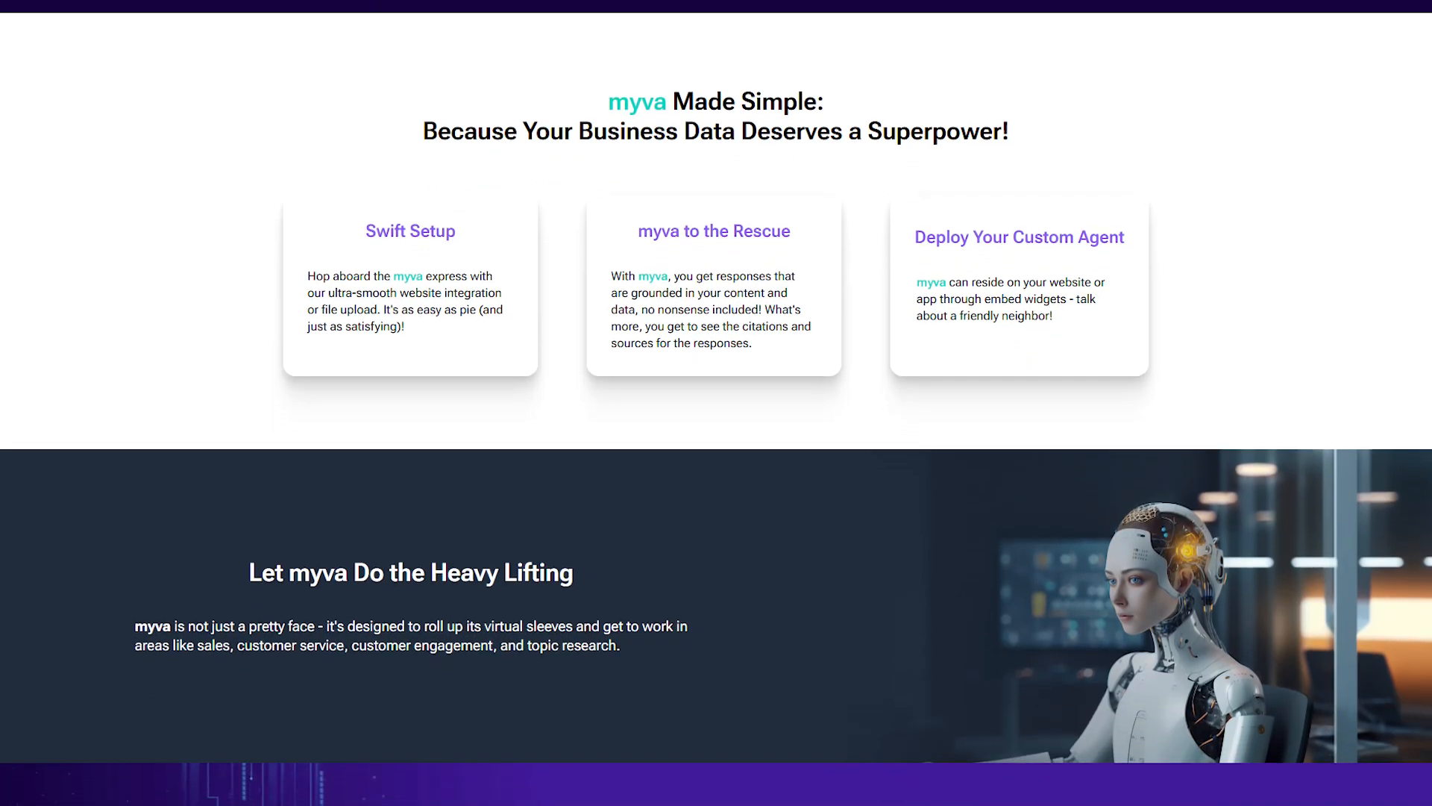
scroll(down, 3)
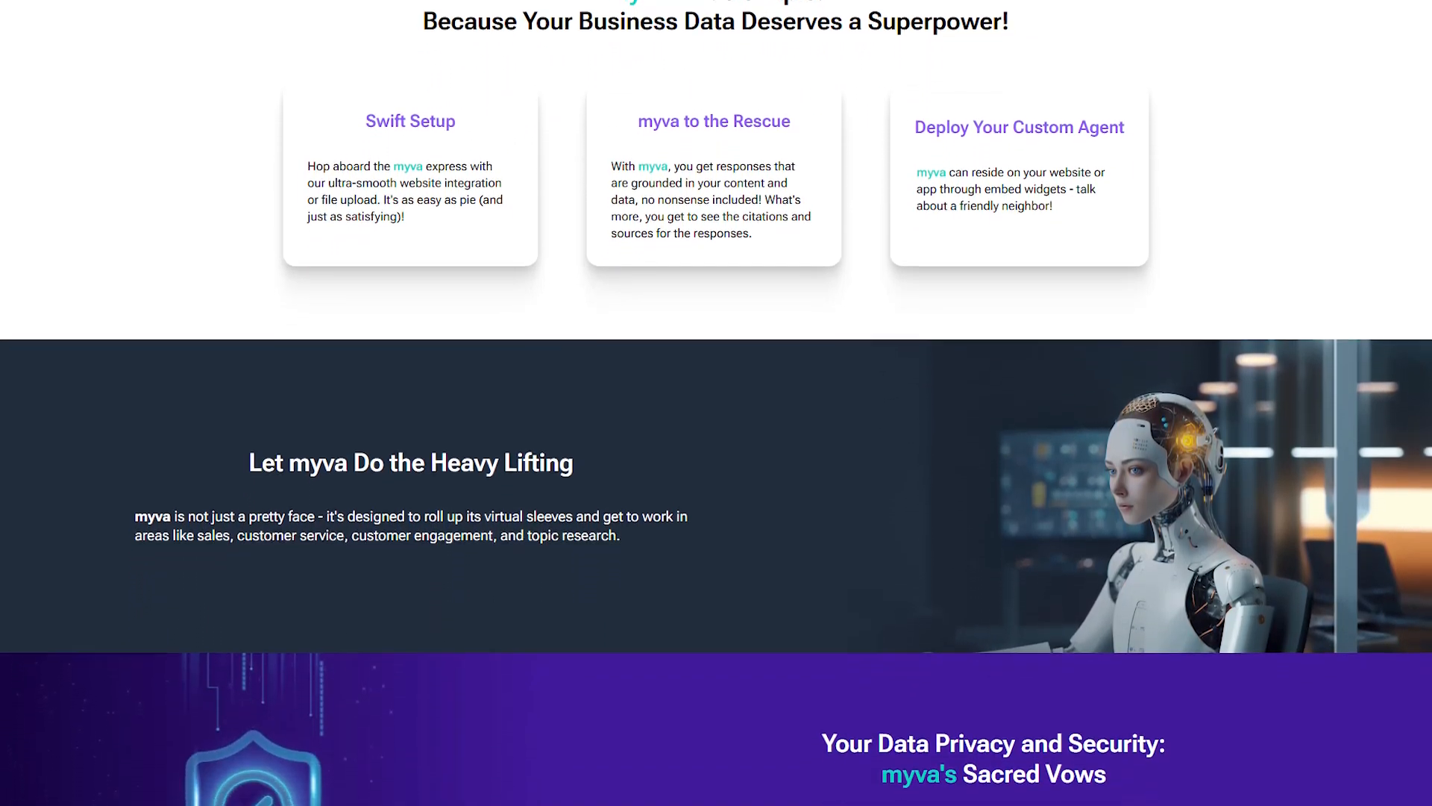
scroll(down, 3)
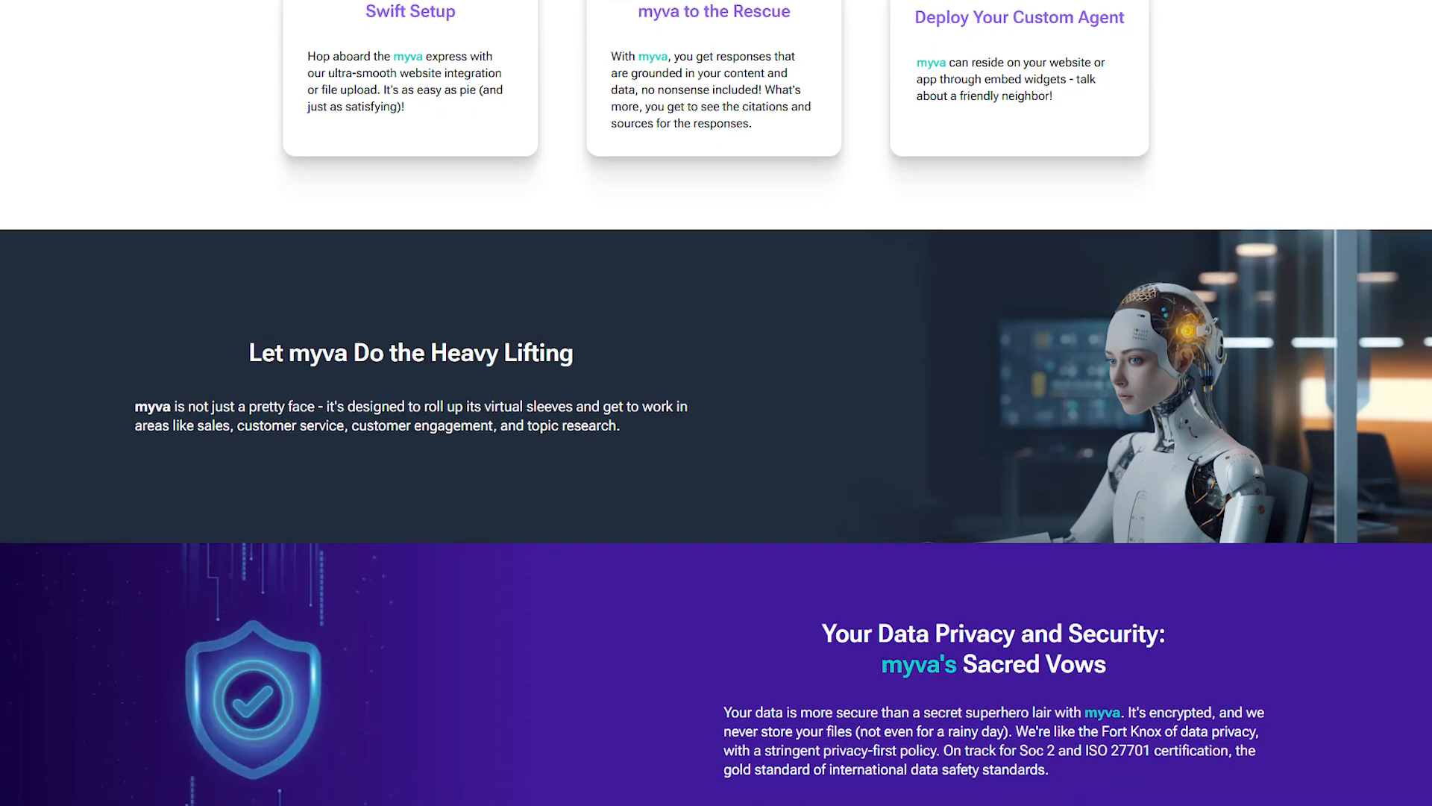
scroll(down, 3)
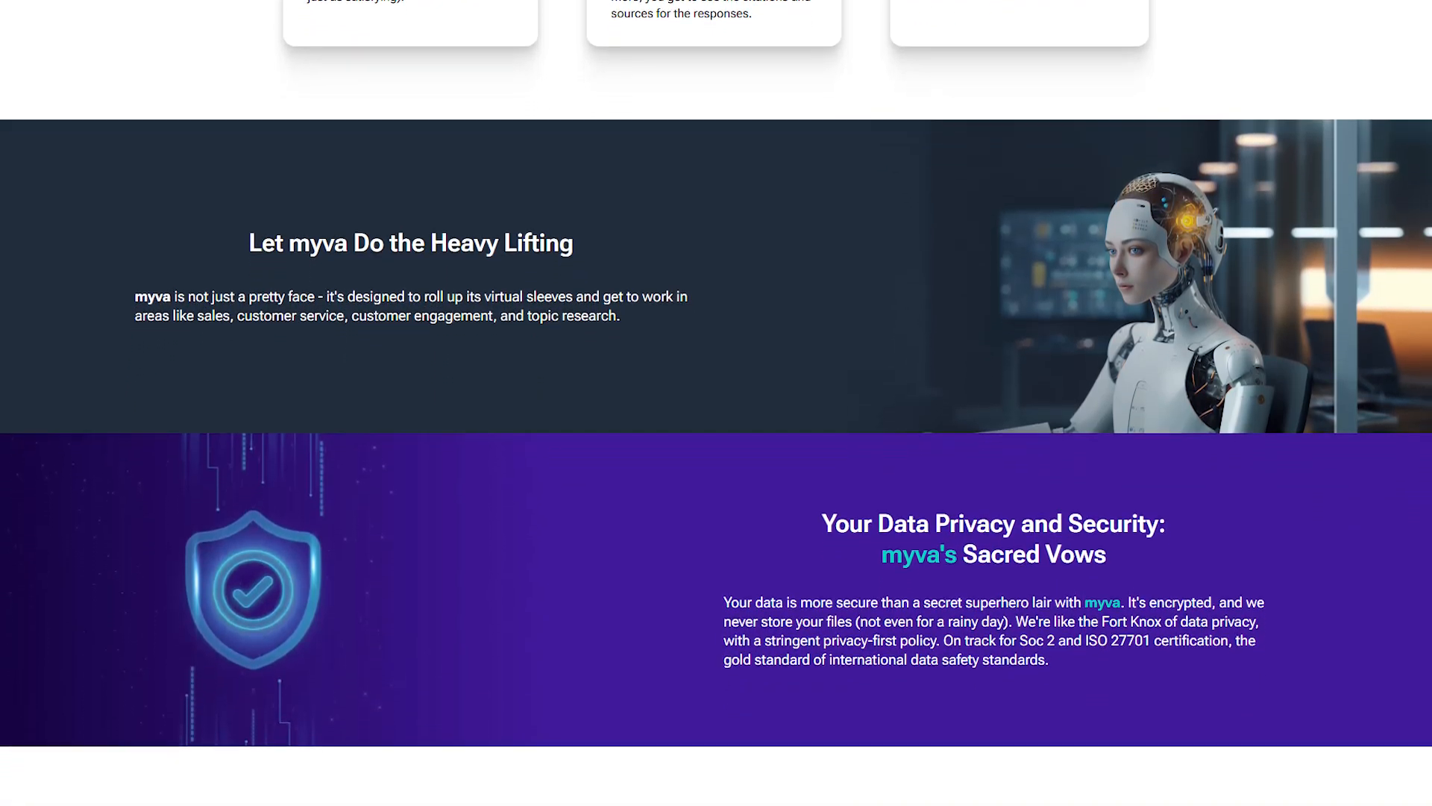
scroll(down, 3)
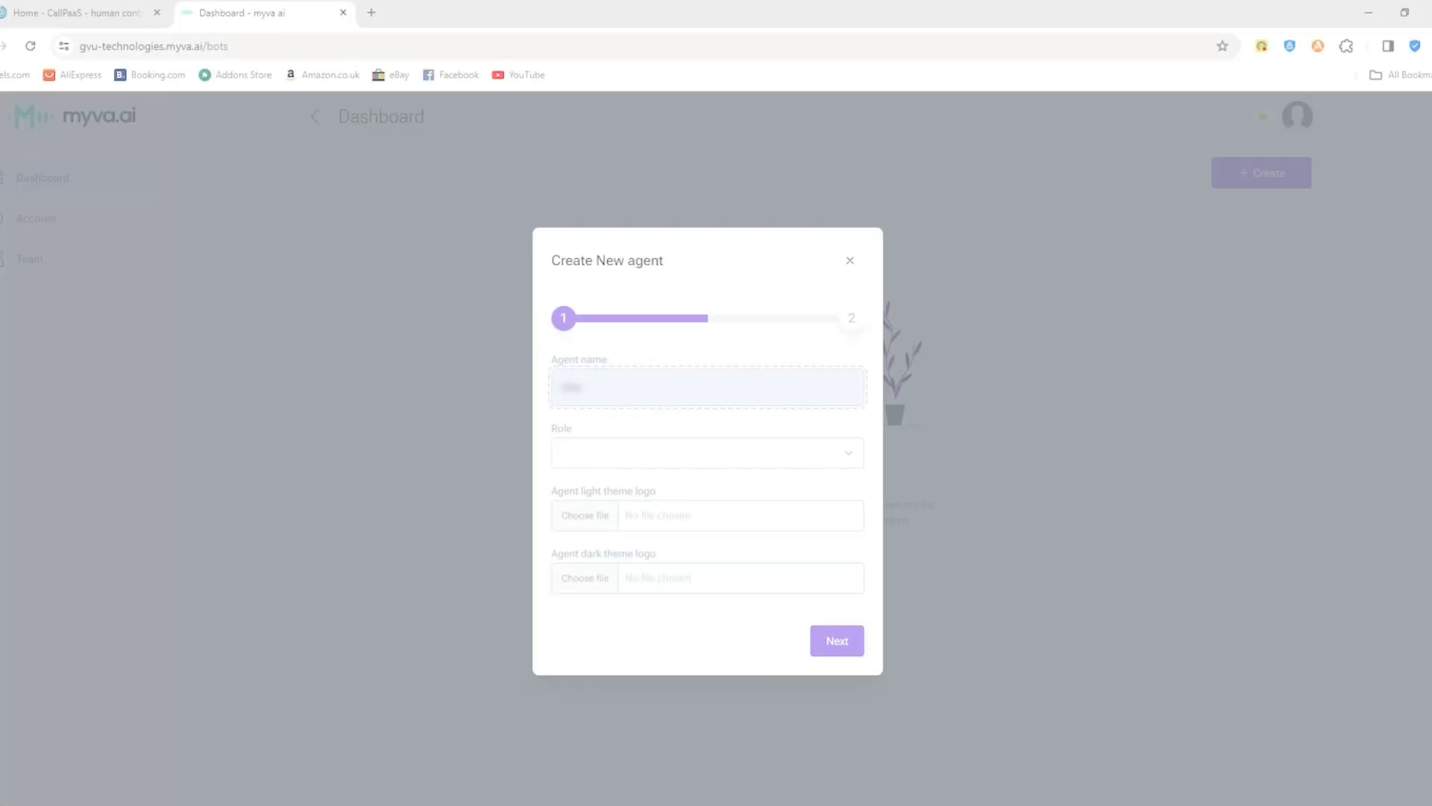
click(706, 452)
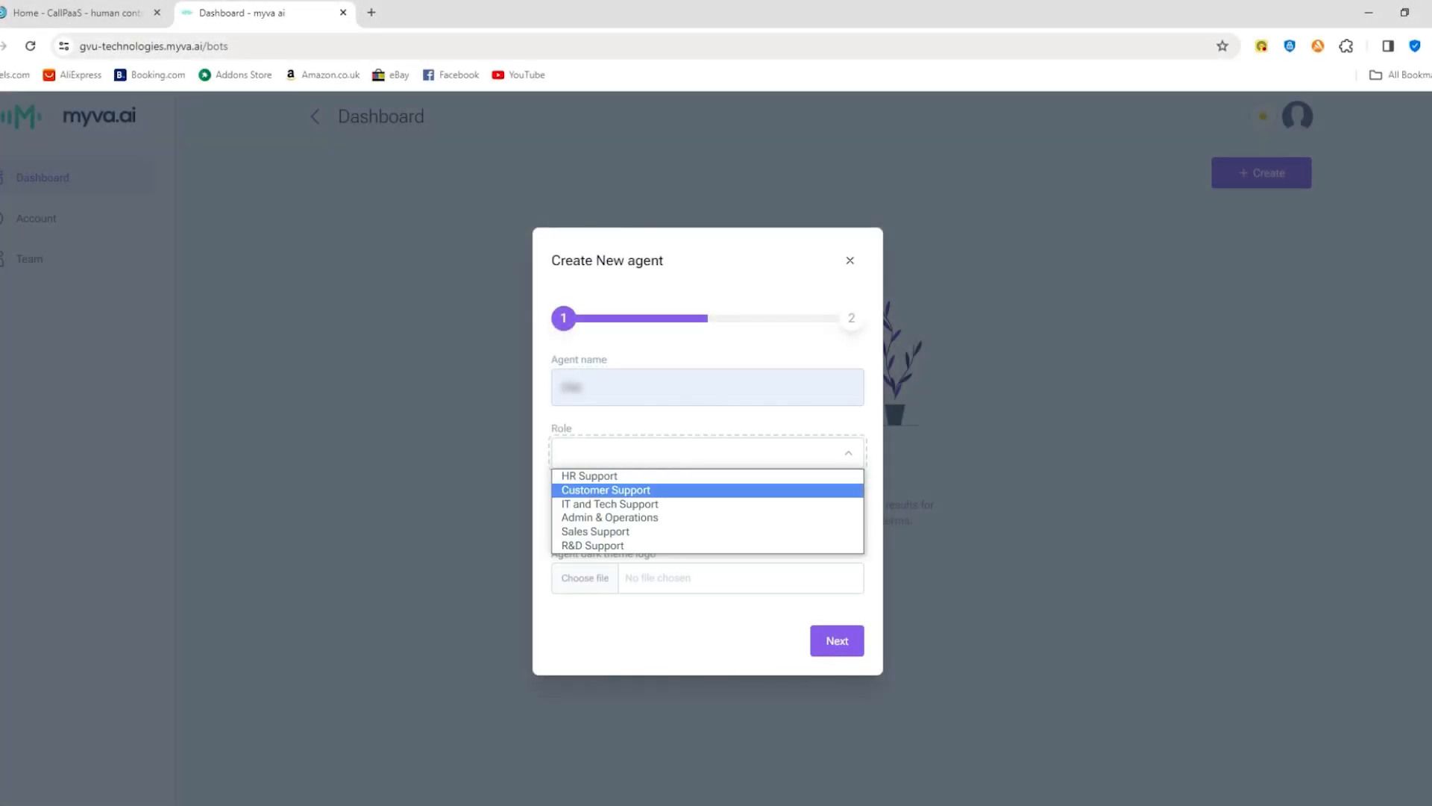
click(605, 490)
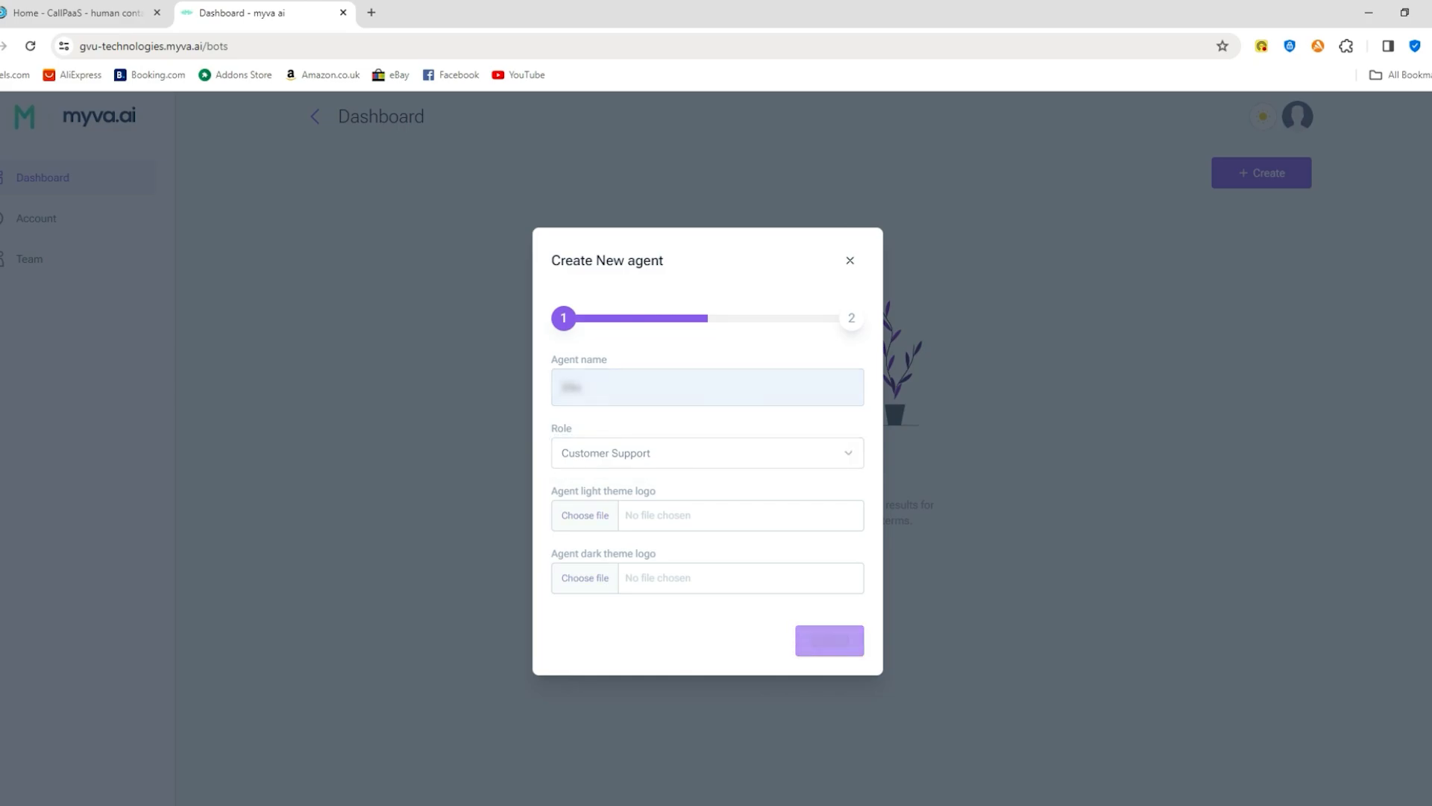
click(827, 640)
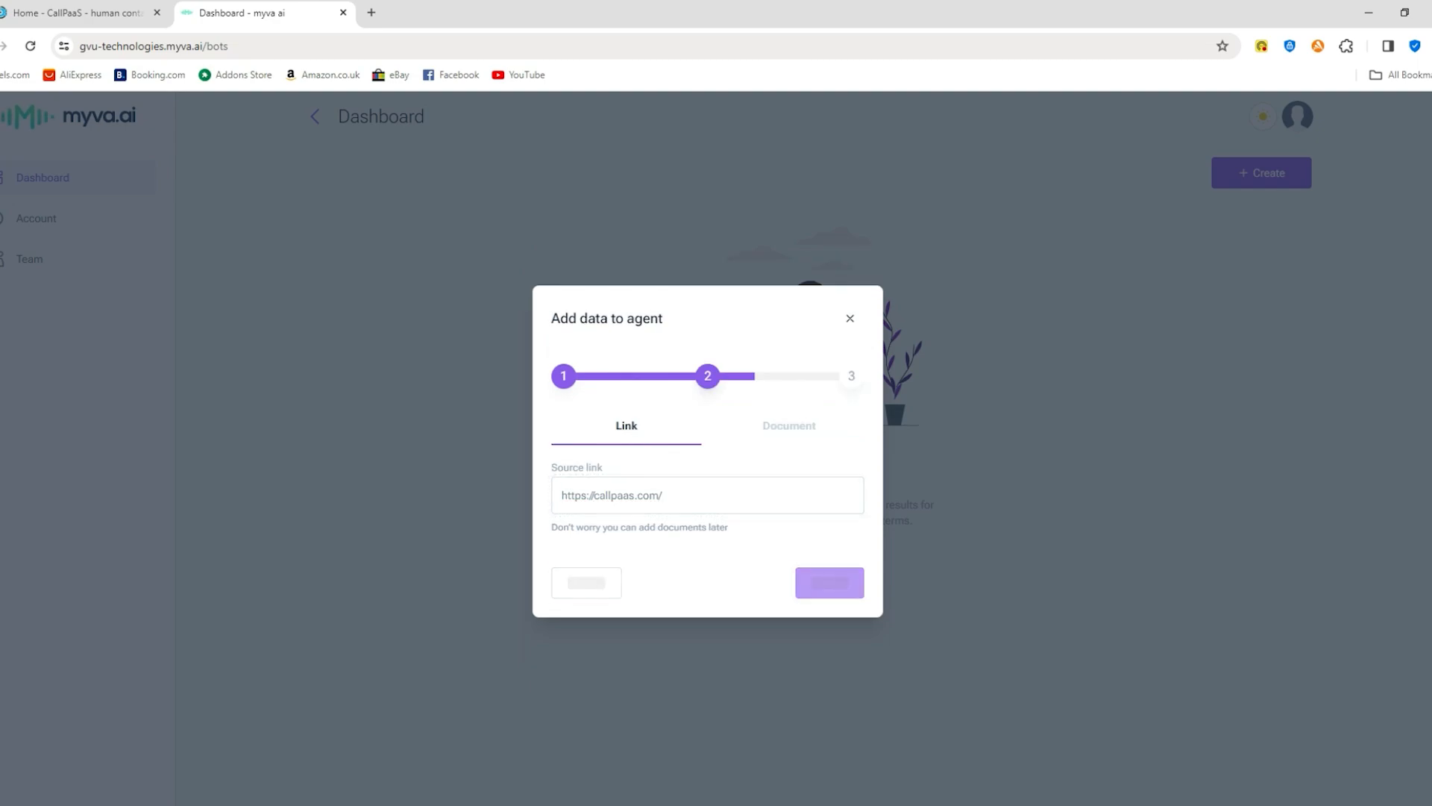
click(827, 582)
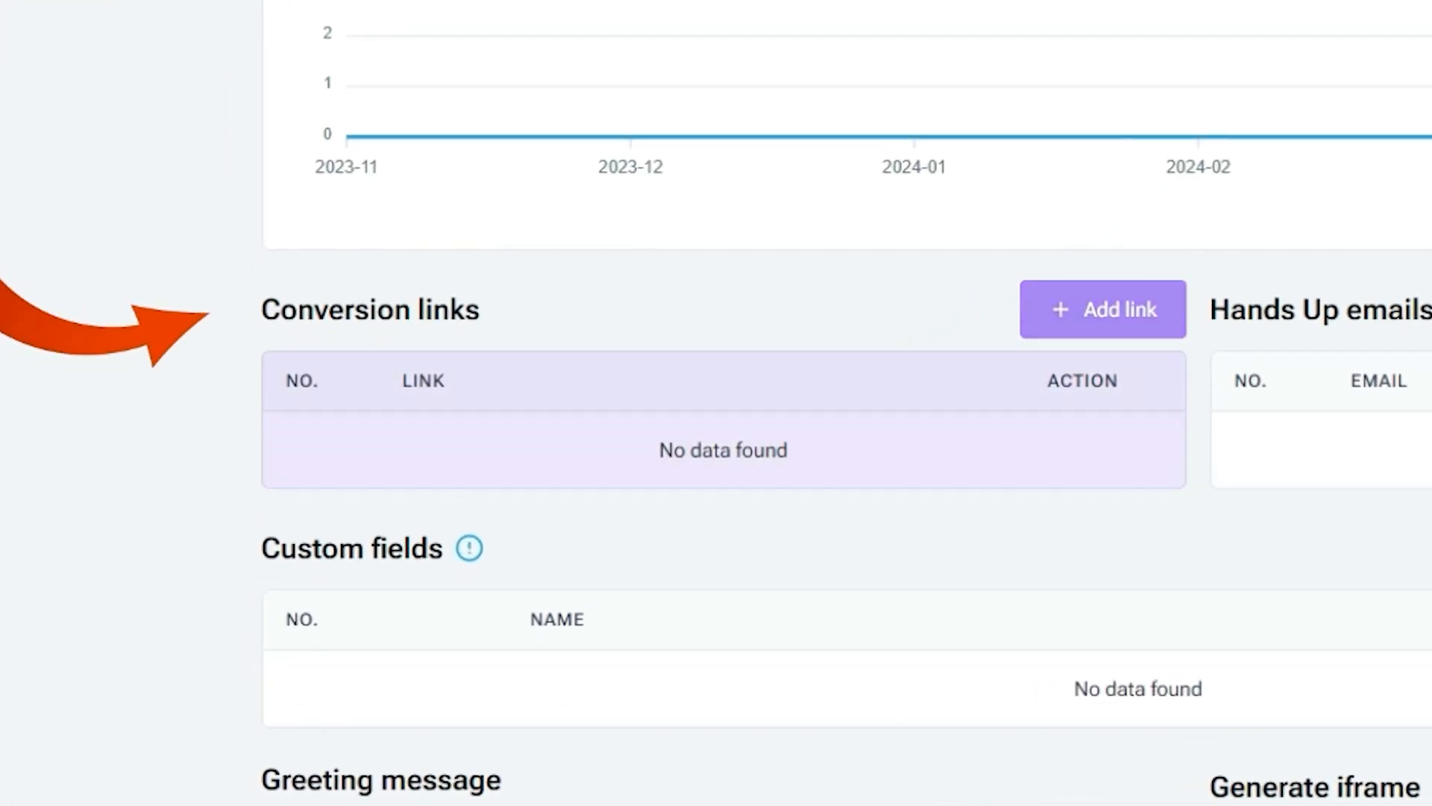
click(1102, 309)
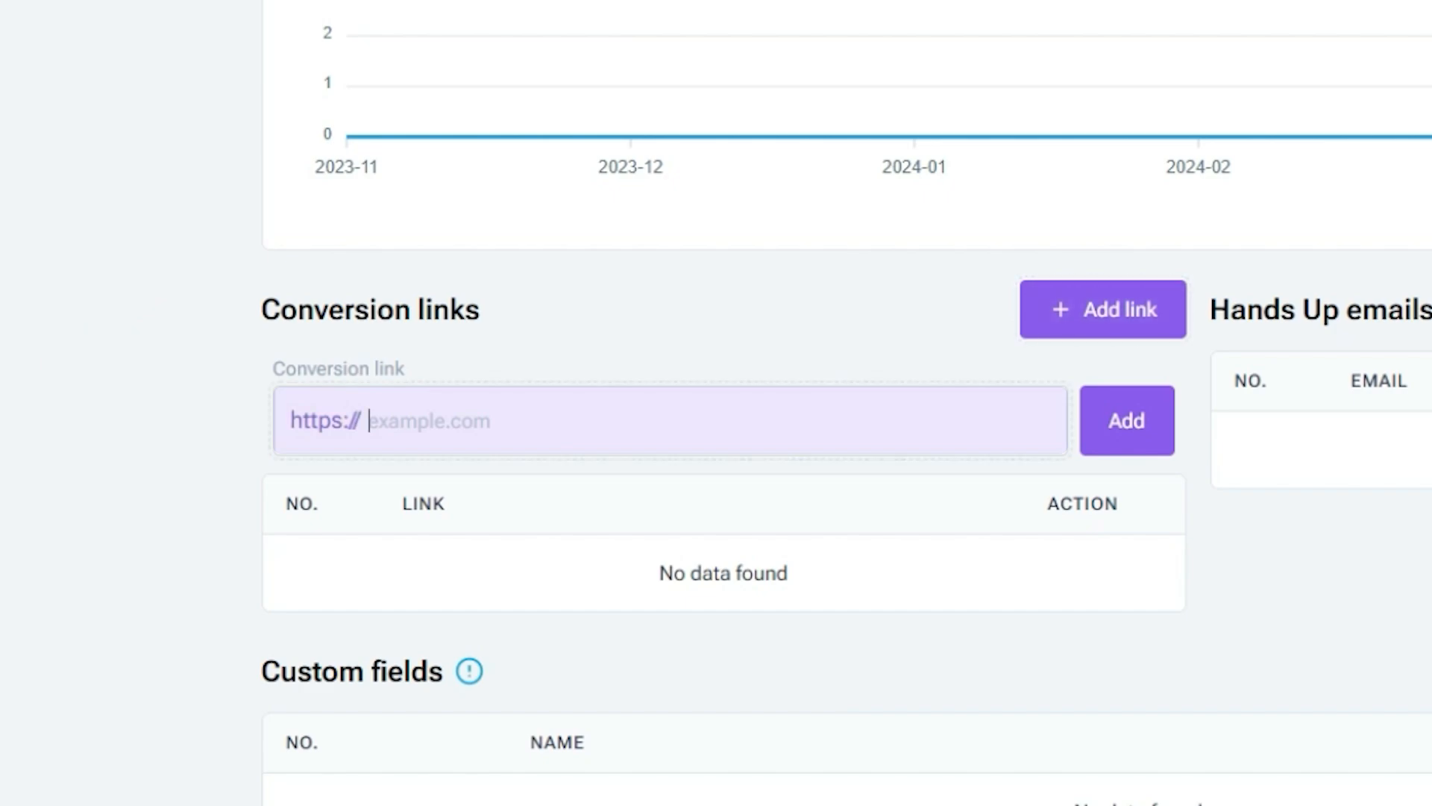
click(264, 13)
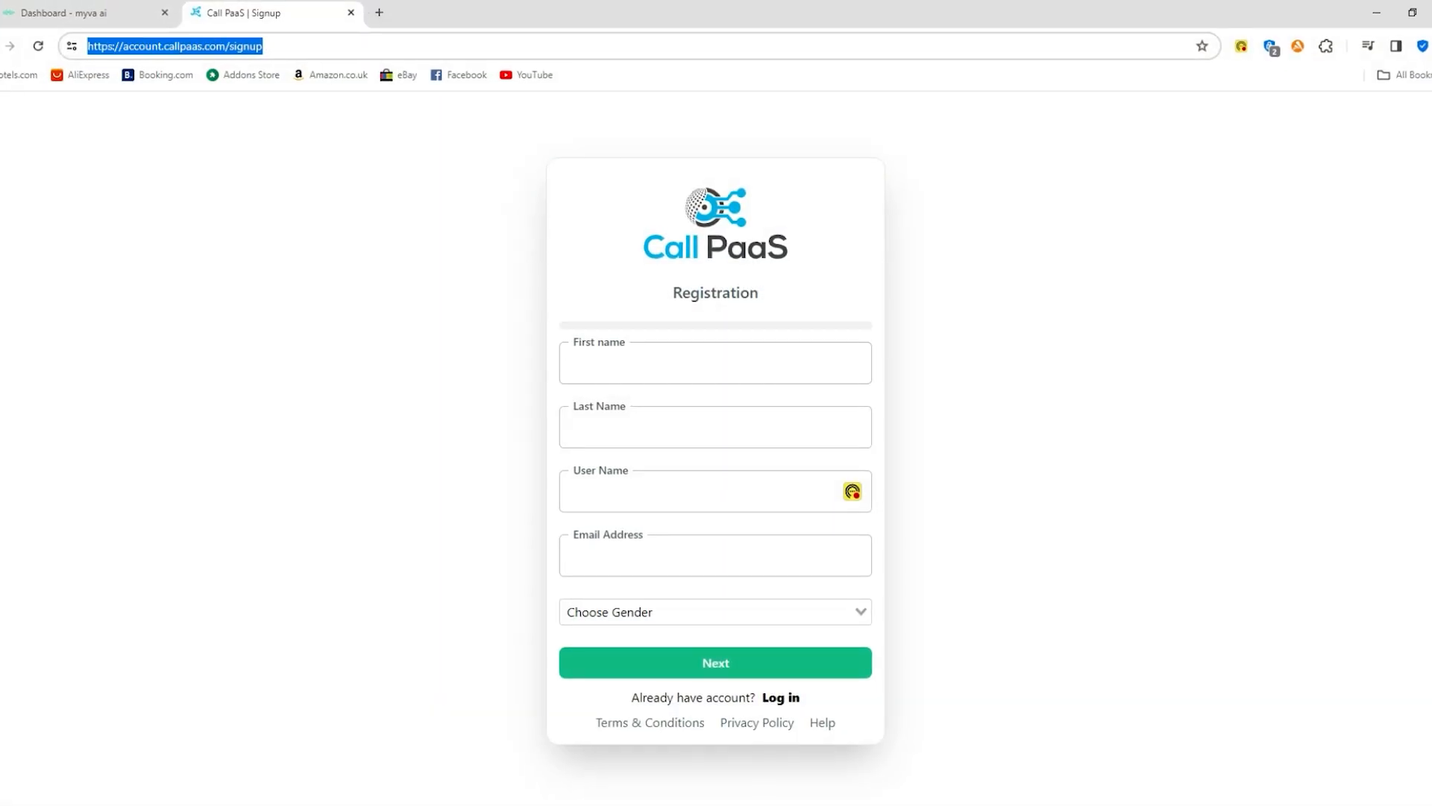
click(82, 13)
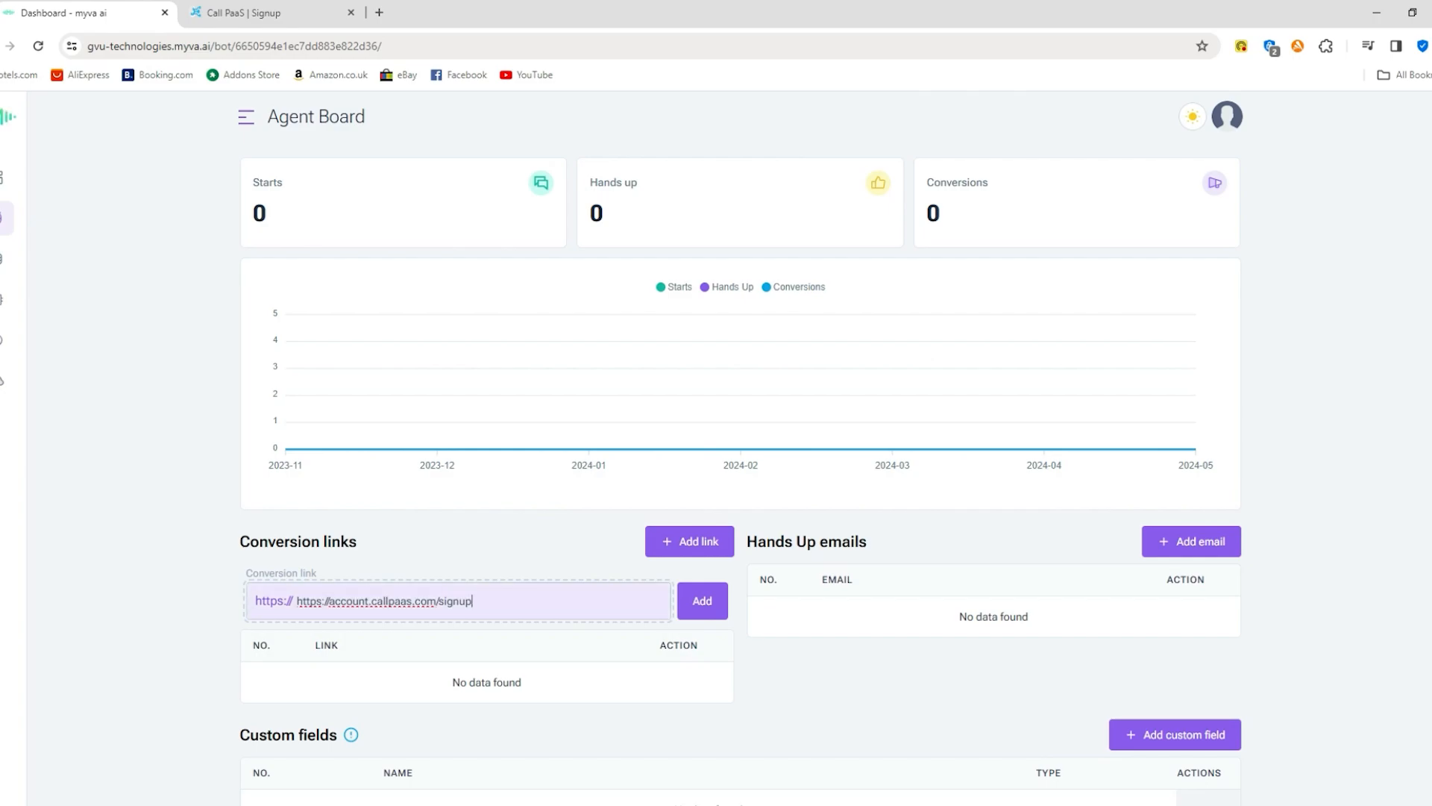
click(701, 600)
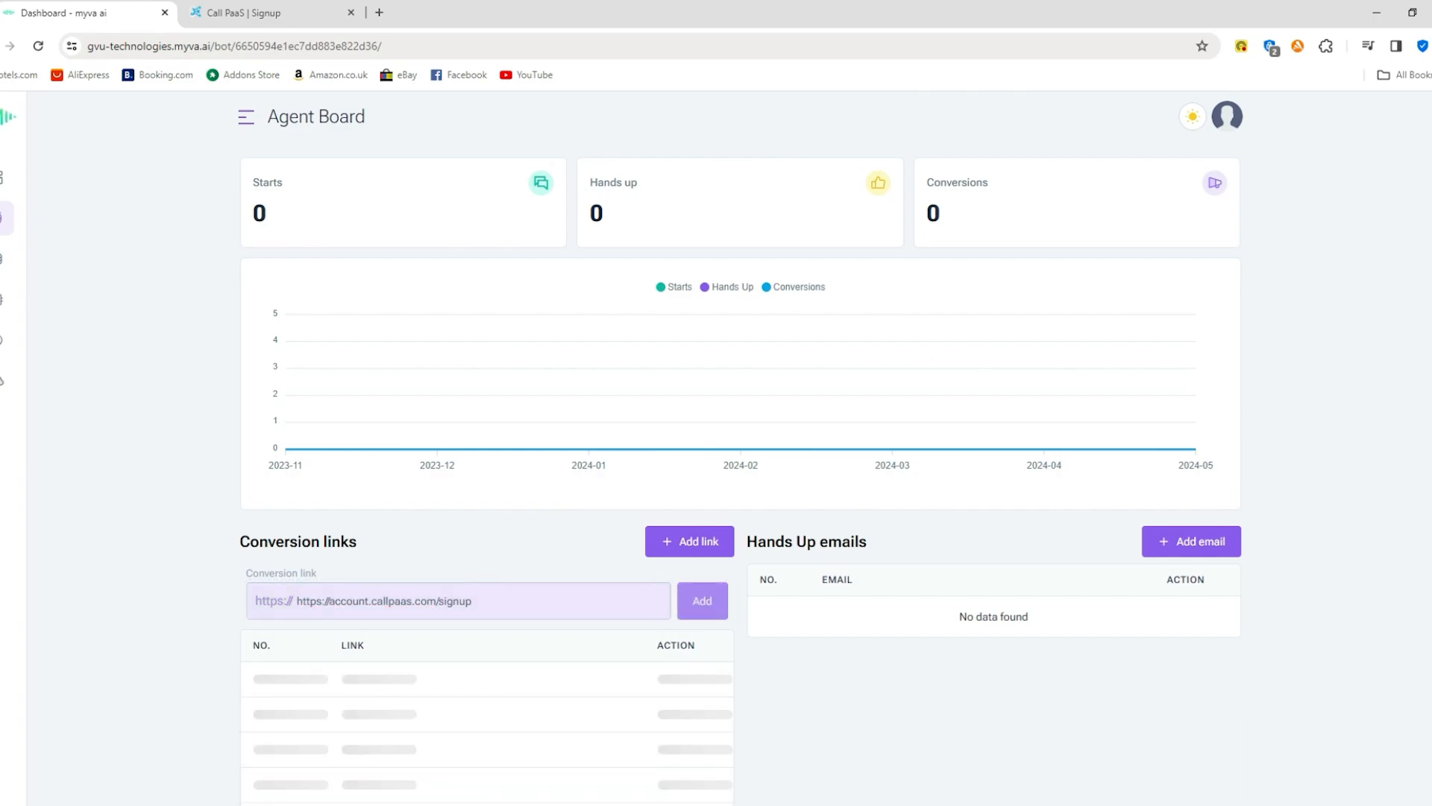
click(702, 599)
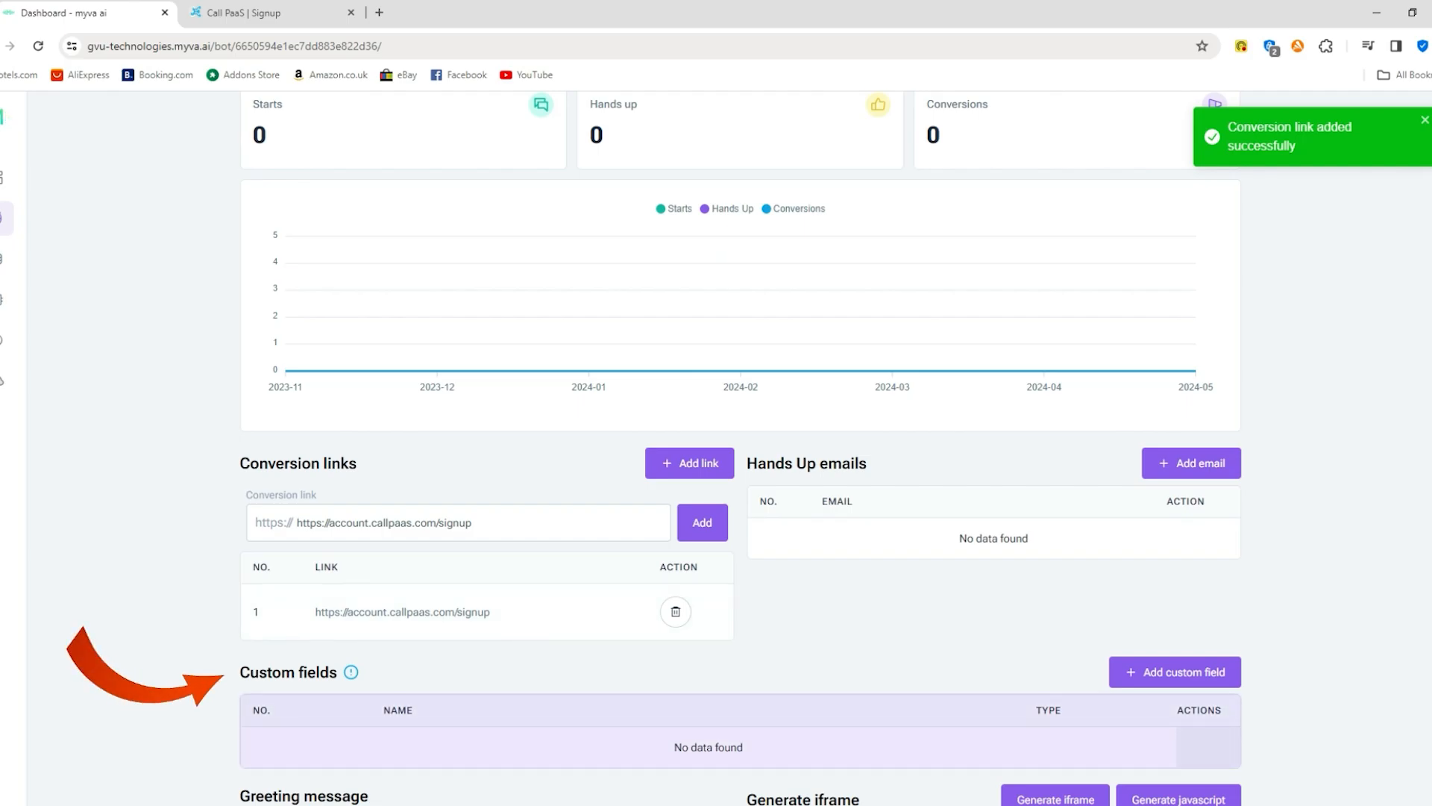
click(1173, 672)
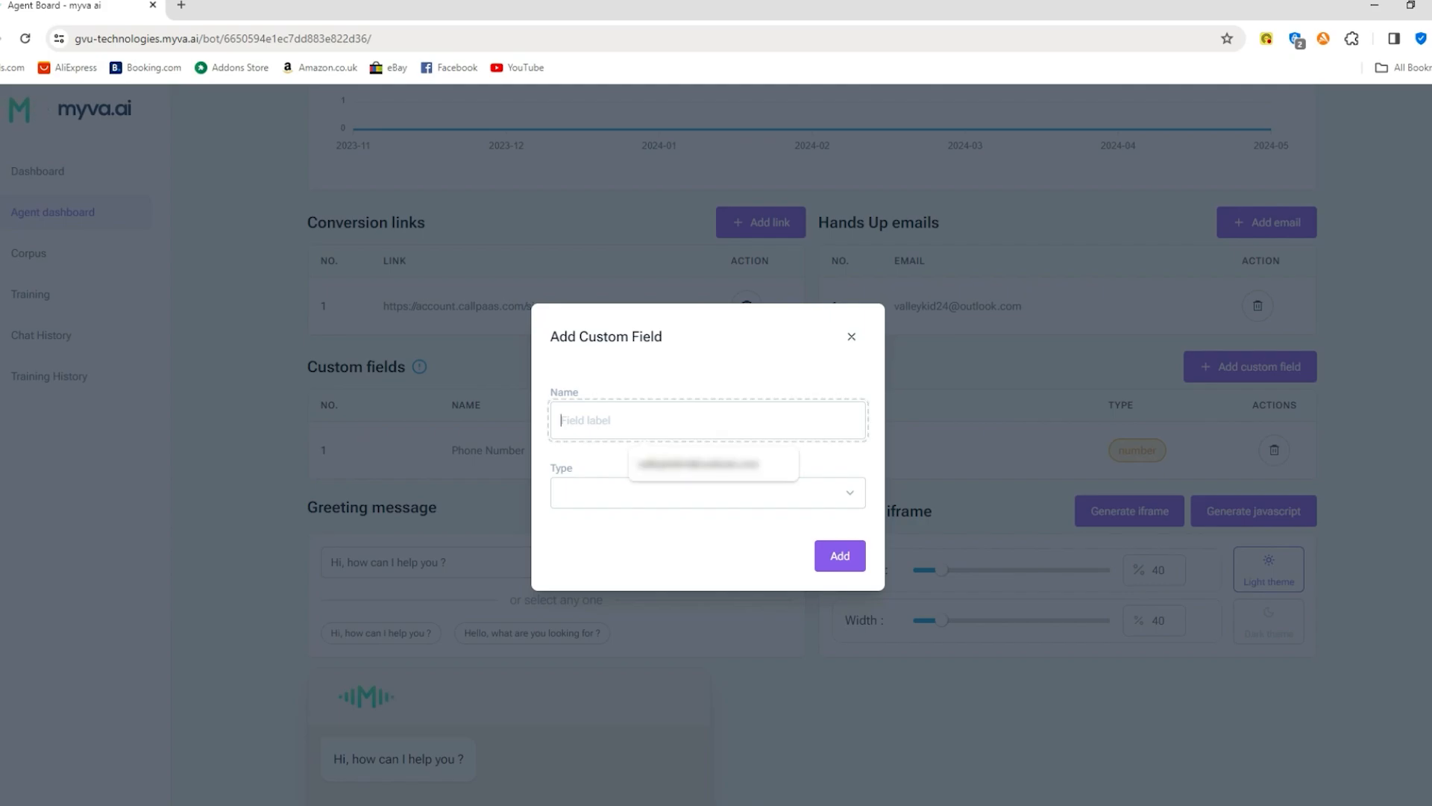
Create a custom field named 'Email' with the Email field type
text(Email)
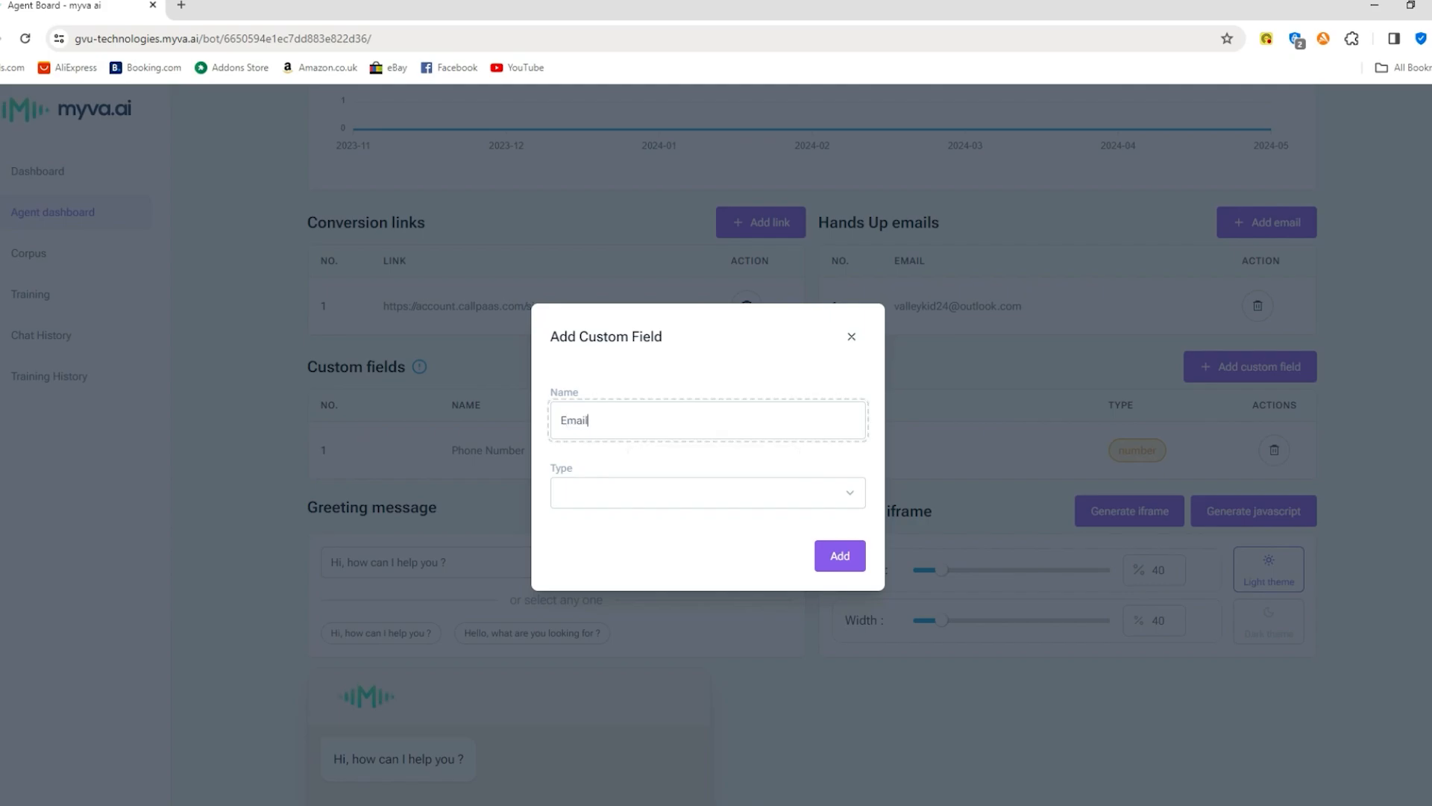
click(706, 492)
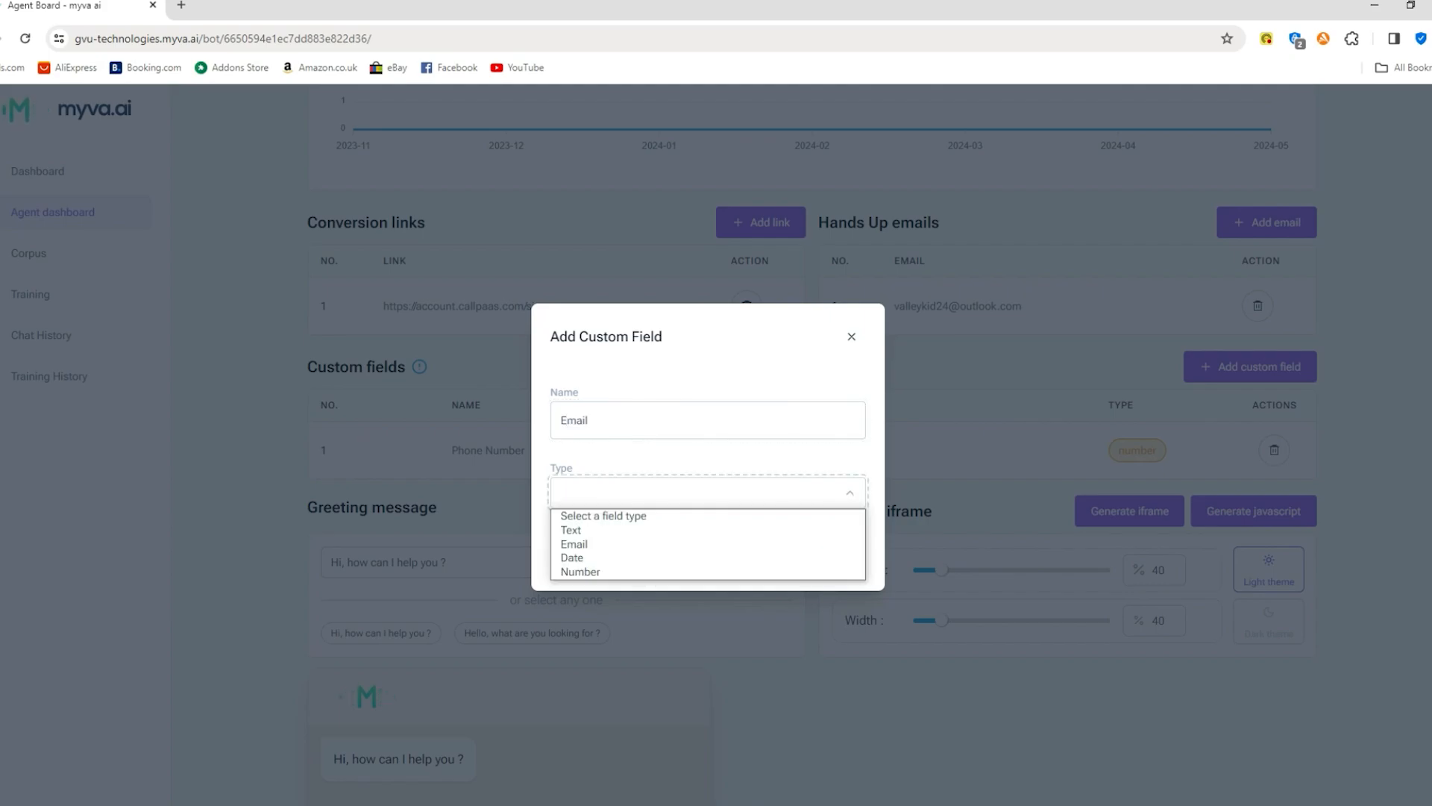
click(573, 544)
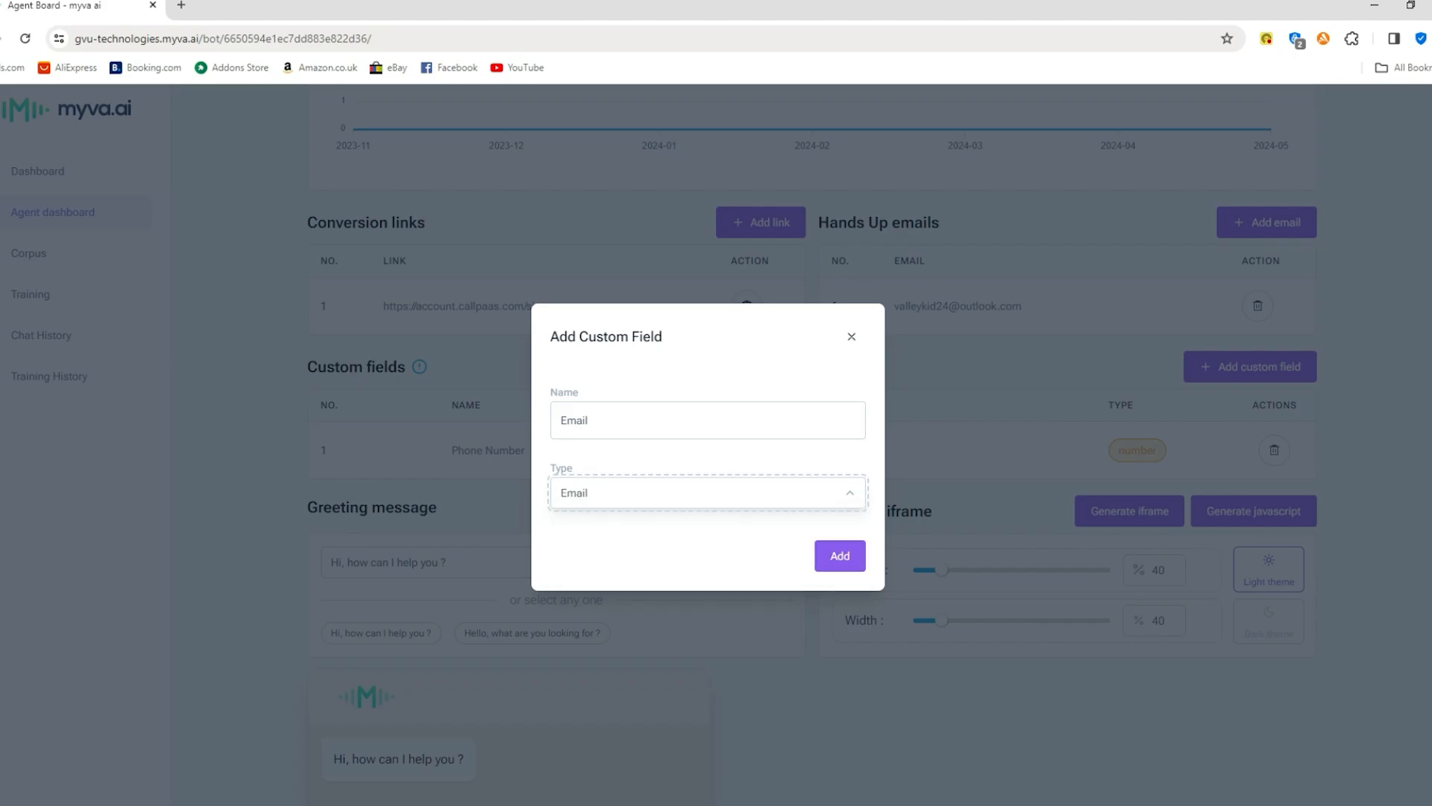
click(838, 555)
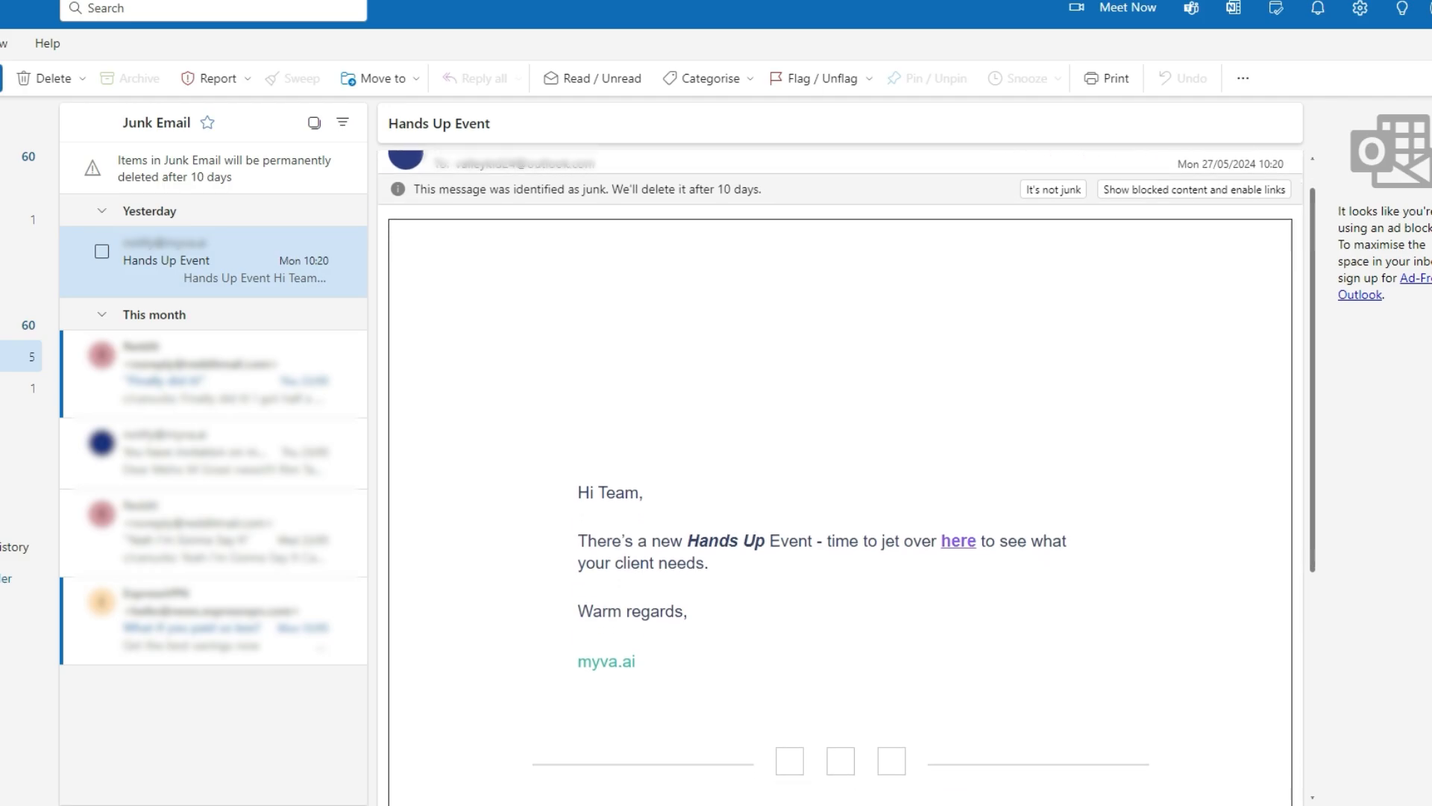
Scroll through the myva.ai Hands Up Event email in Junk Email
scroll(down, 3)
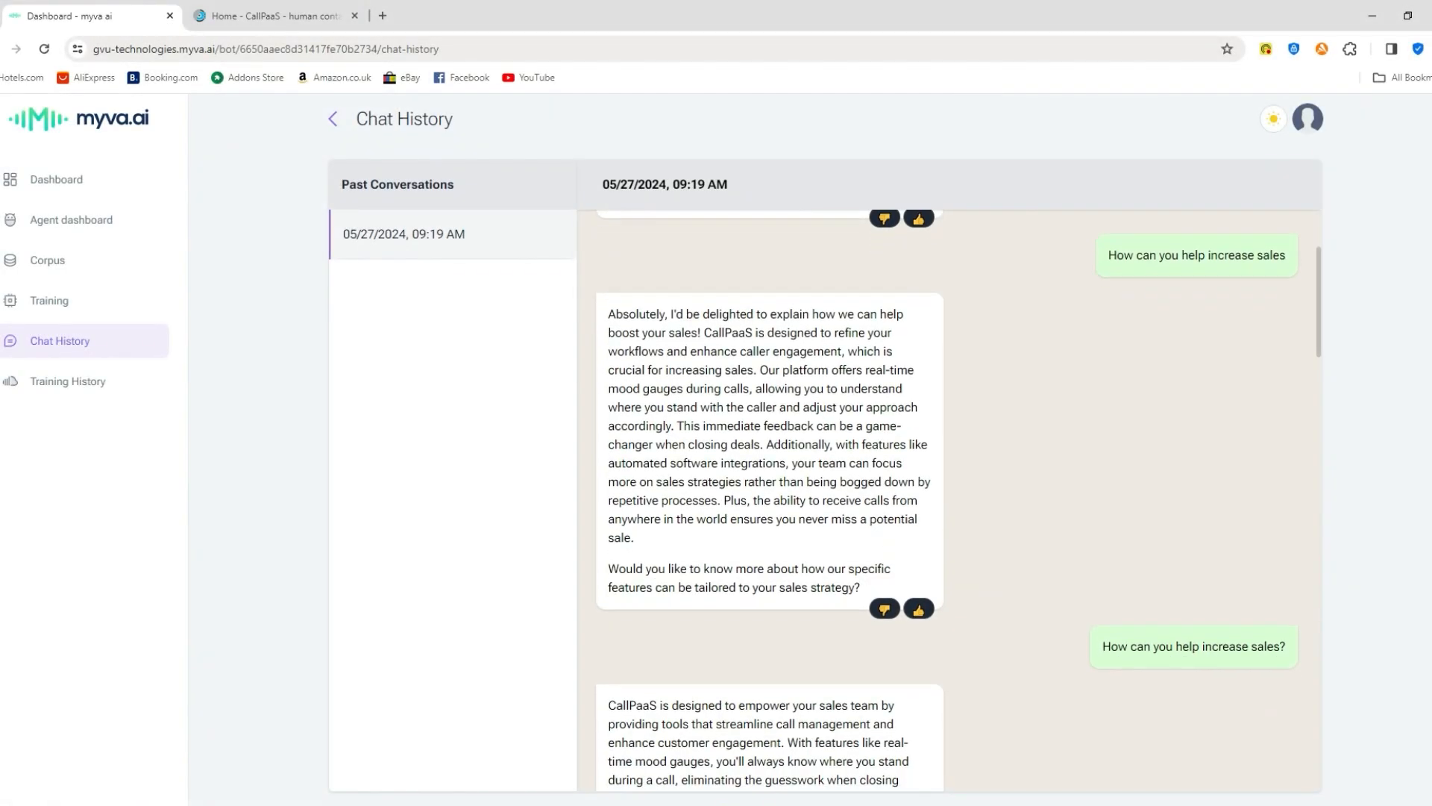
Scroll through the messages of the 05/27/2024 09:19 AM conversation
scroll(down, 3)
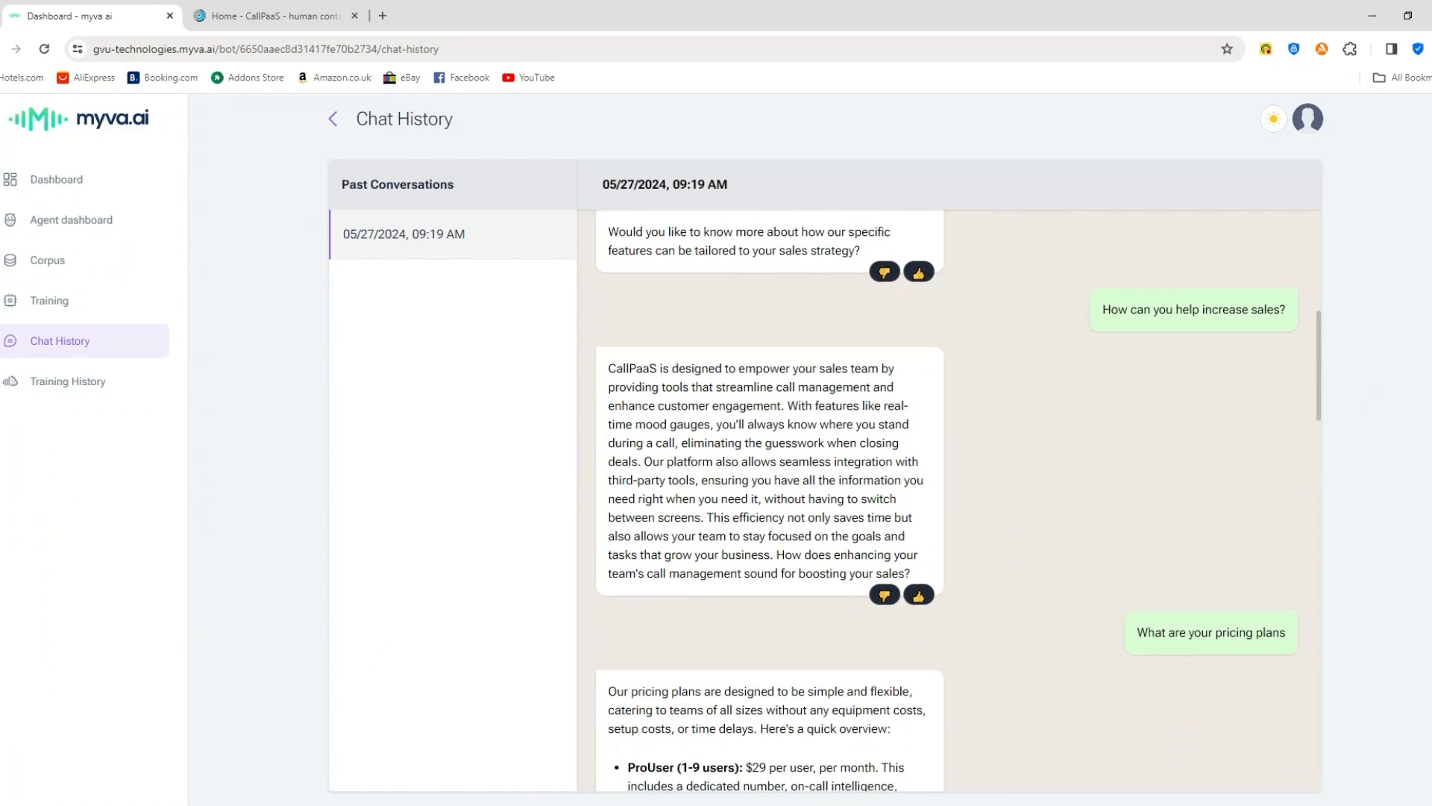
scroll(down, 3)
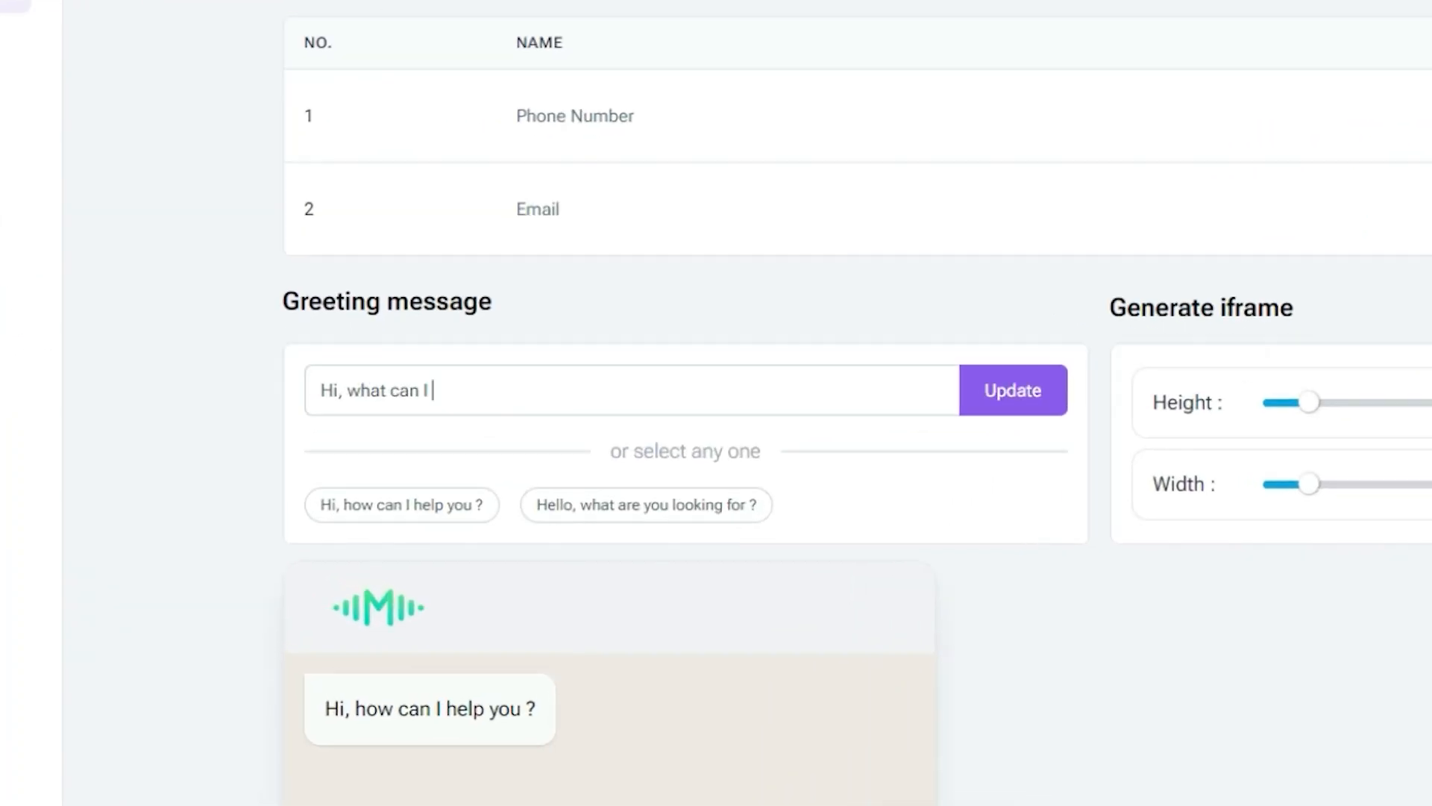
Reword the greeting to 'what can I do to help' and set CTA 'Click on me if you are in need!'
text(do to he)
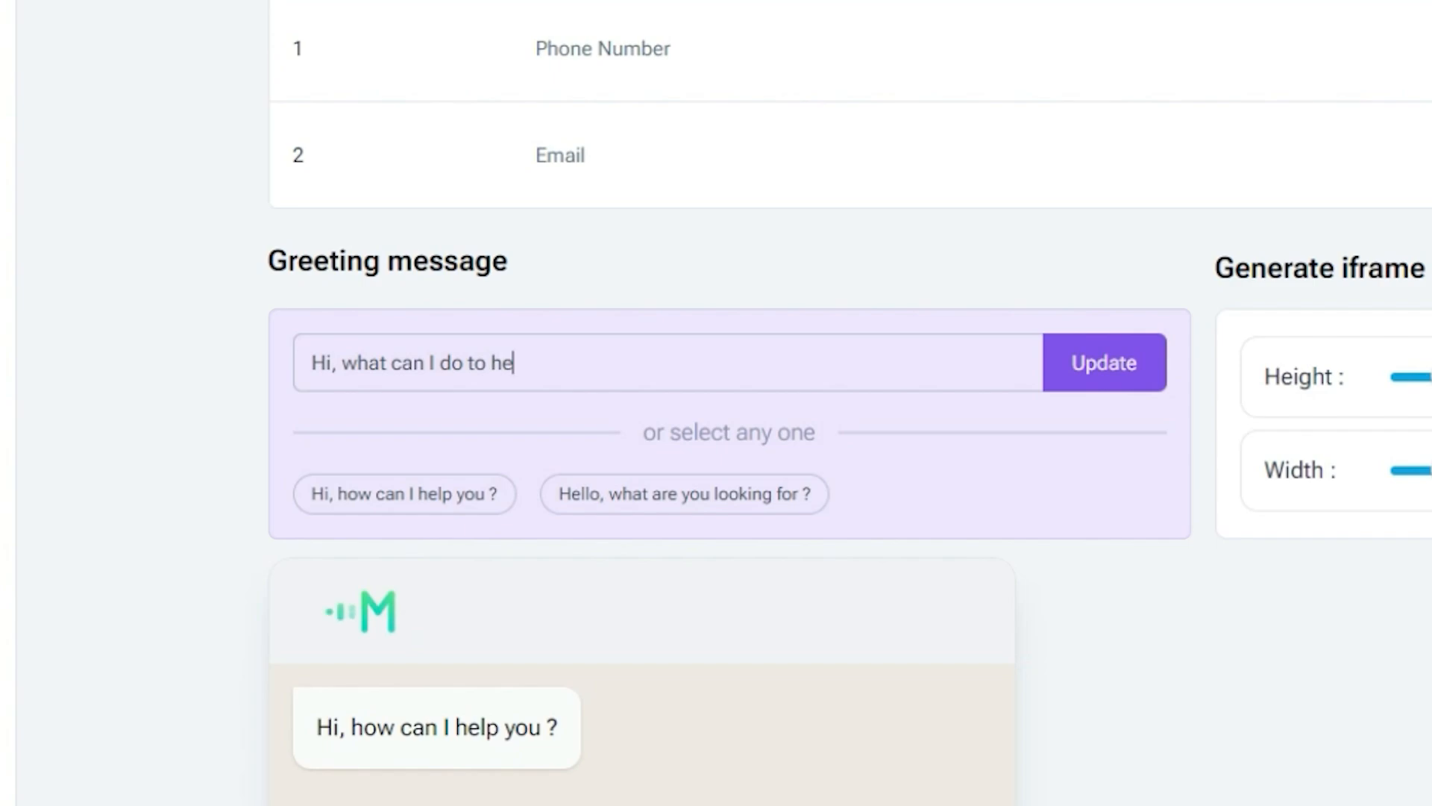
text(l)
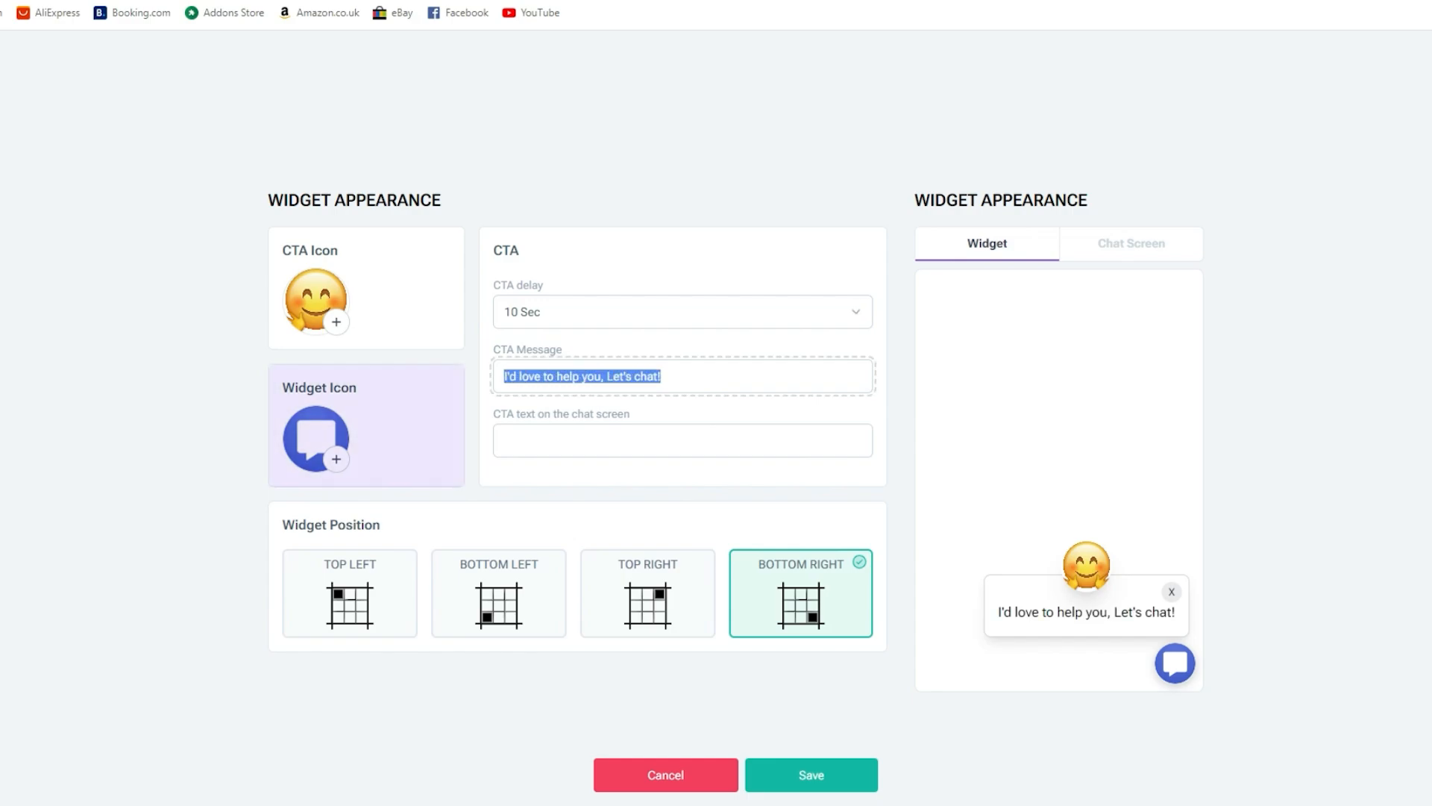
text(C)
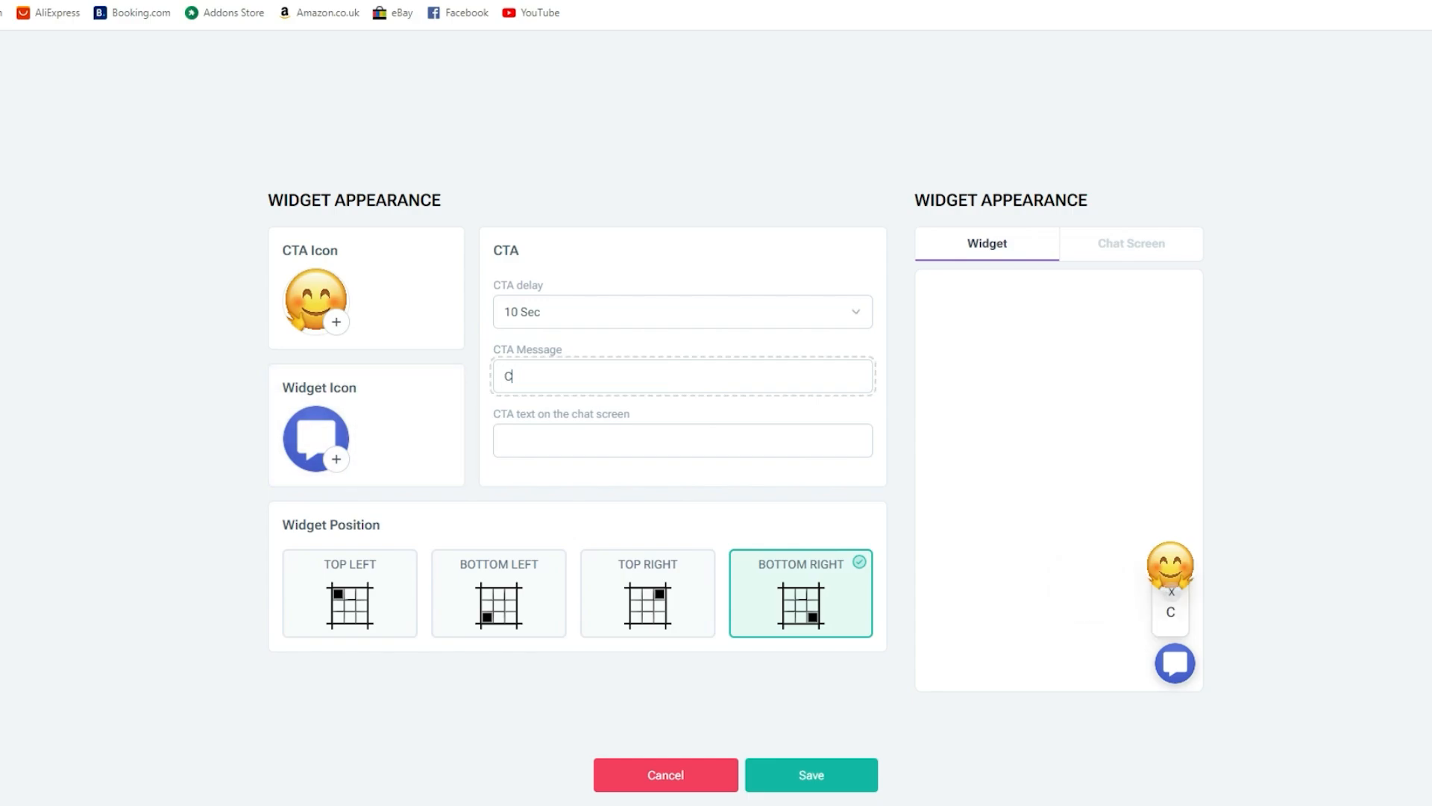
text(lick on me if)
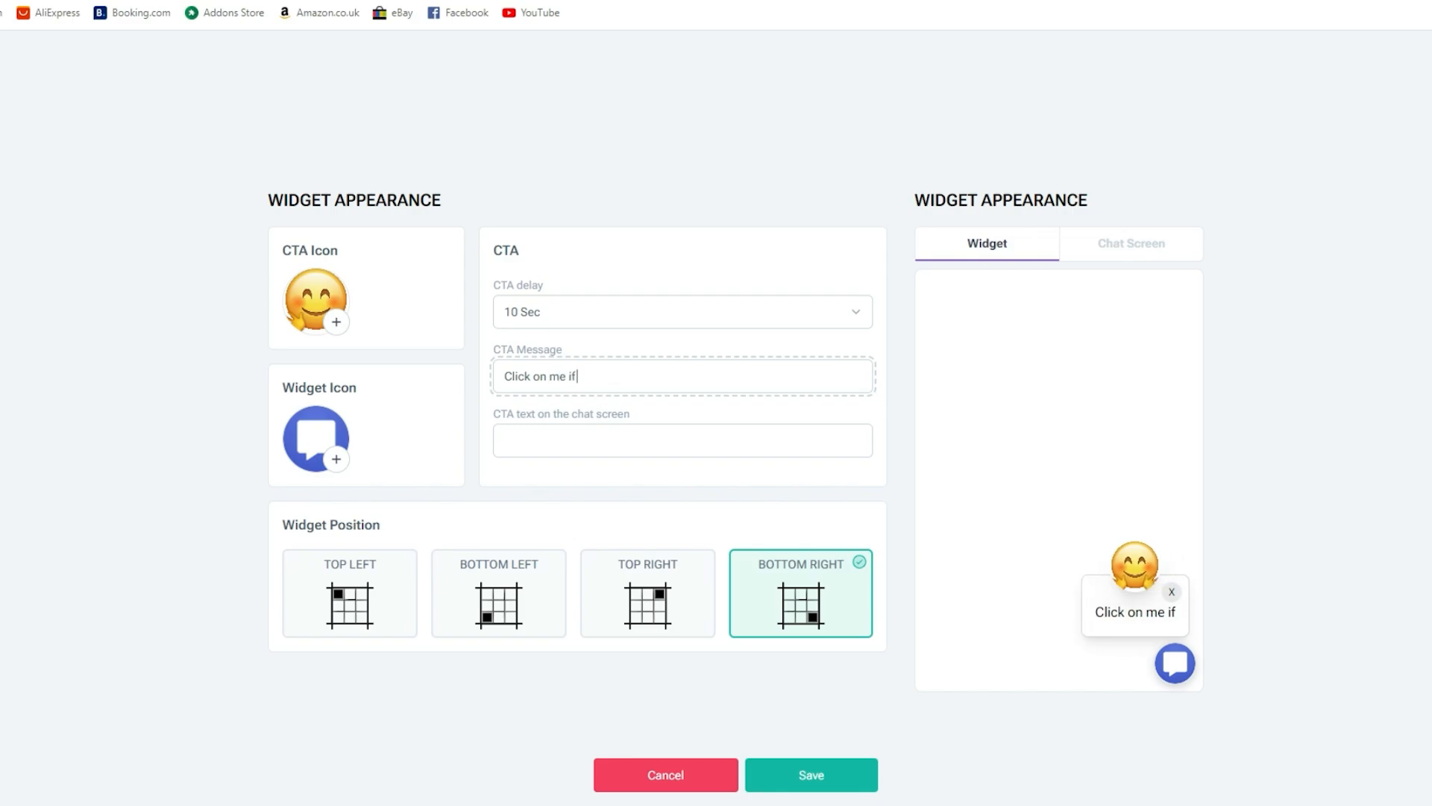
text(you are in need)
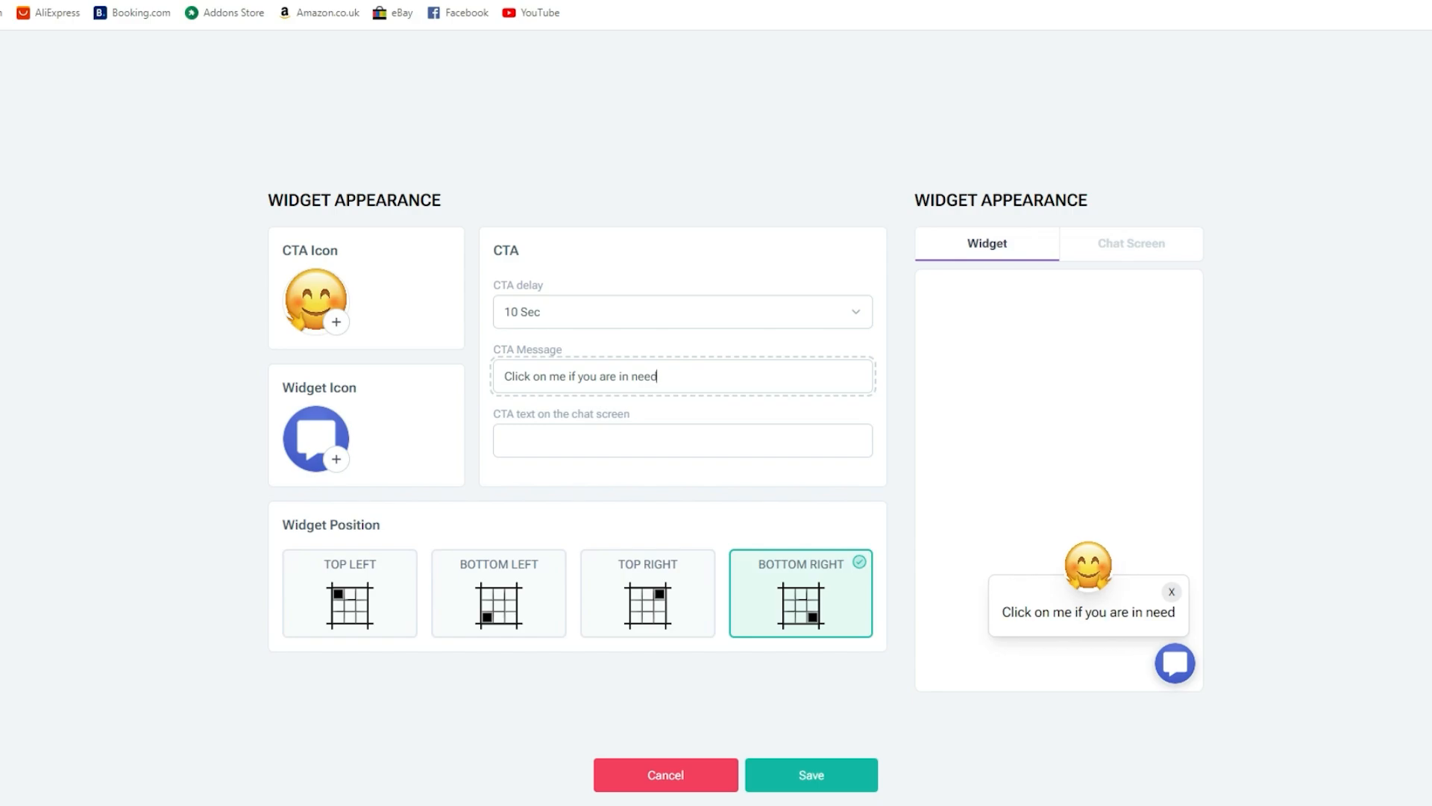
text(!)
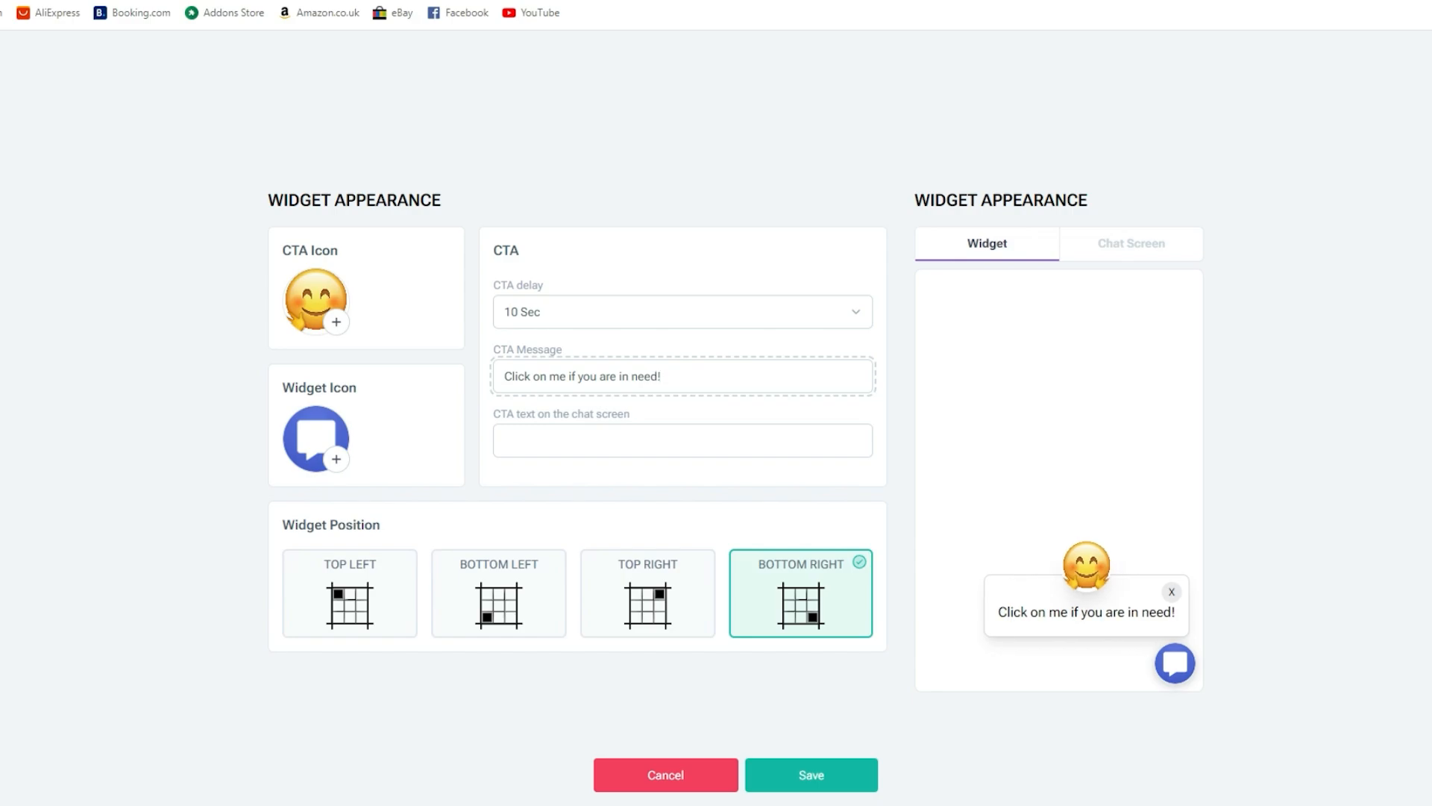
click(681, 440)
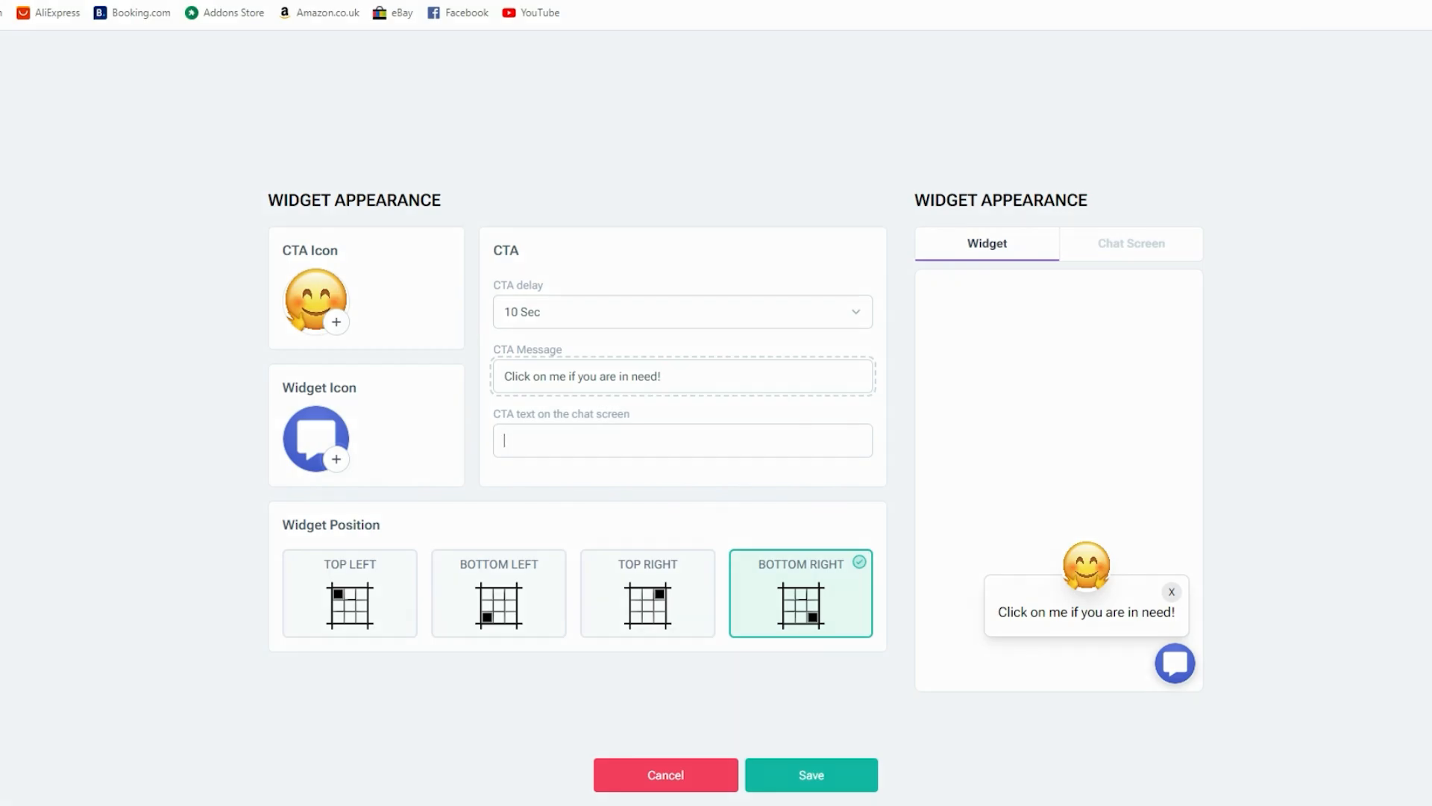
click(497, 593)
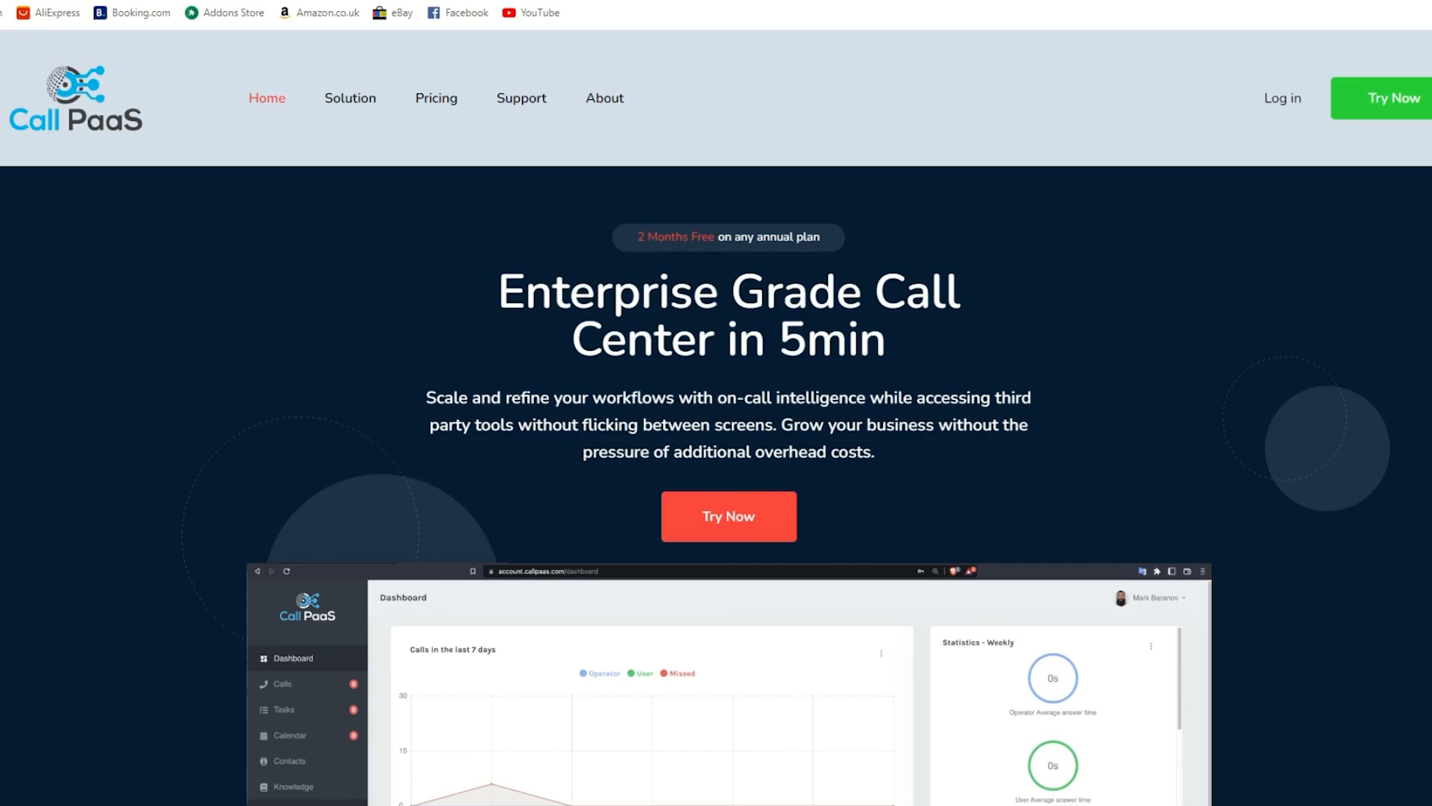
Open the CallPaaS site's chat widget and start typing 'What are your pricing…' question
scroll(down, 3)
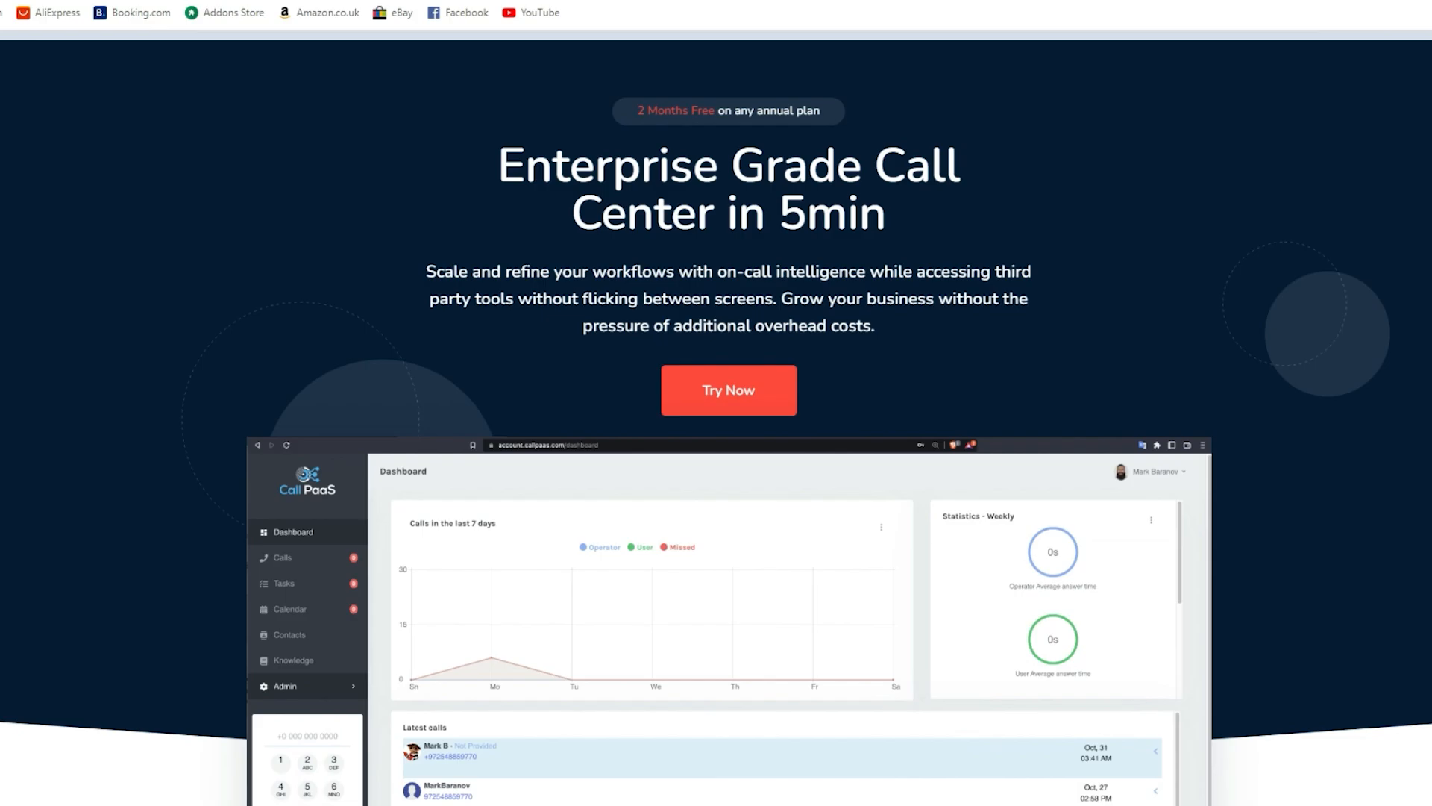
scroll(down, 3)
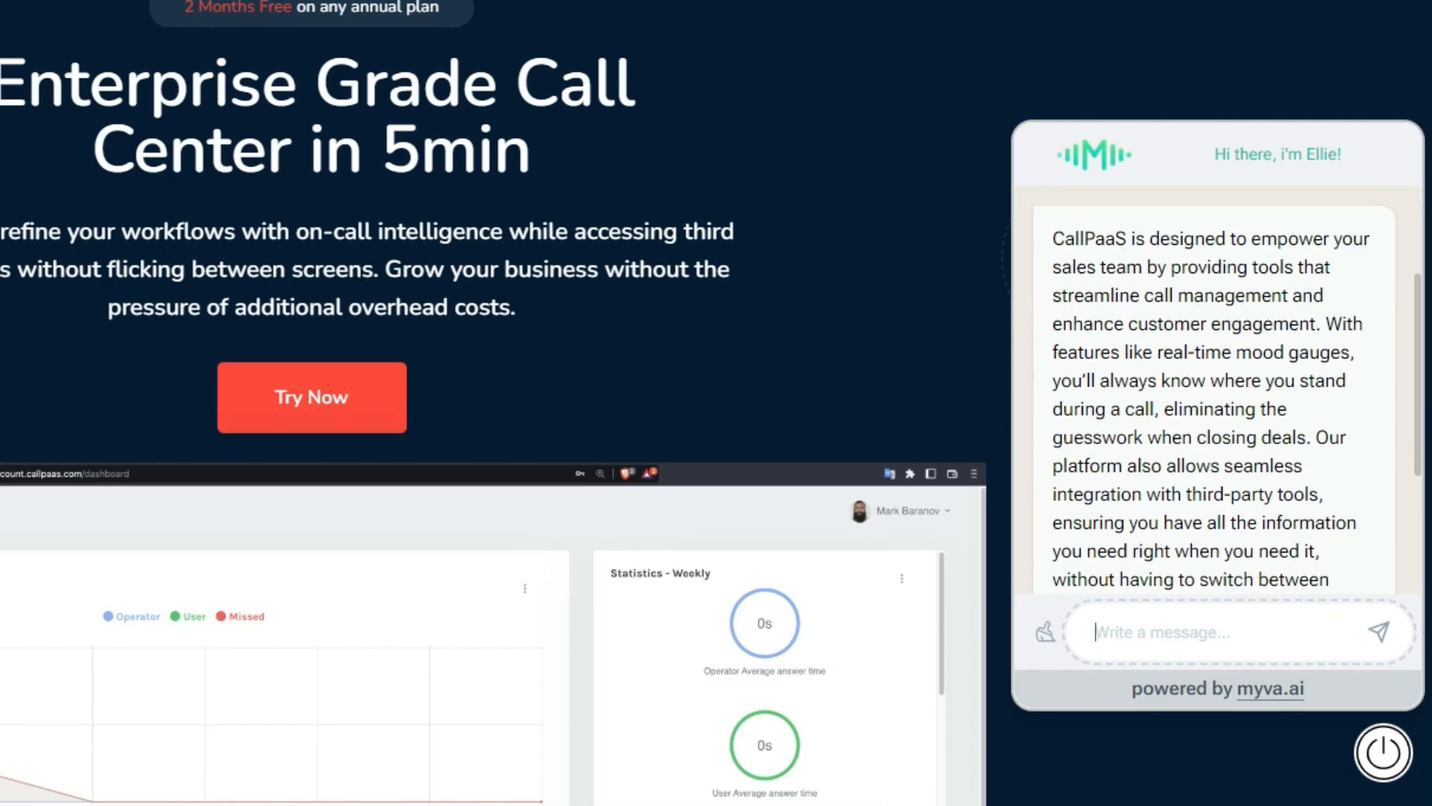
text(W)
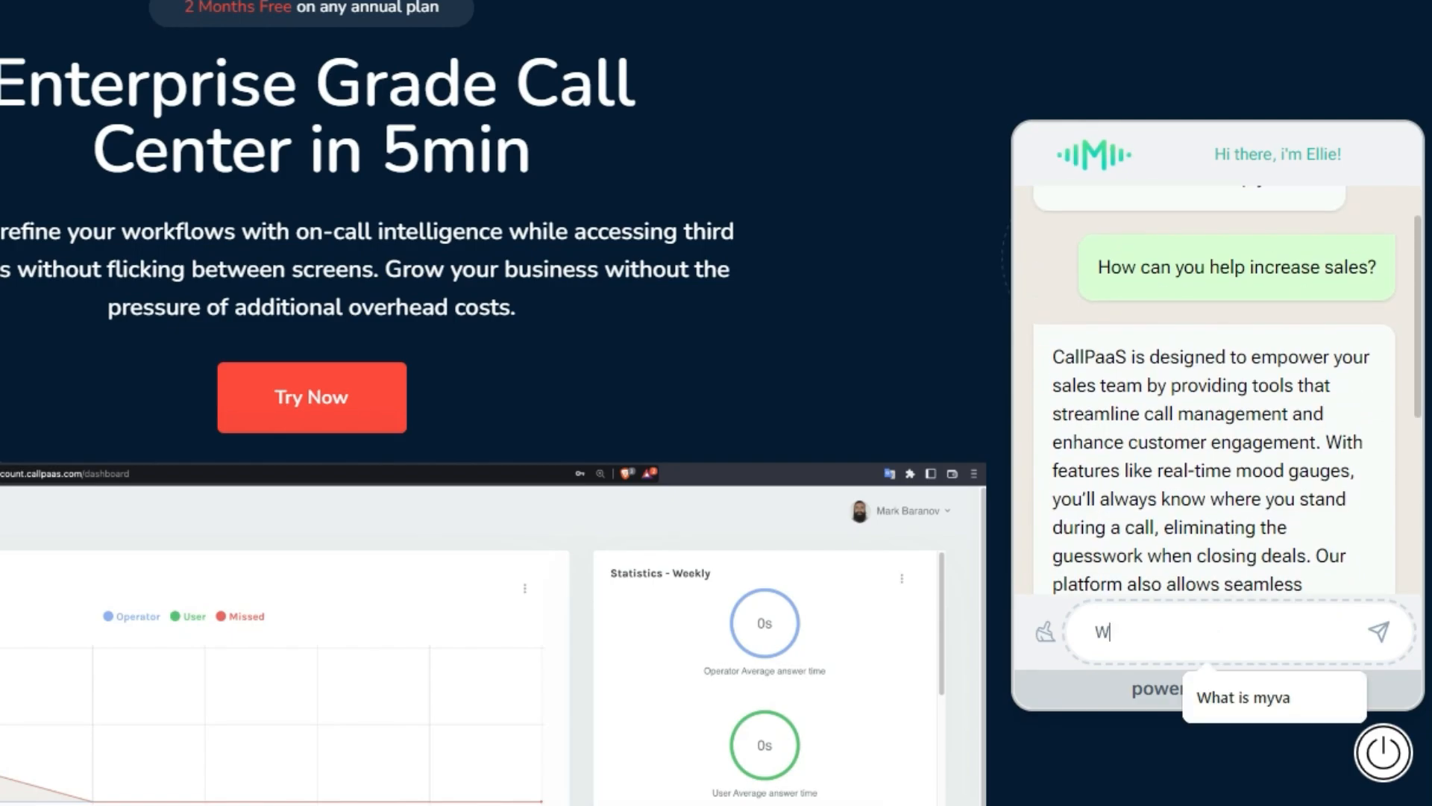
text(hat are your prici)
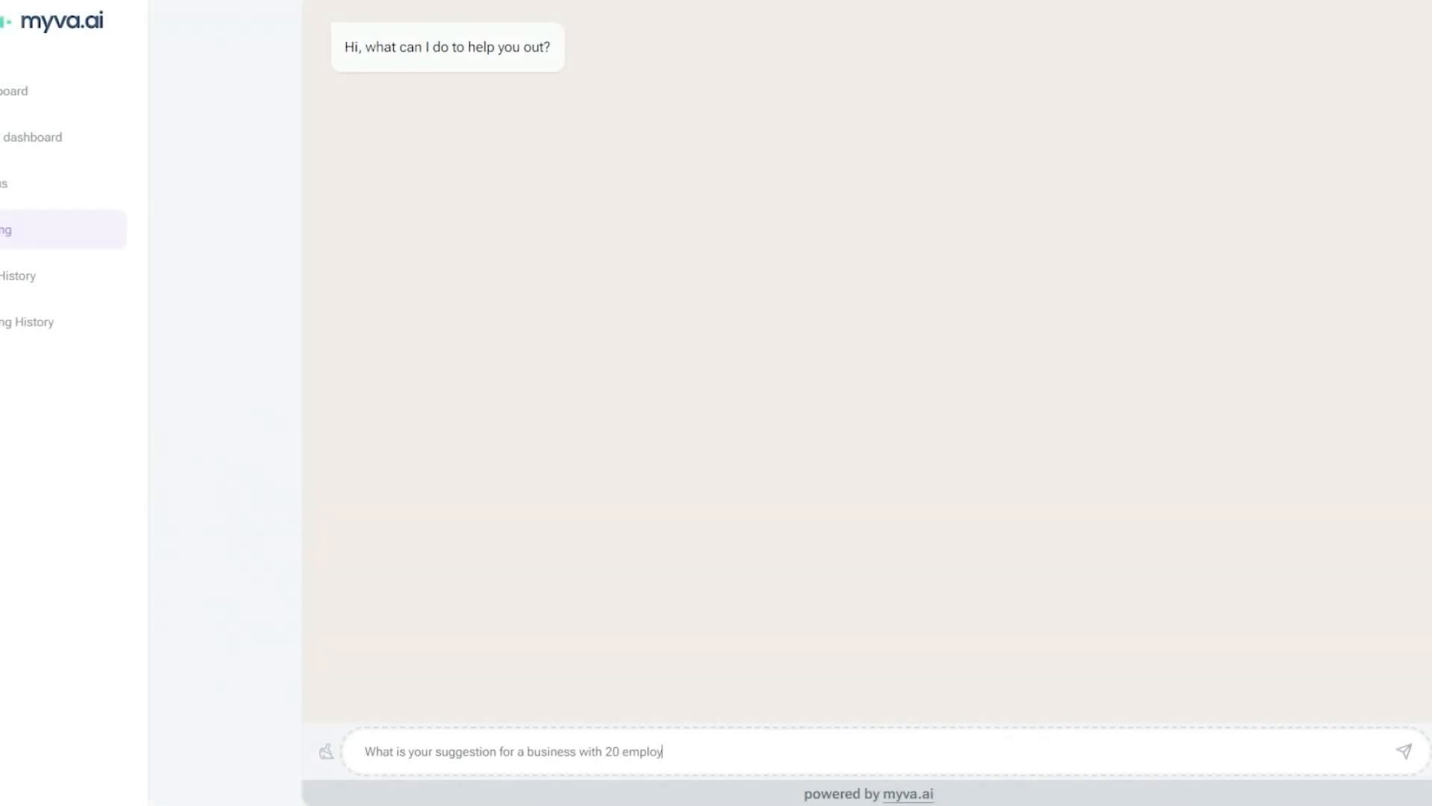
Finish the employee-count pricing question and scroll through the agent's plan recommendation
text(ees in terms)
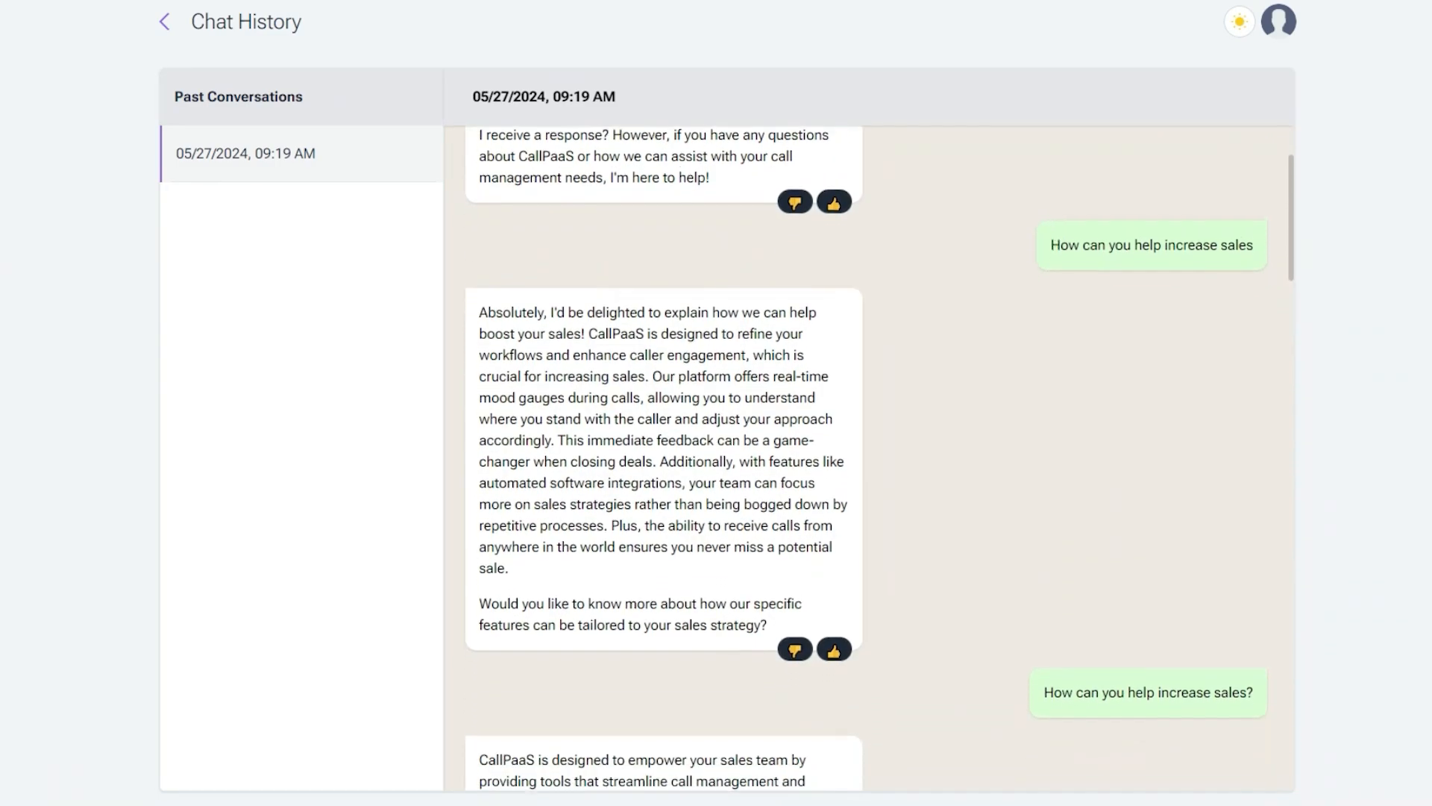
scroll(down, 3)
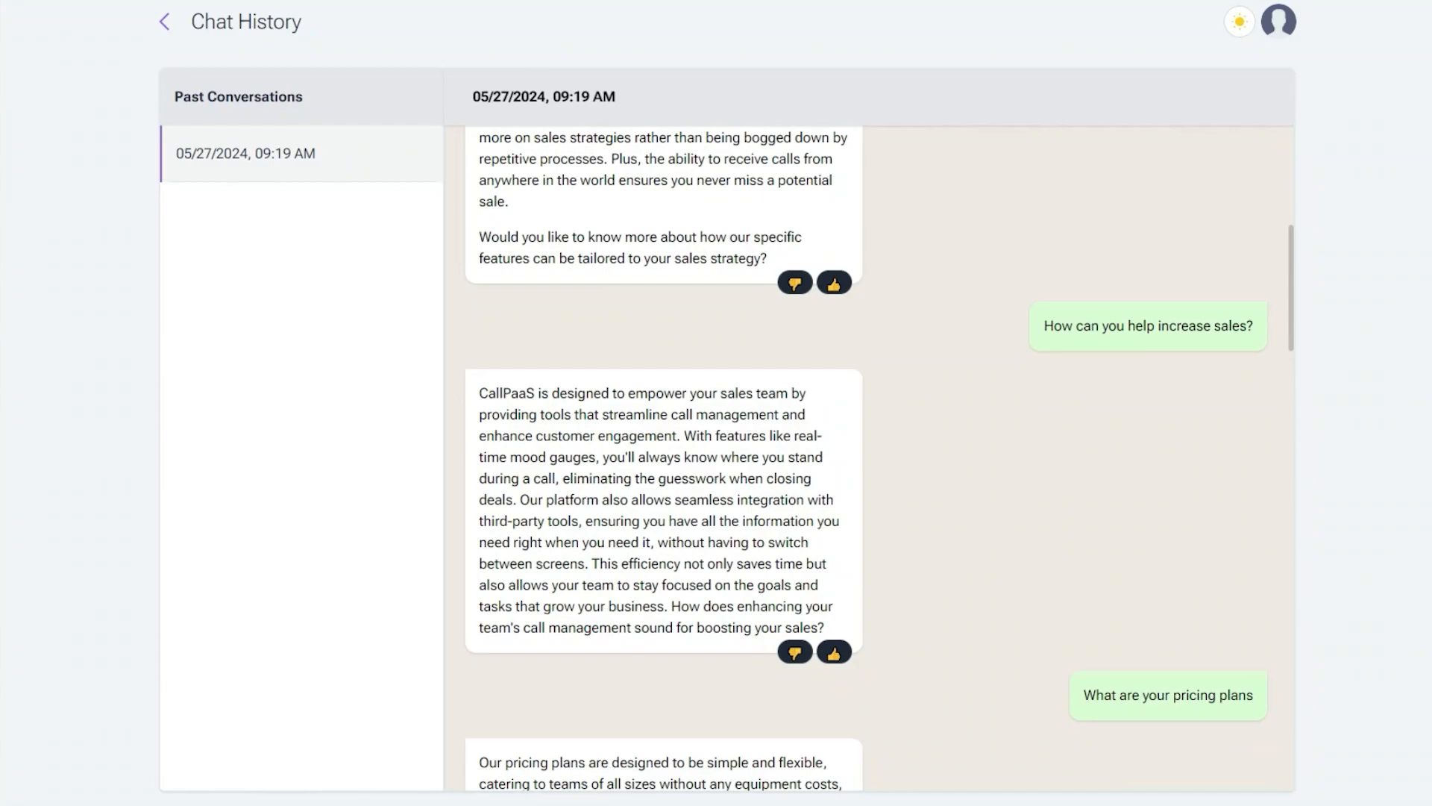
scroll(down, 3)
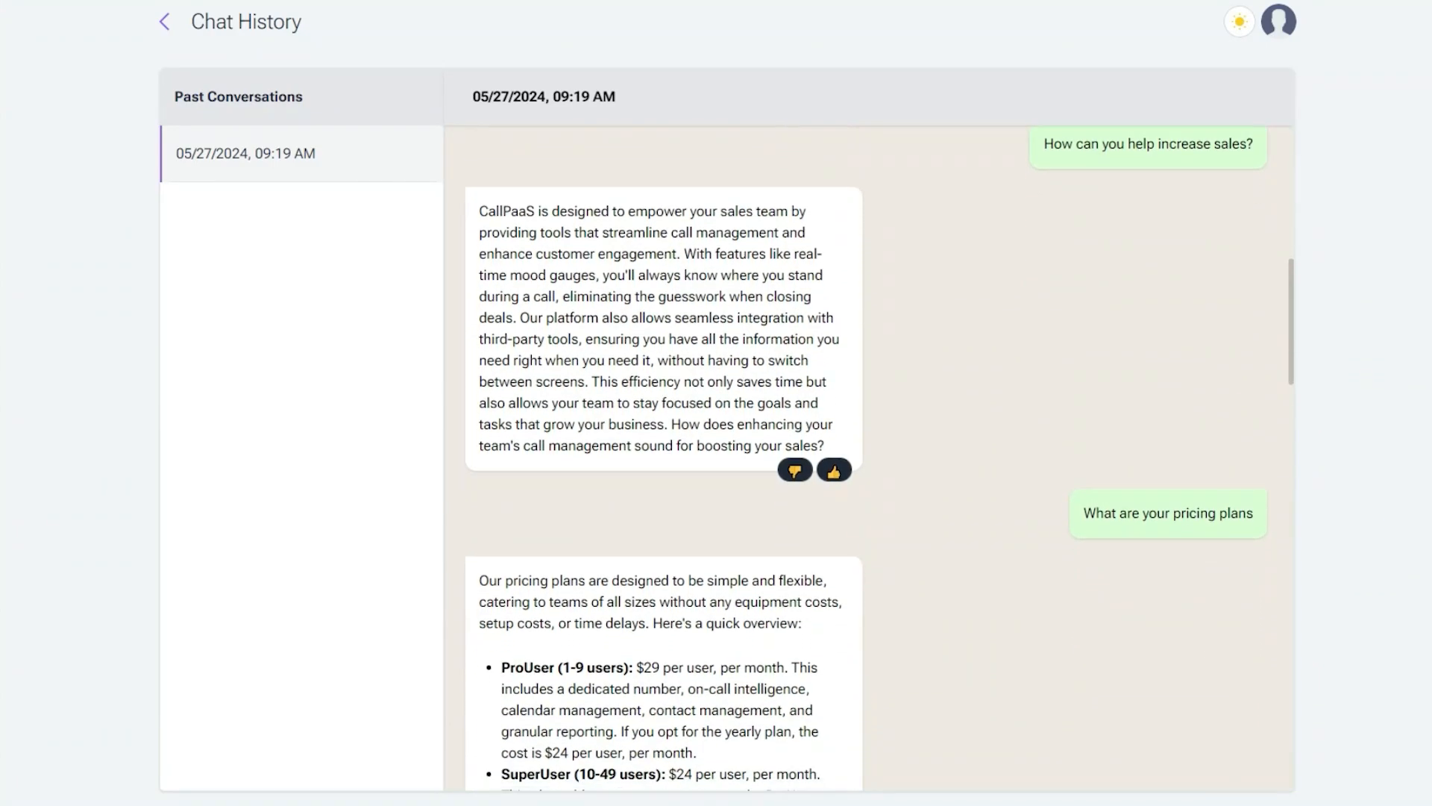
scroll(down, 3)
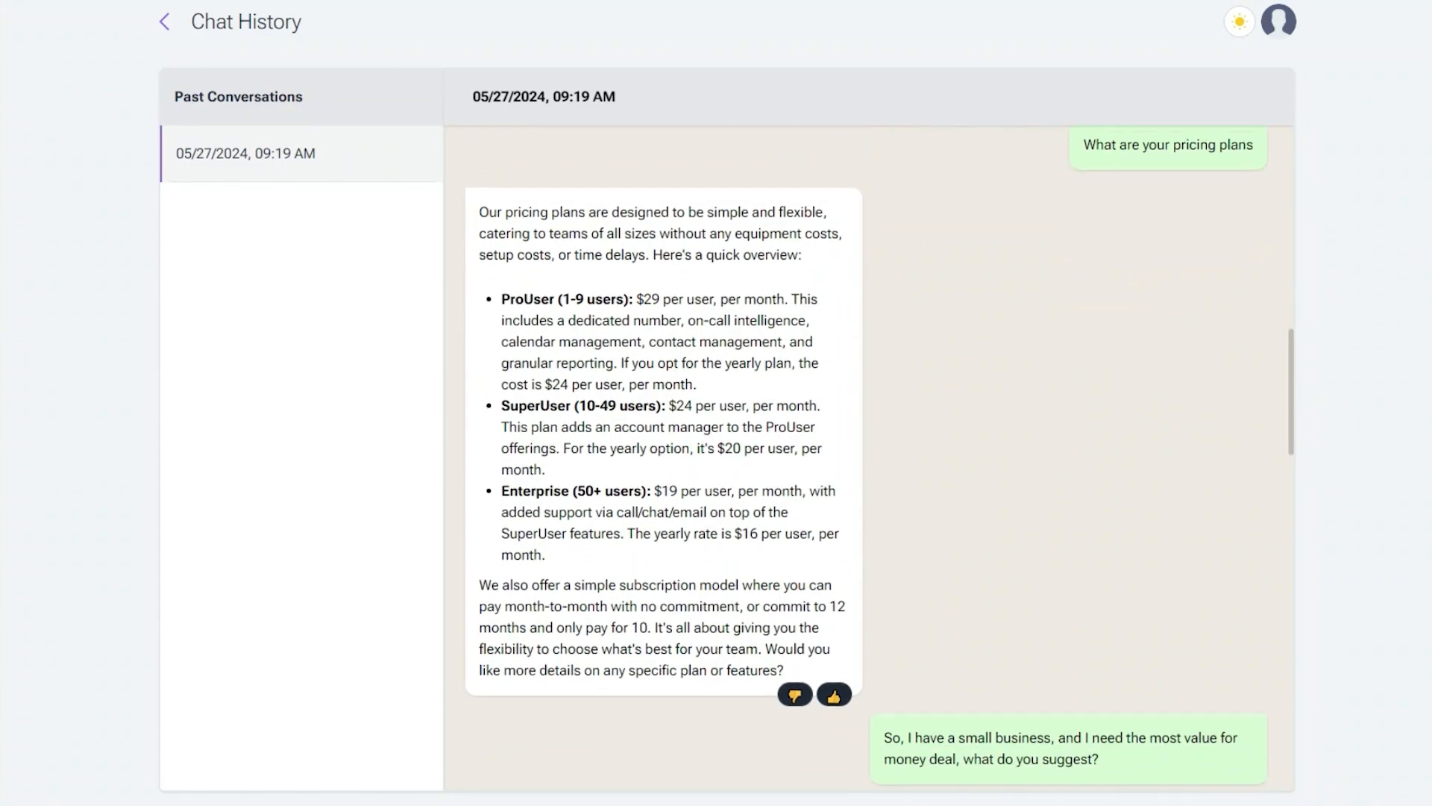
scroll(down, 3)
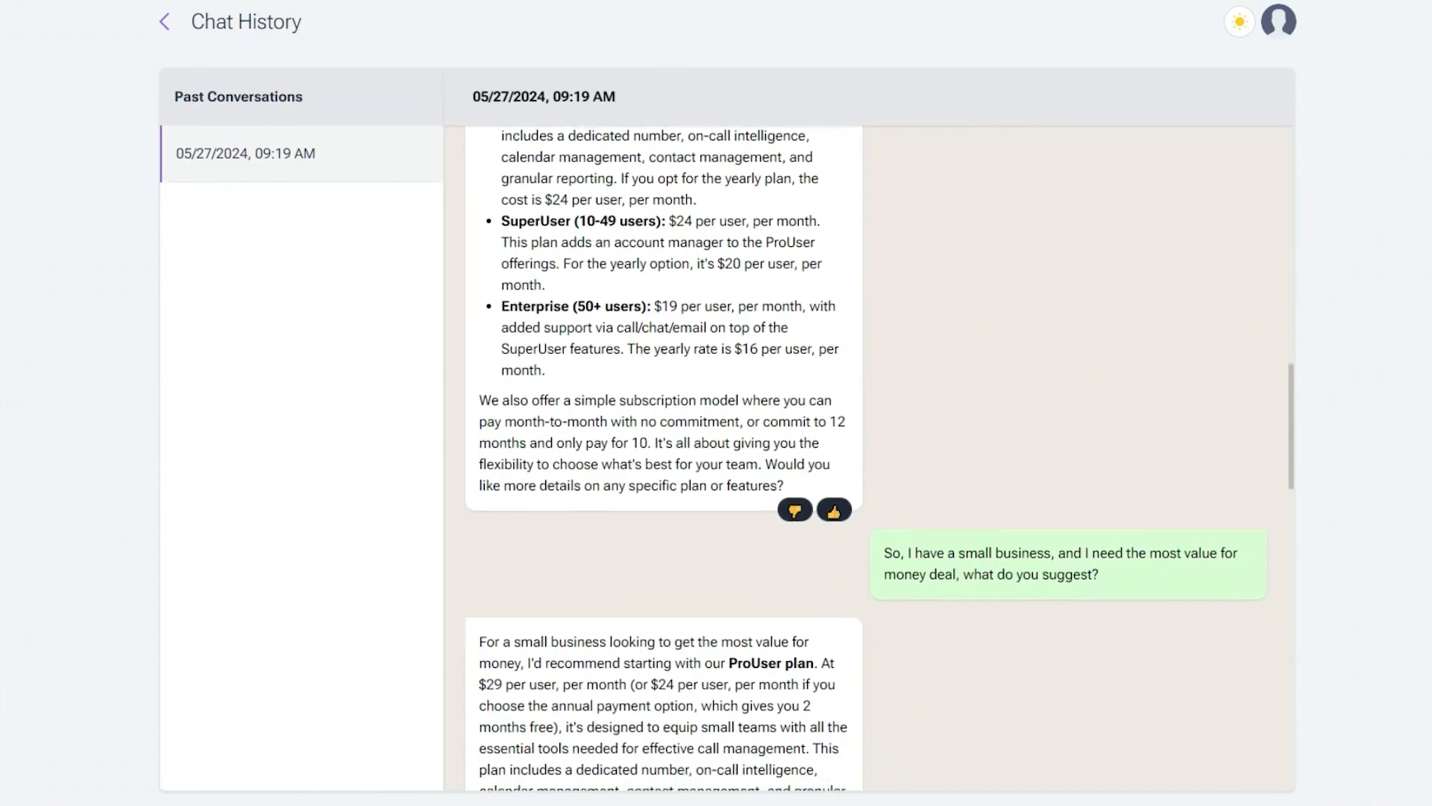
scroll(down, 3)
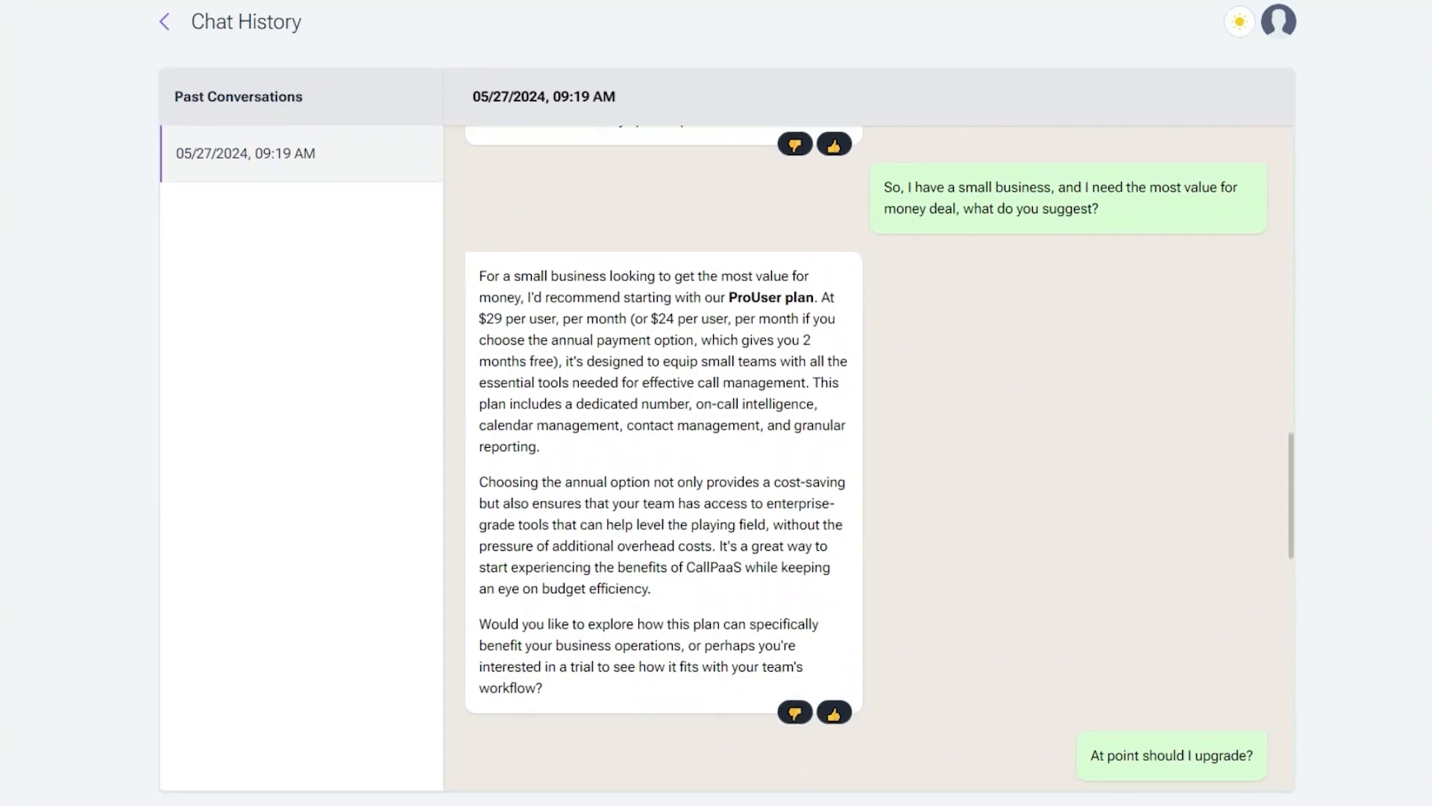
scroll(down, 3)
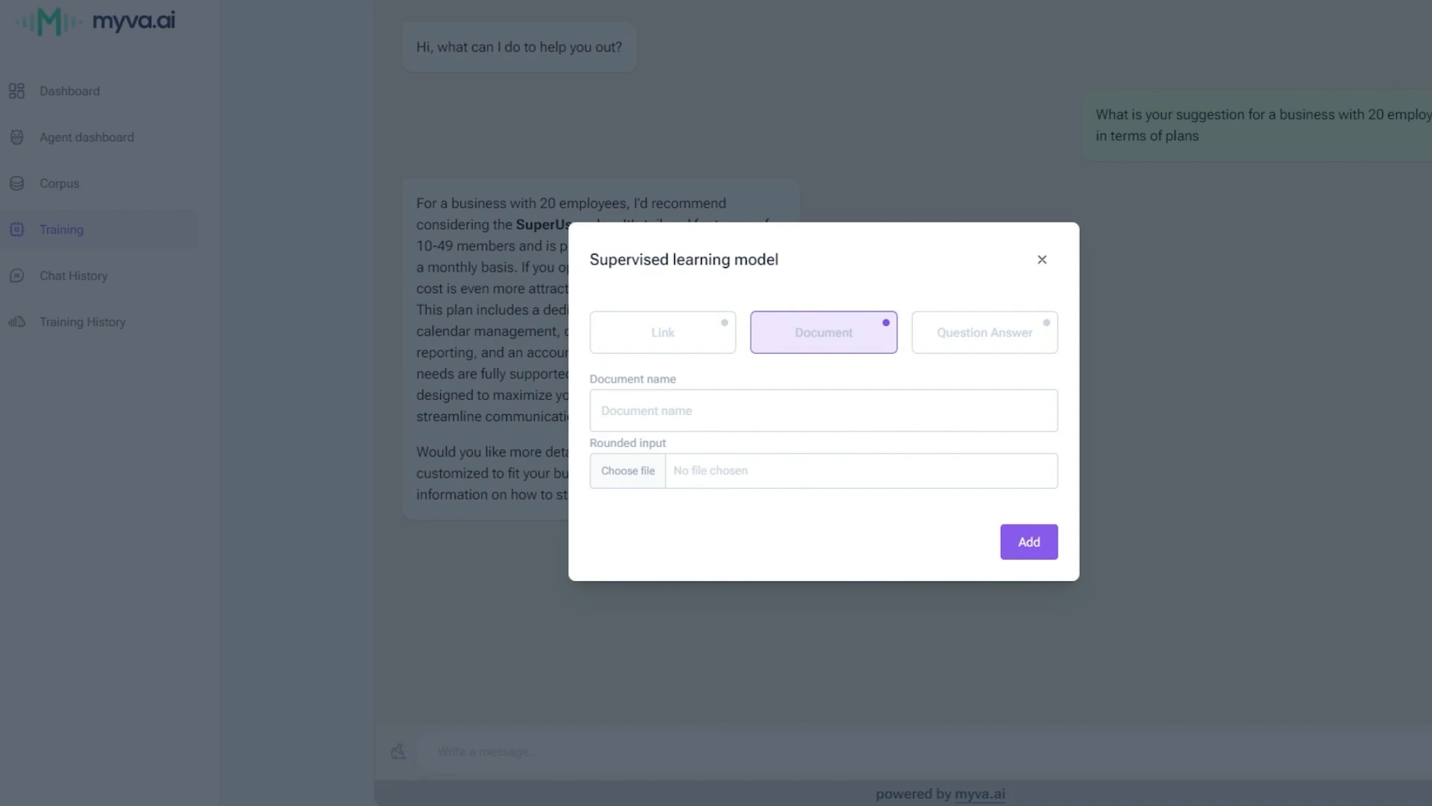
Save a Question Answer correction for the 20-employee plans question
click(984, 332)
text(I don't know, i'm just here so I don)
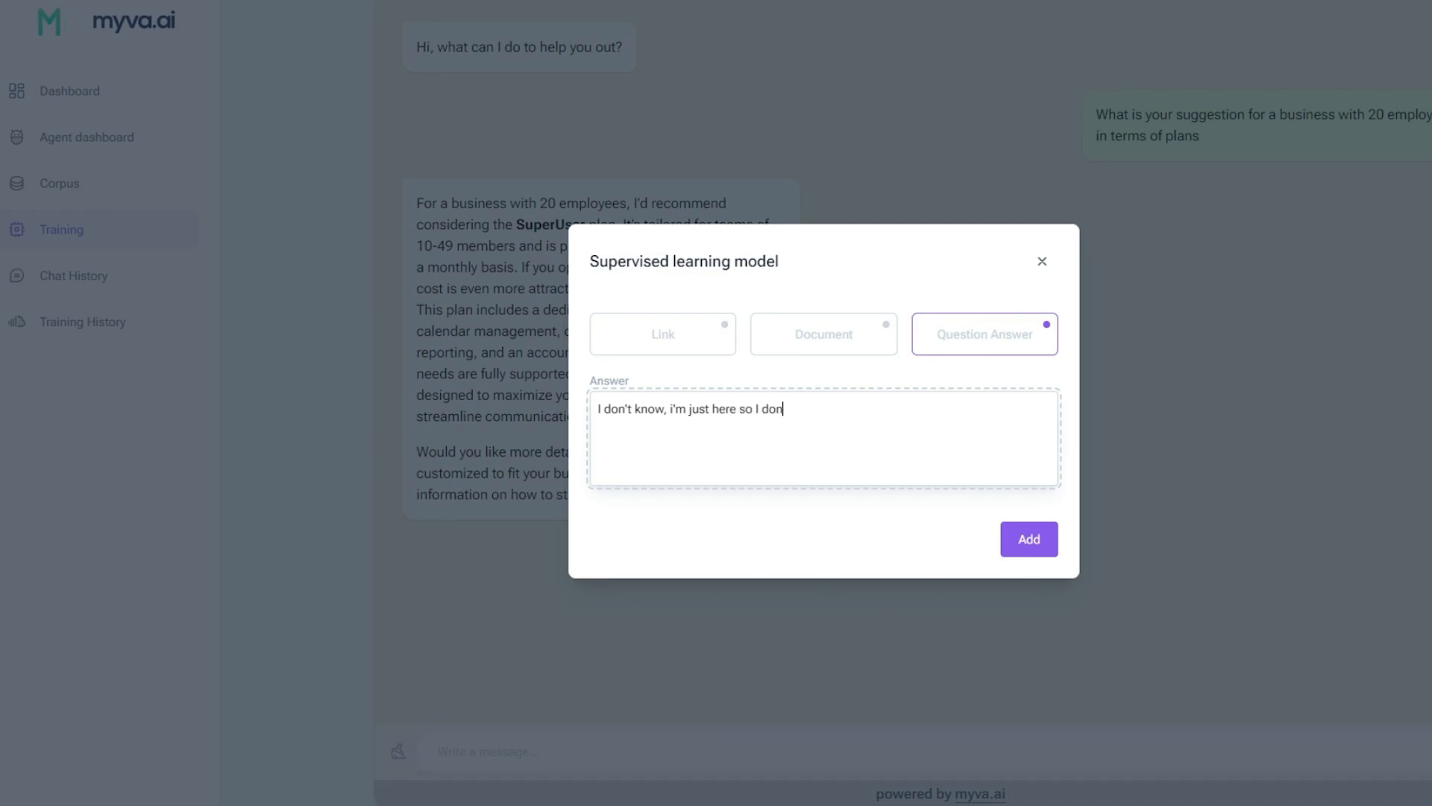
click(1028, 538)
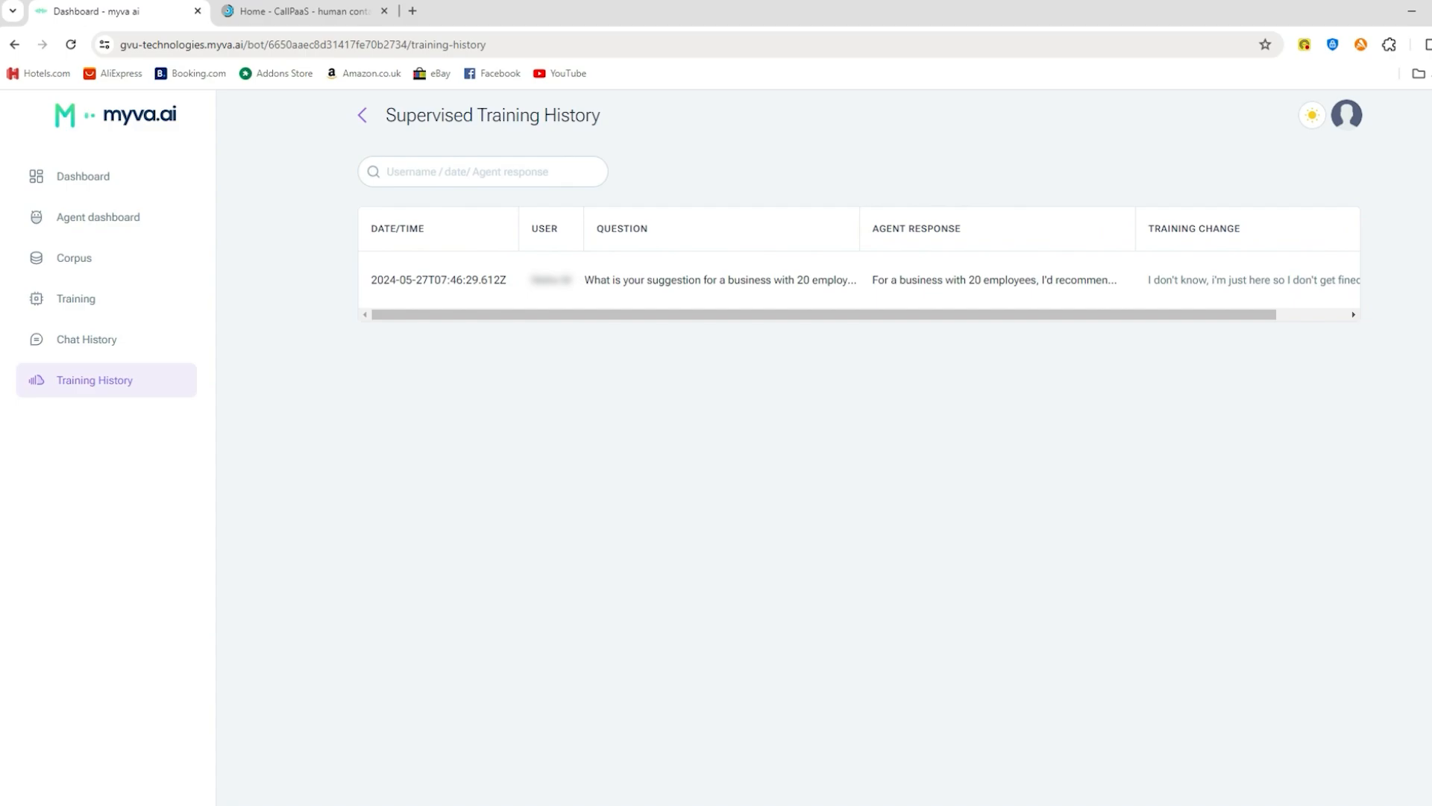
click(73, 259)
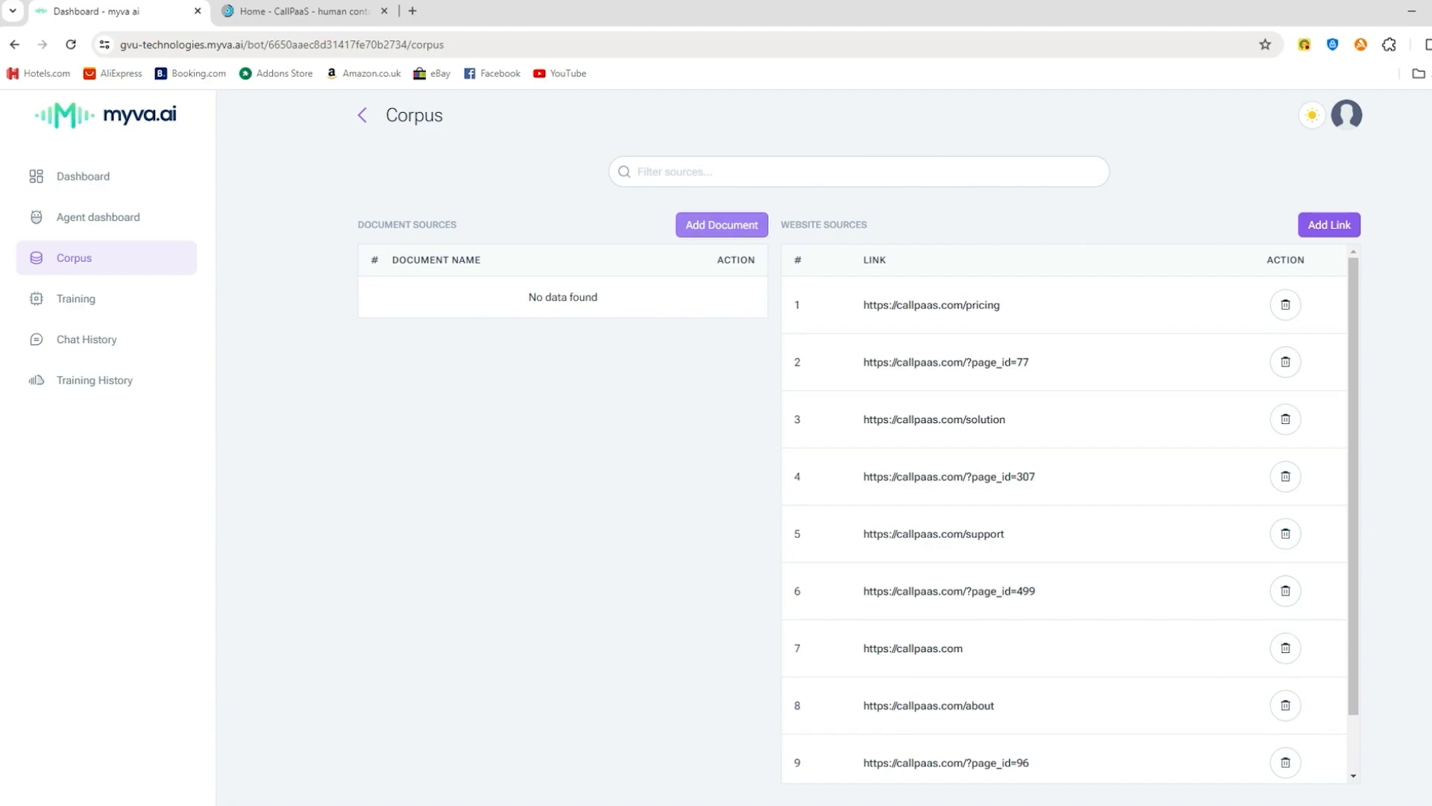
click(720, 225)
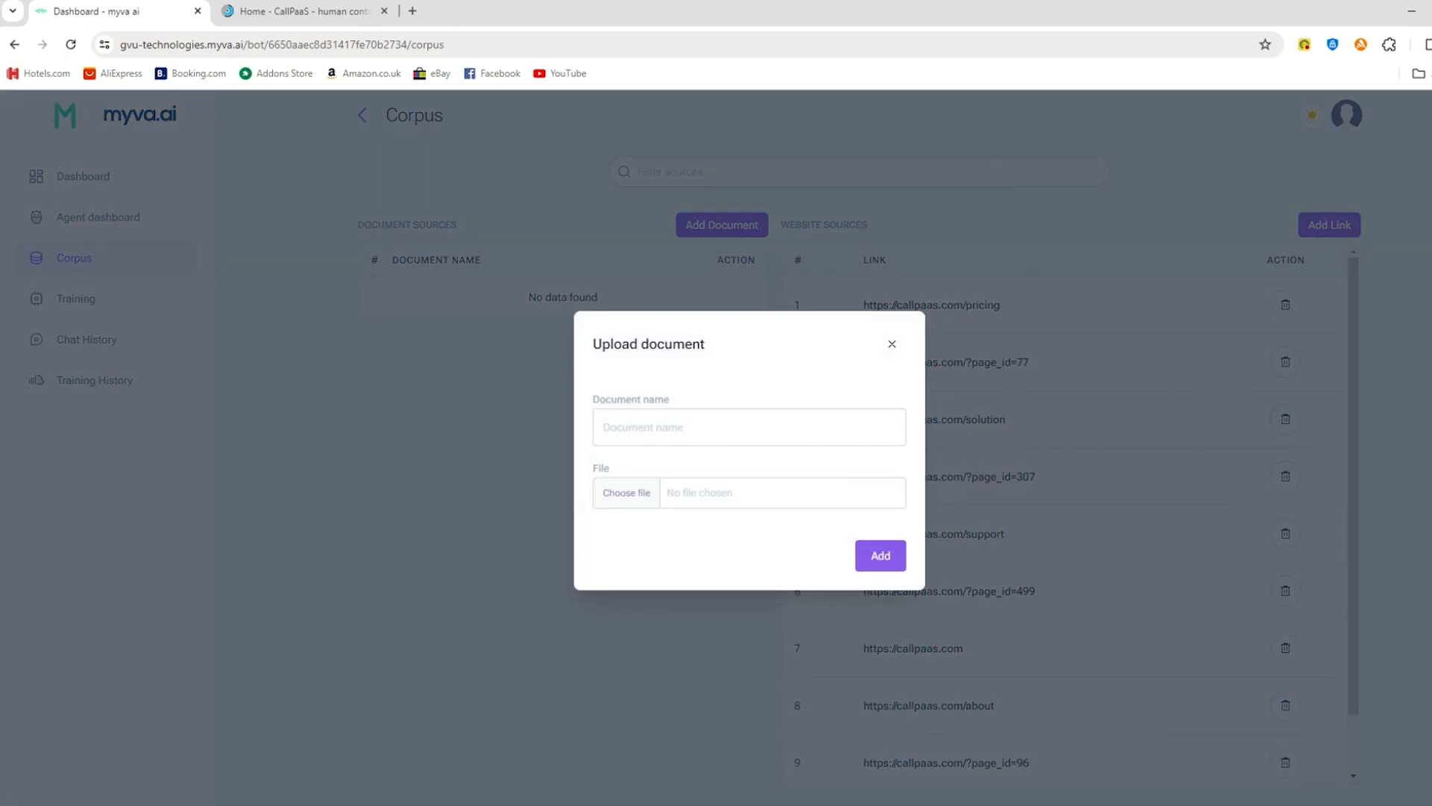
click(892, 343)
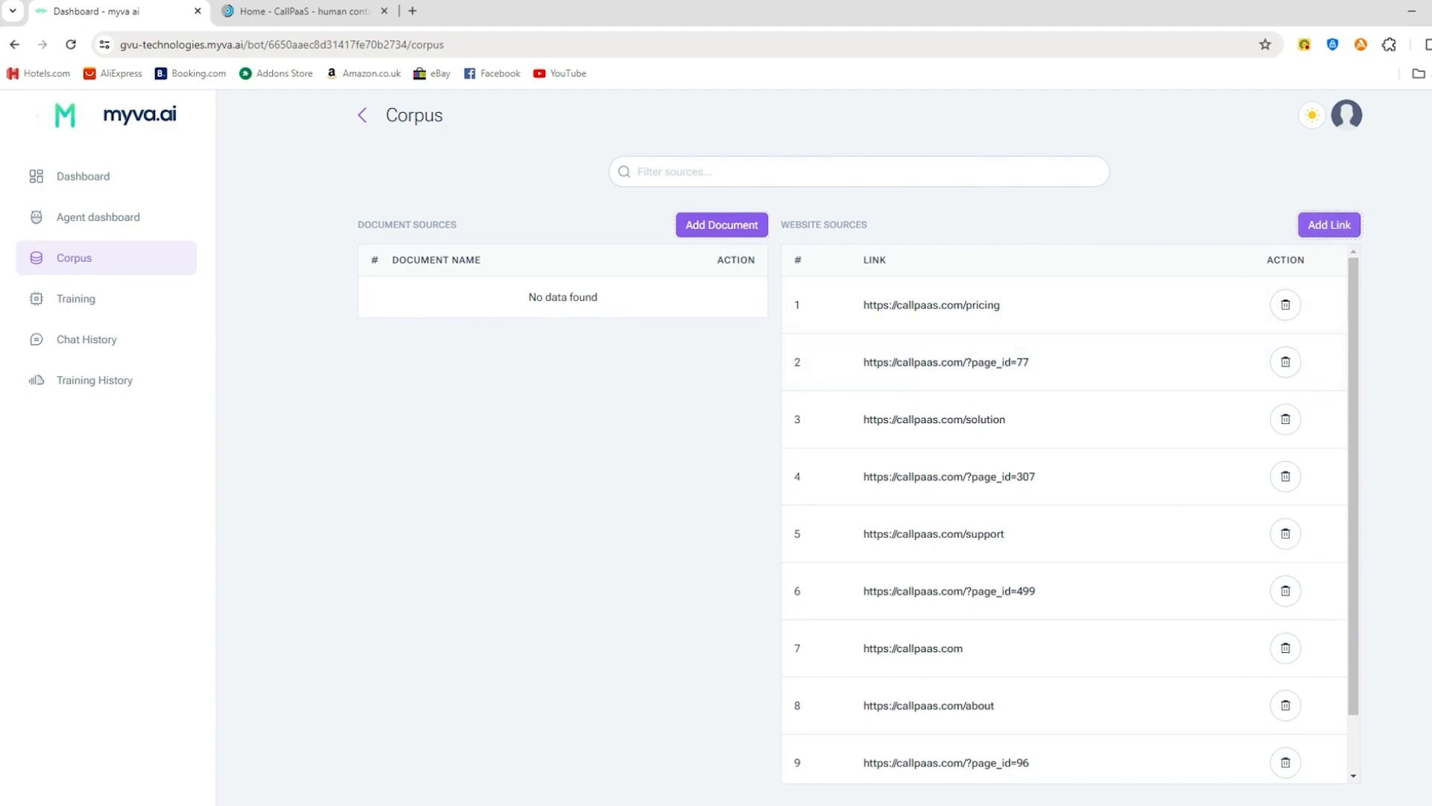
click(1327, 225)
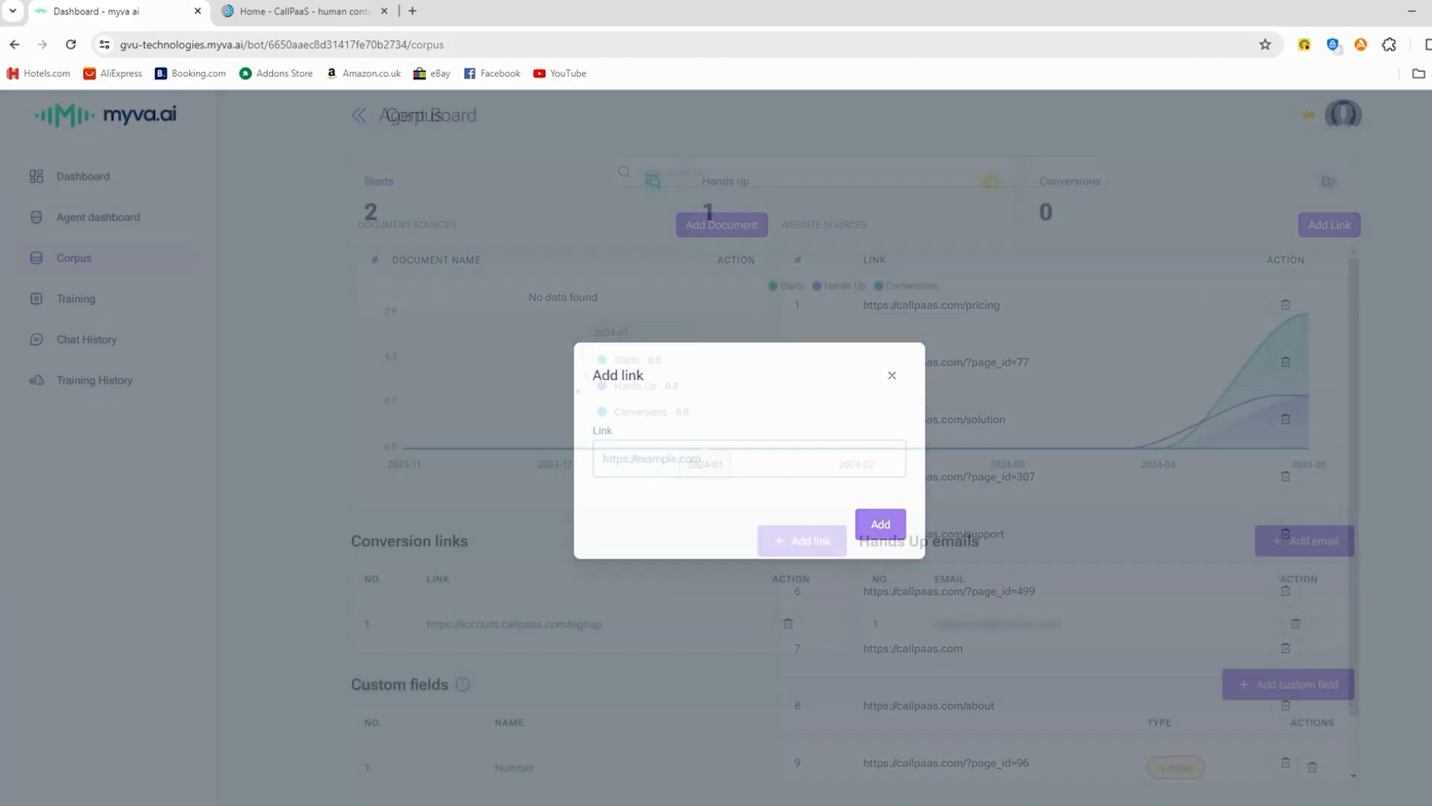
click(891, 374)
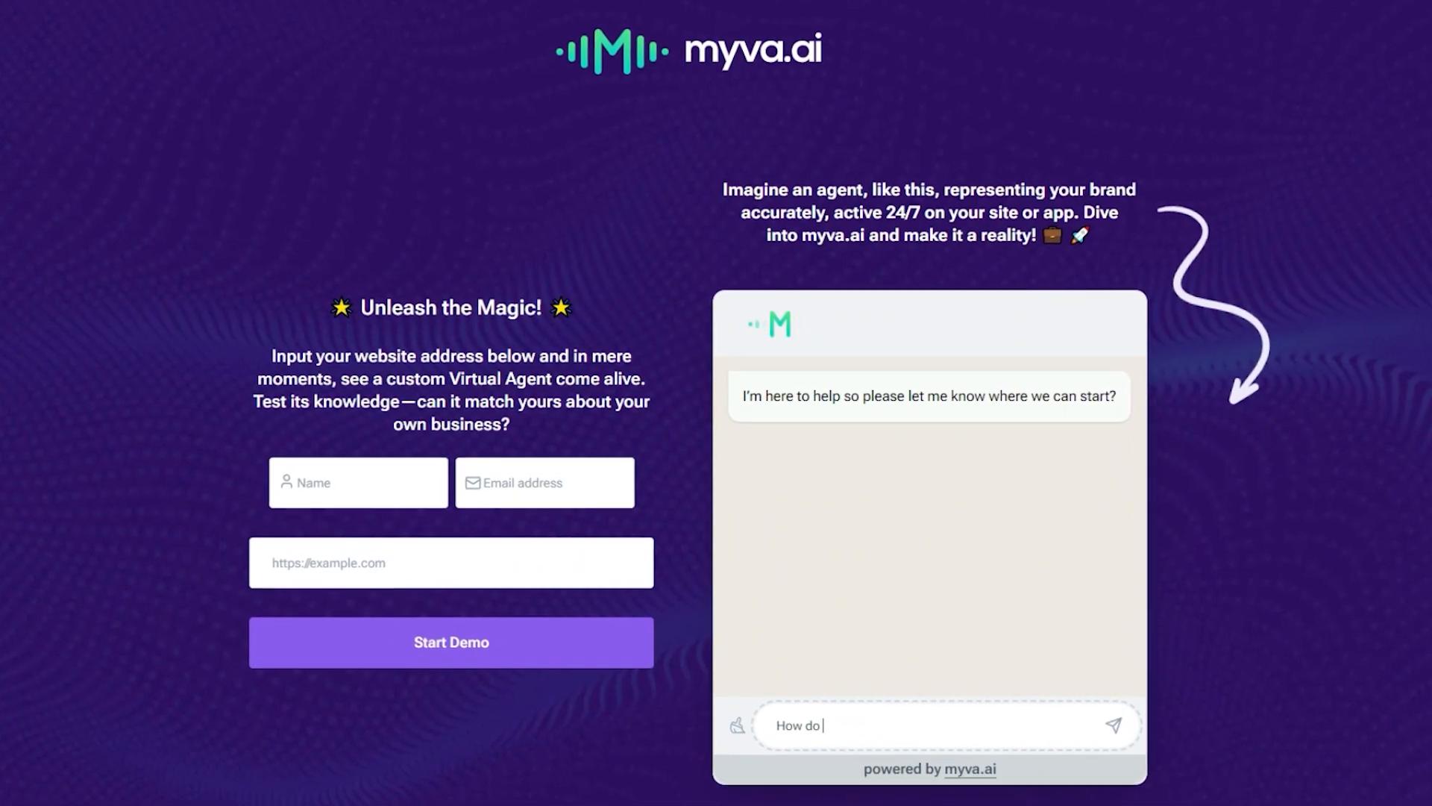
scroll(down, 3)
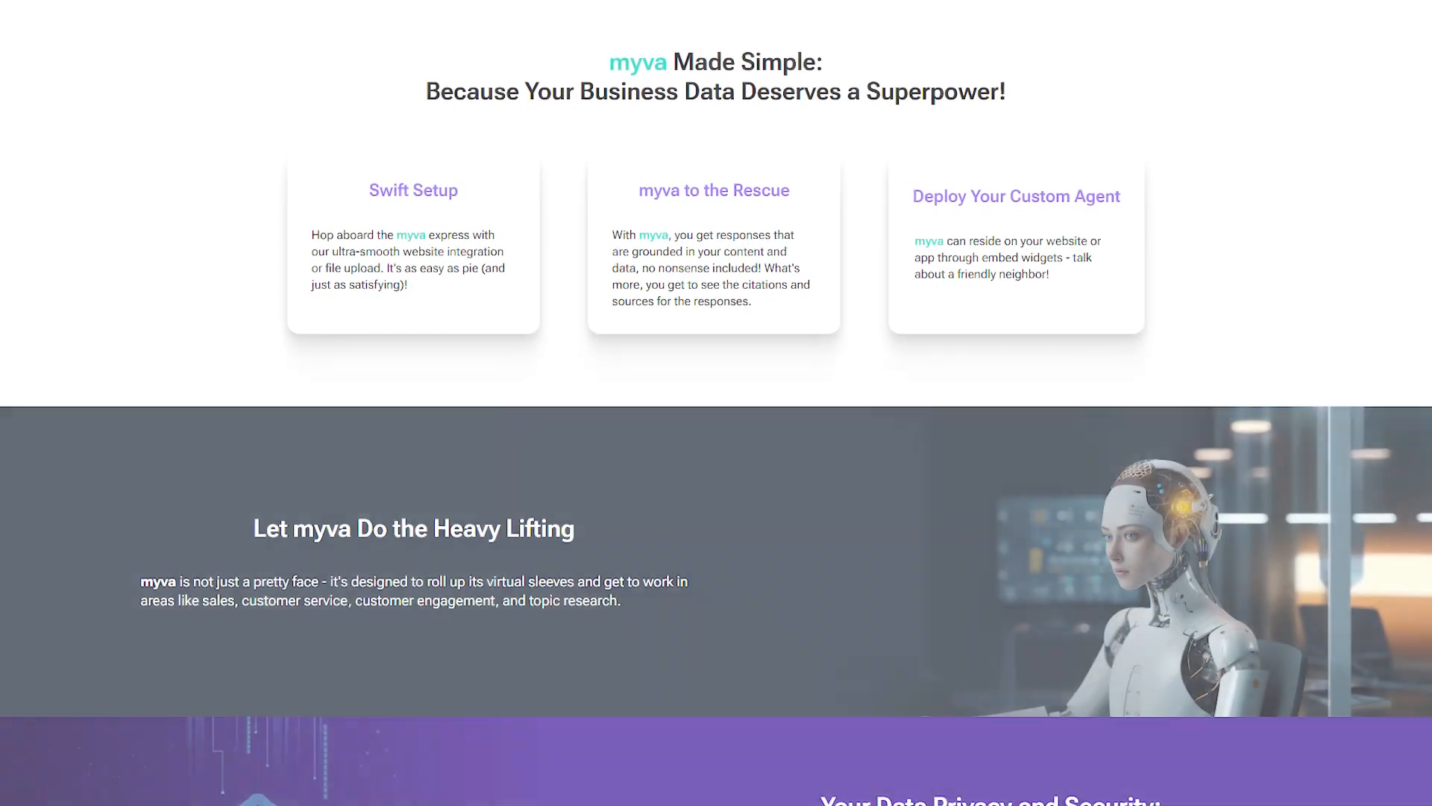
scroll(down, 3)
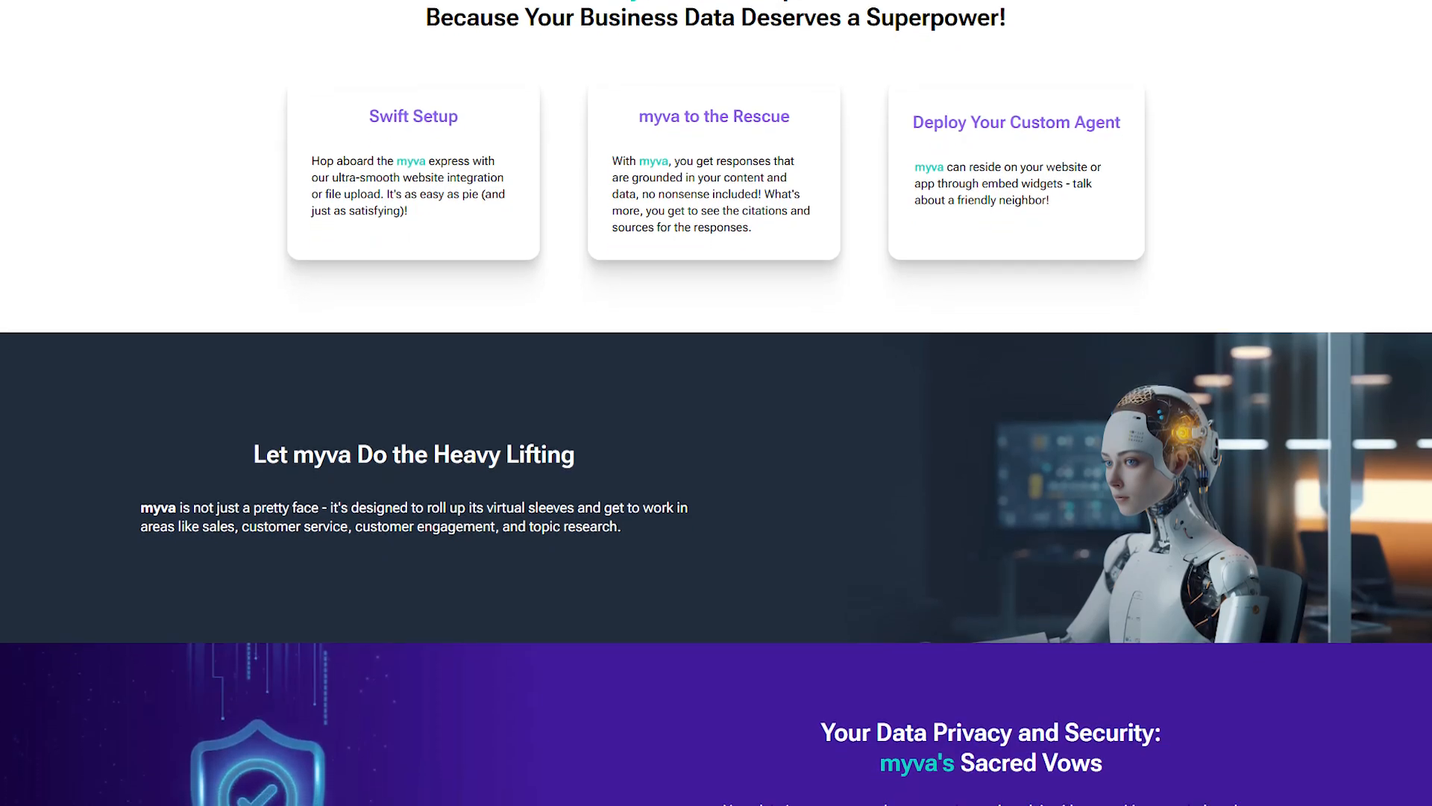
scroll(down, 3)
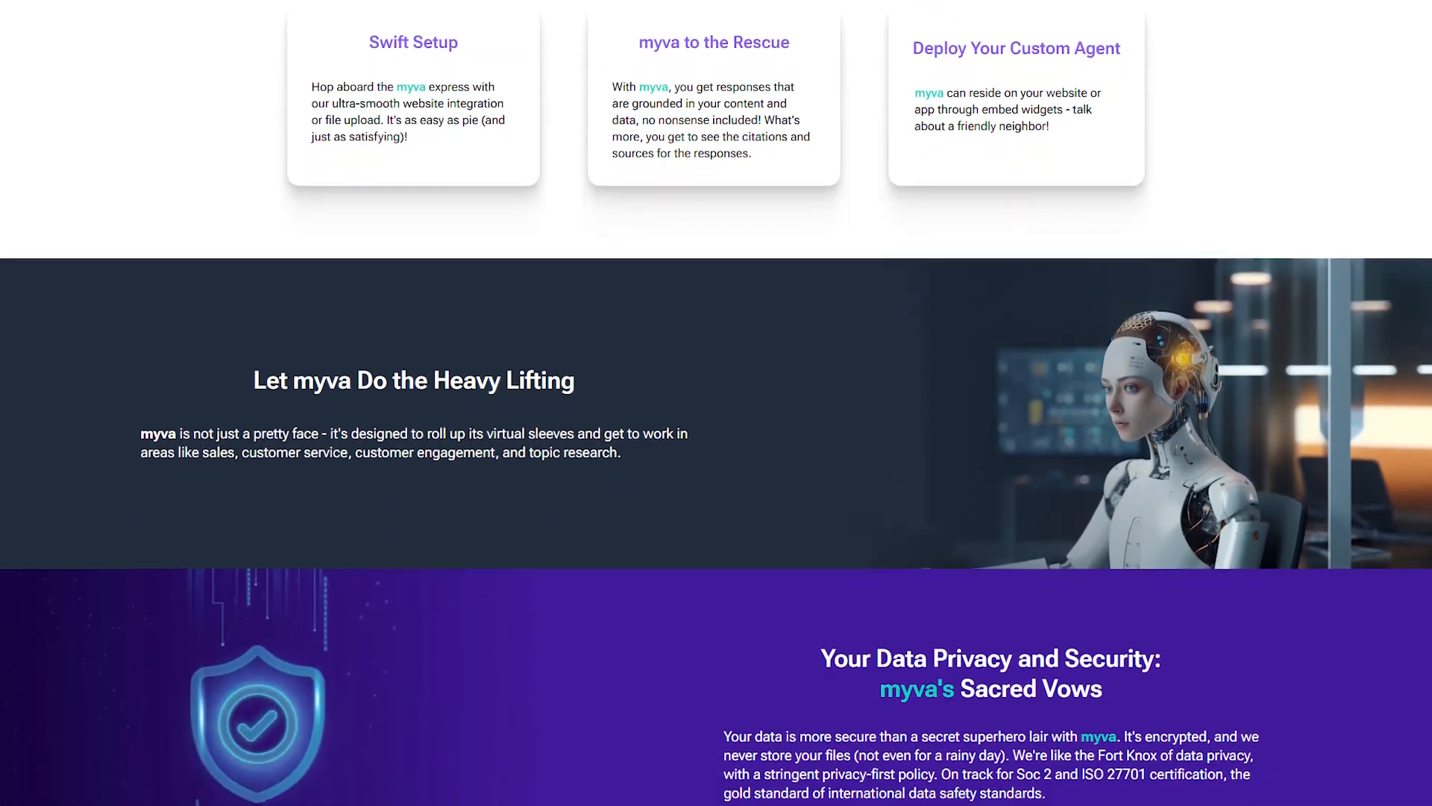
scroll(down, 3)
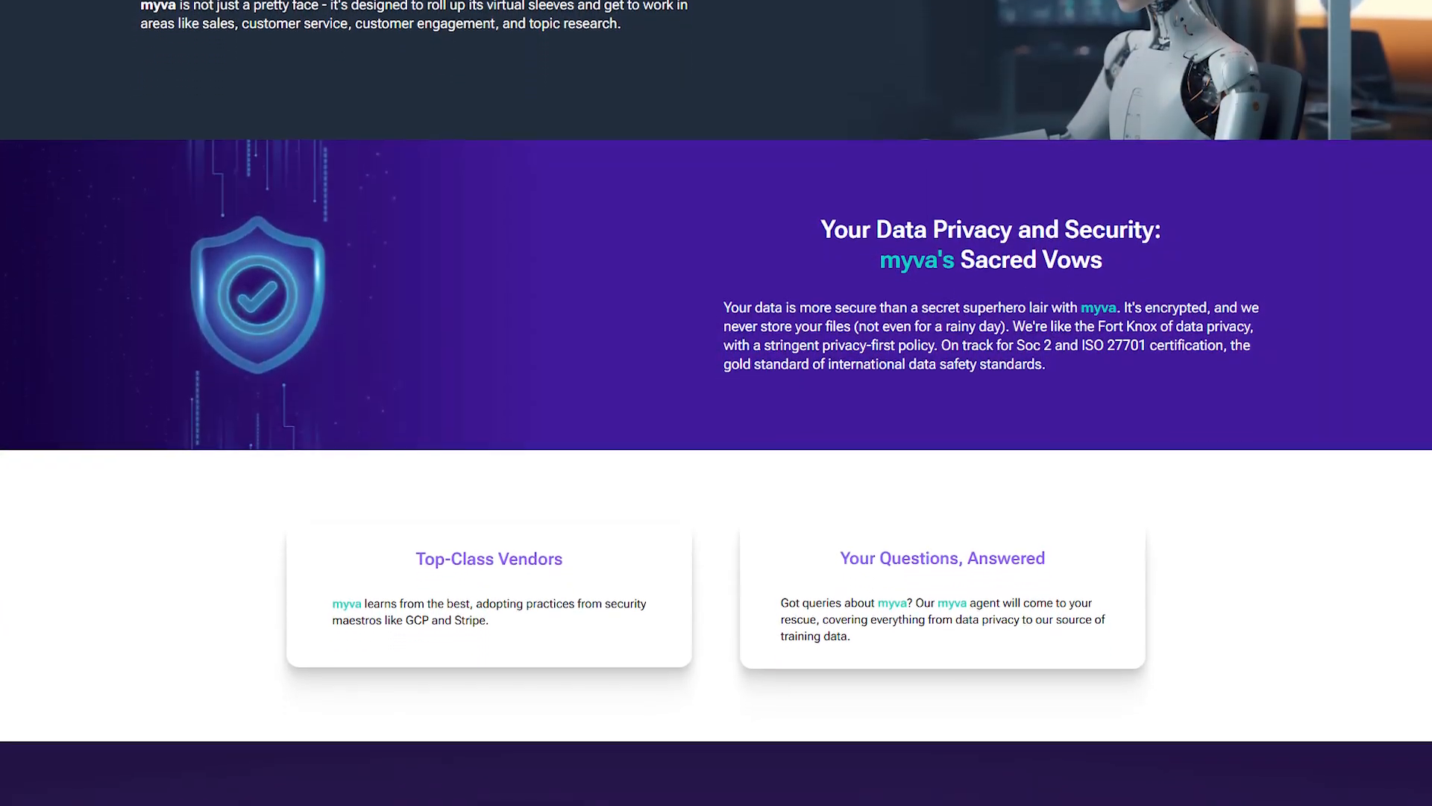
scroll(down, 3)
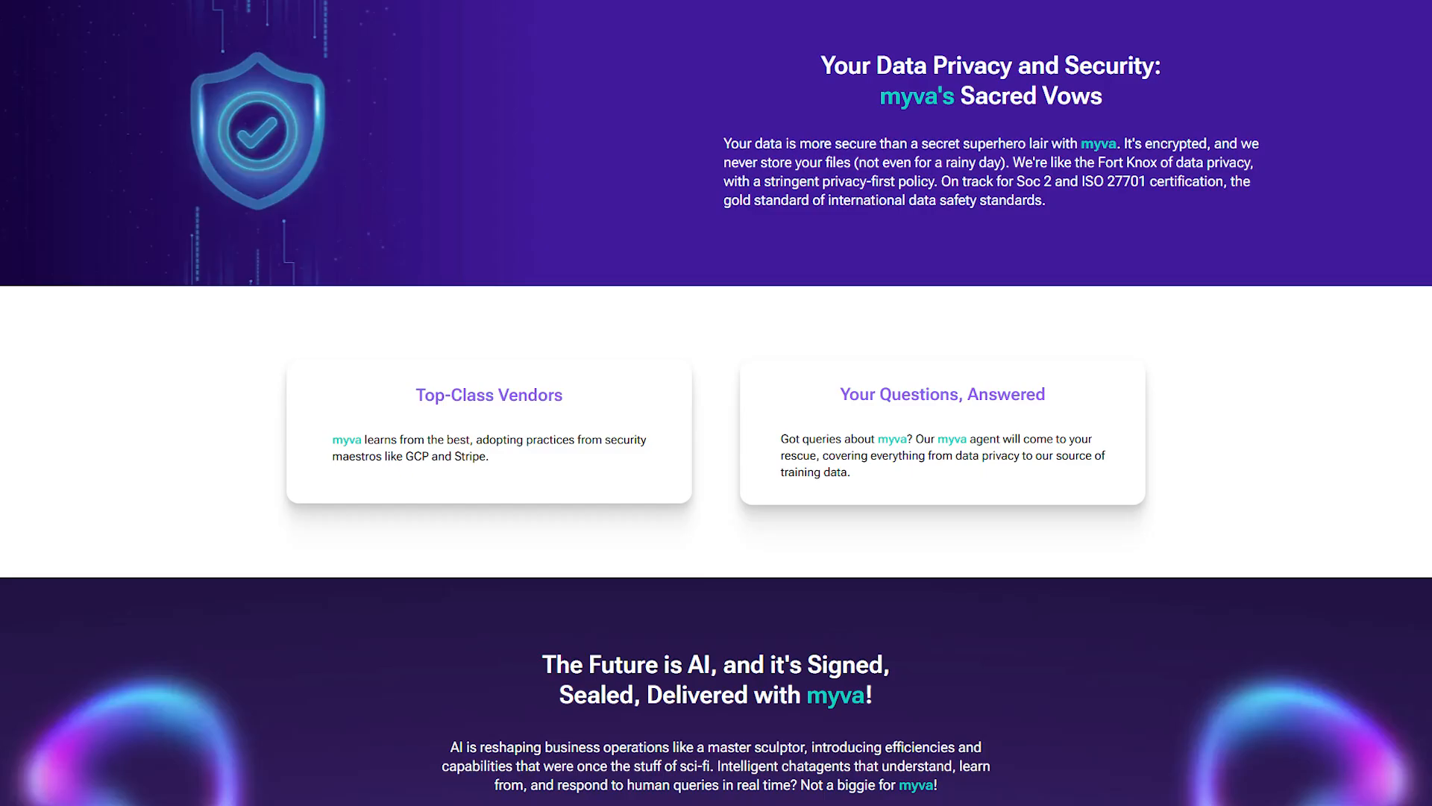
scroll(down, 3)
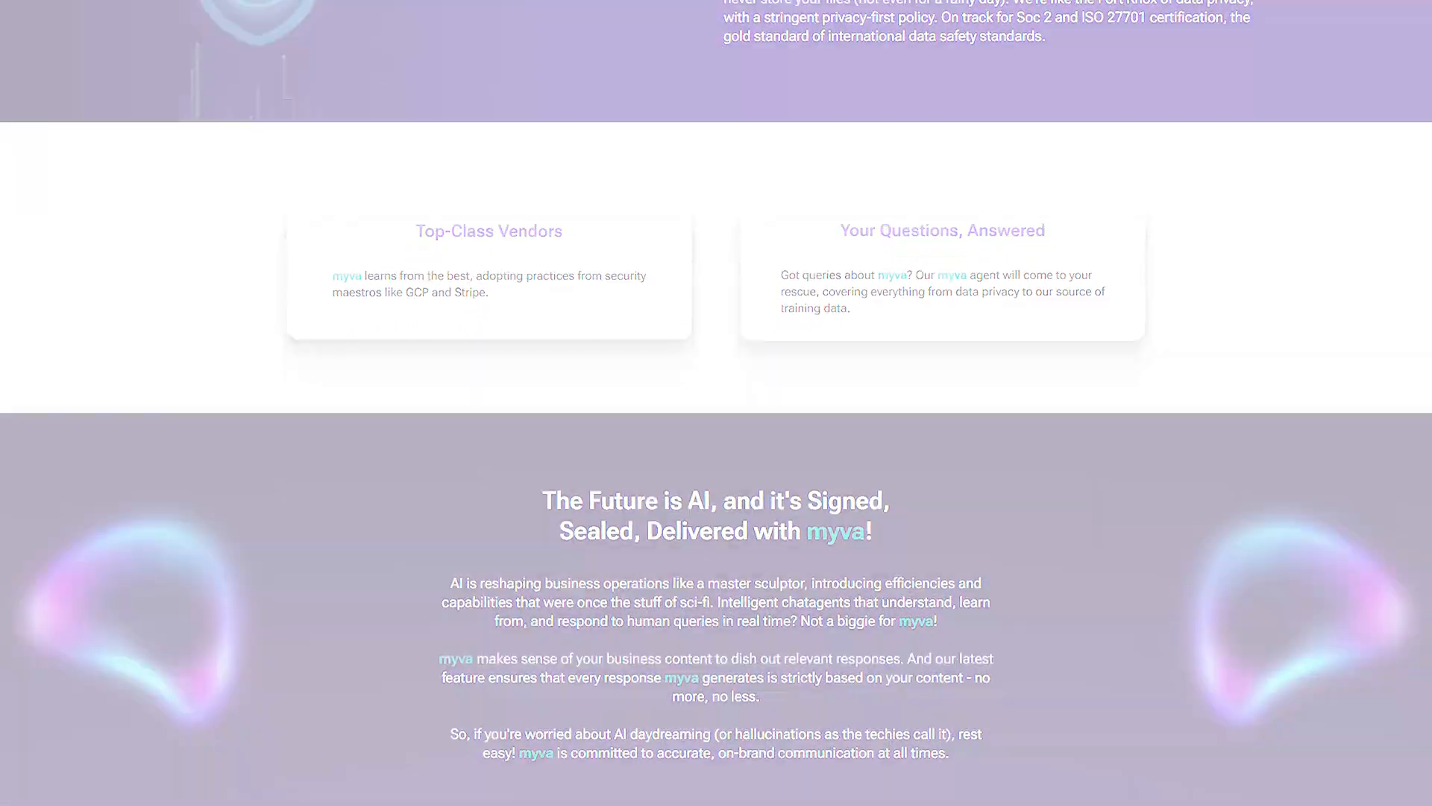
scroll(down, 3)
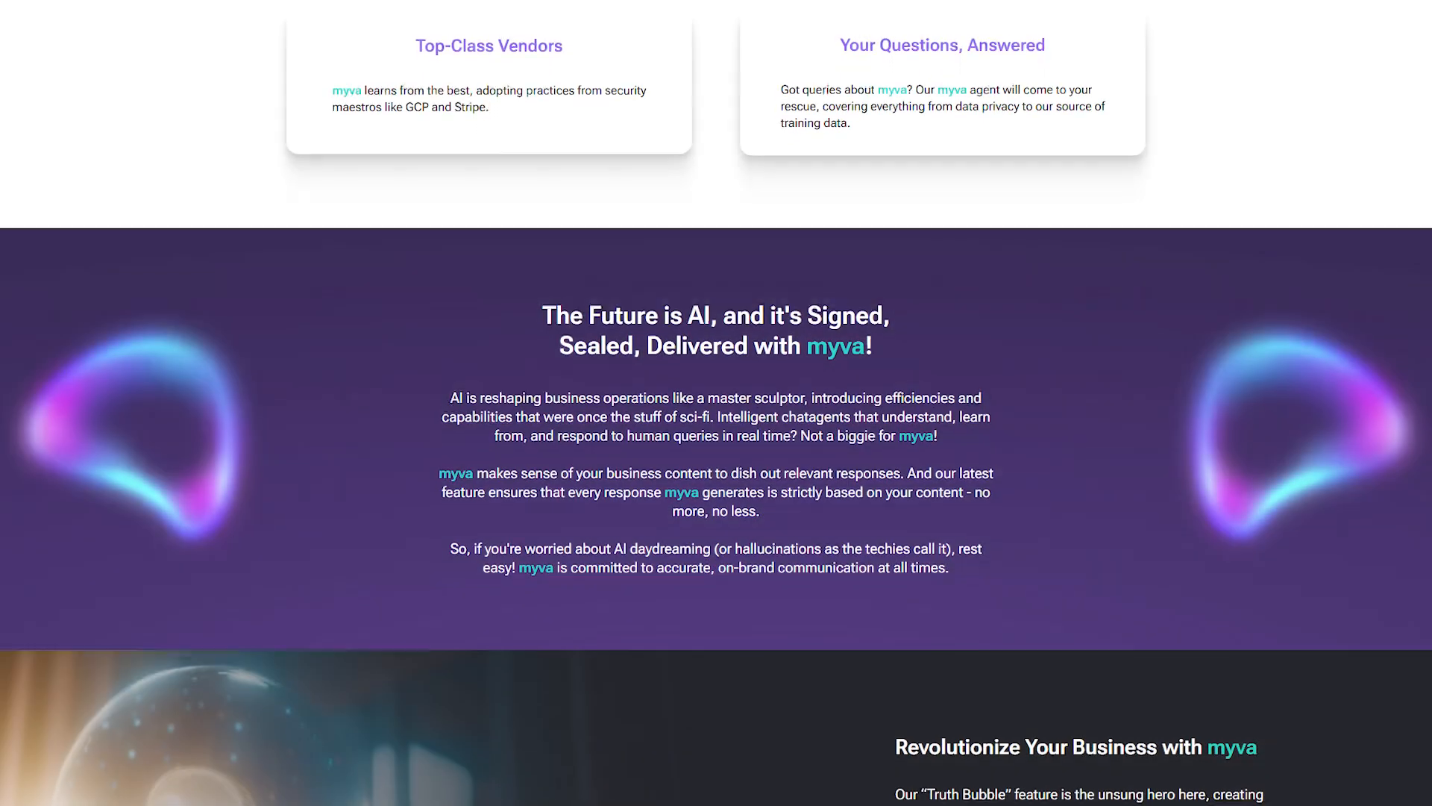
scroll(down, 3)
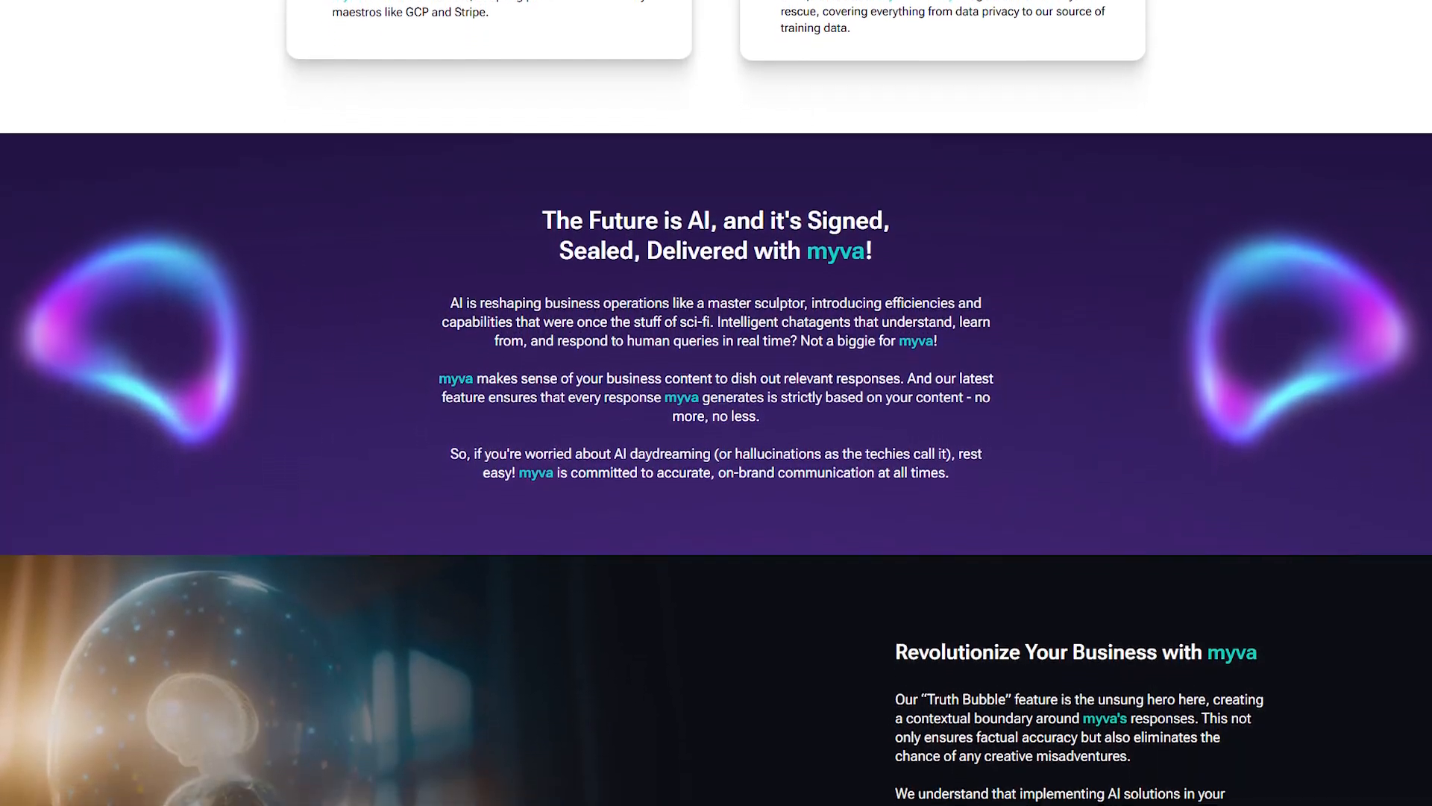
scroll(down, 3)
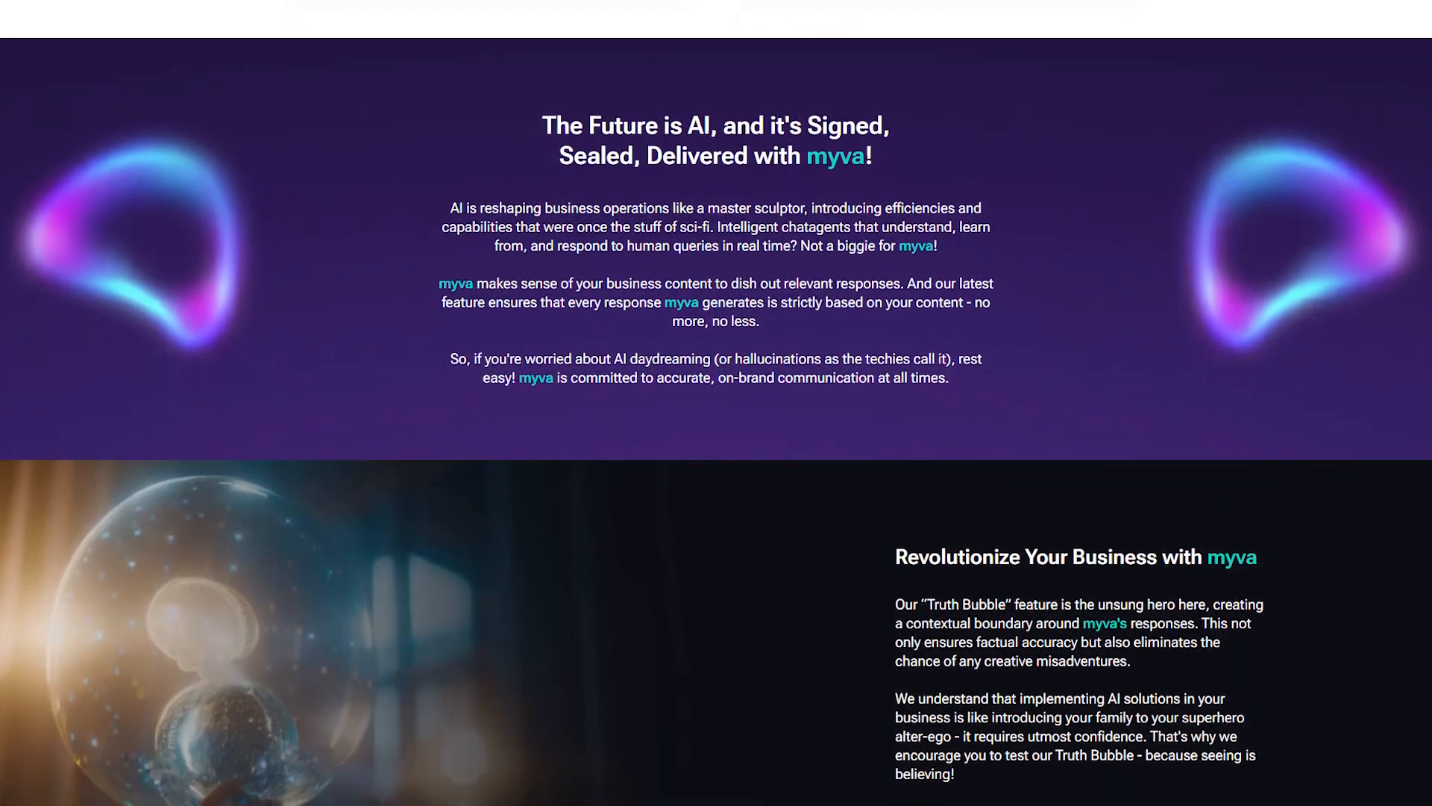
scroll(down, 3)
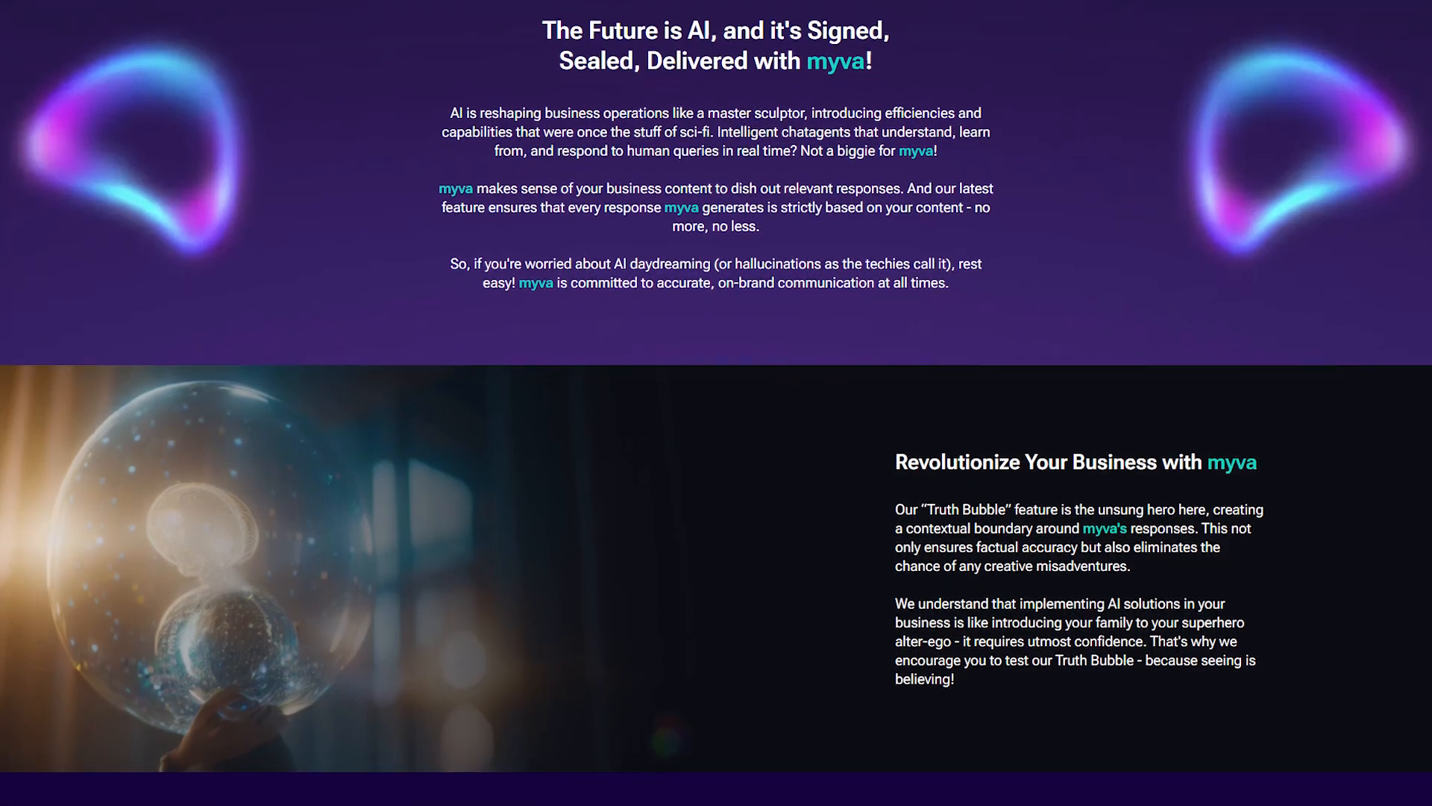
scroll(down, 3)
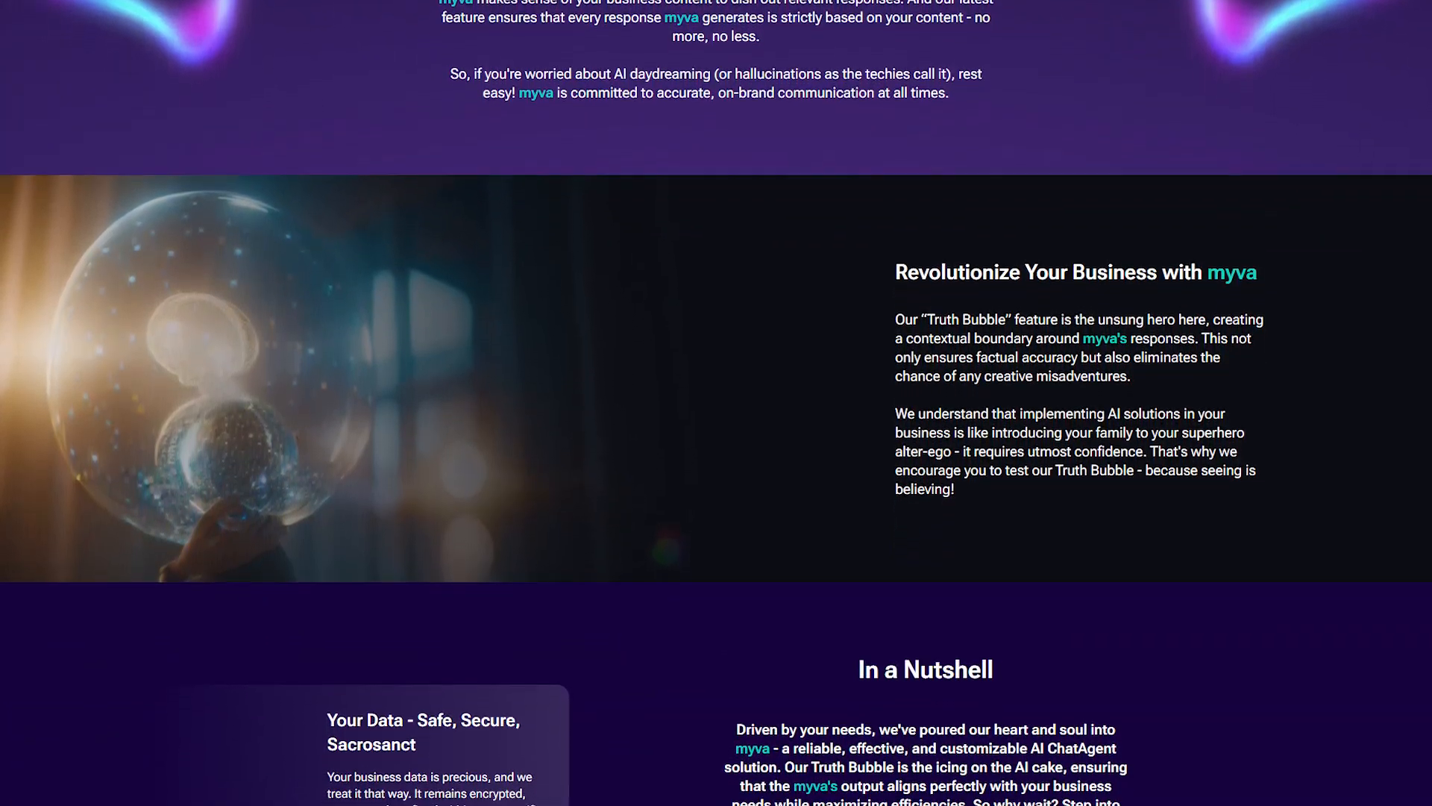
scroll(down, 3)
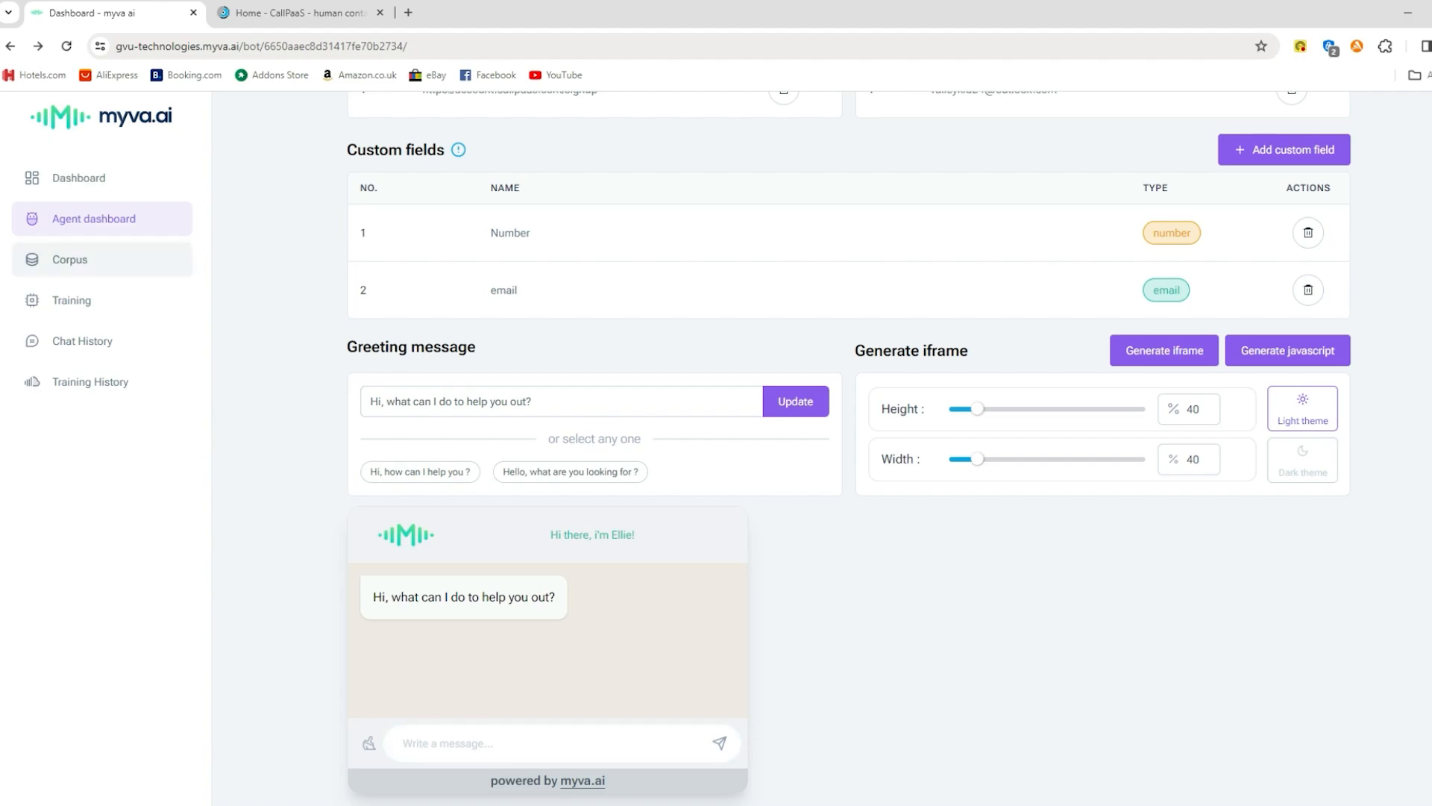
Review the corpus of nine CallPaaS website sources, dismissing the Upload document form
click(69, 259)
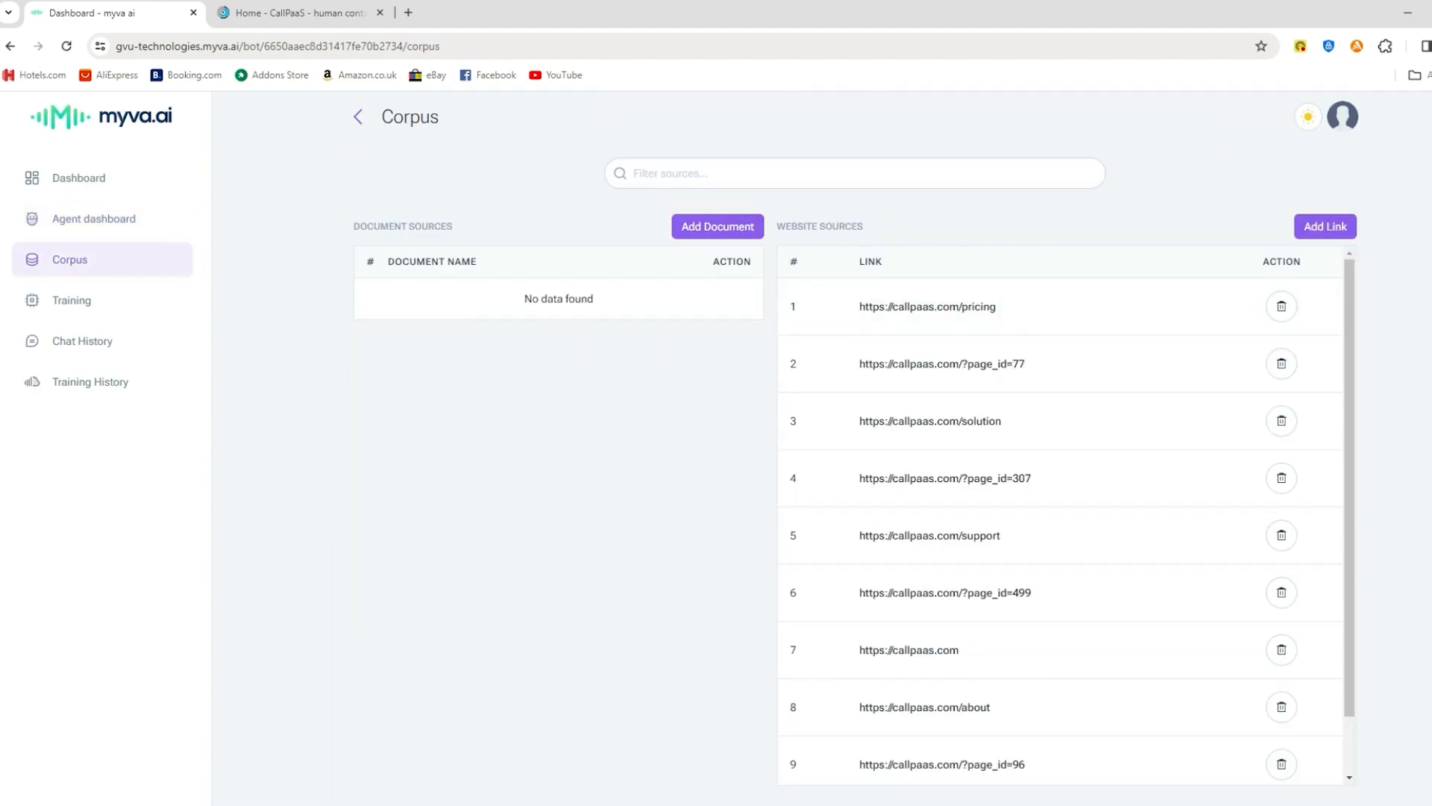
click(717, 225)
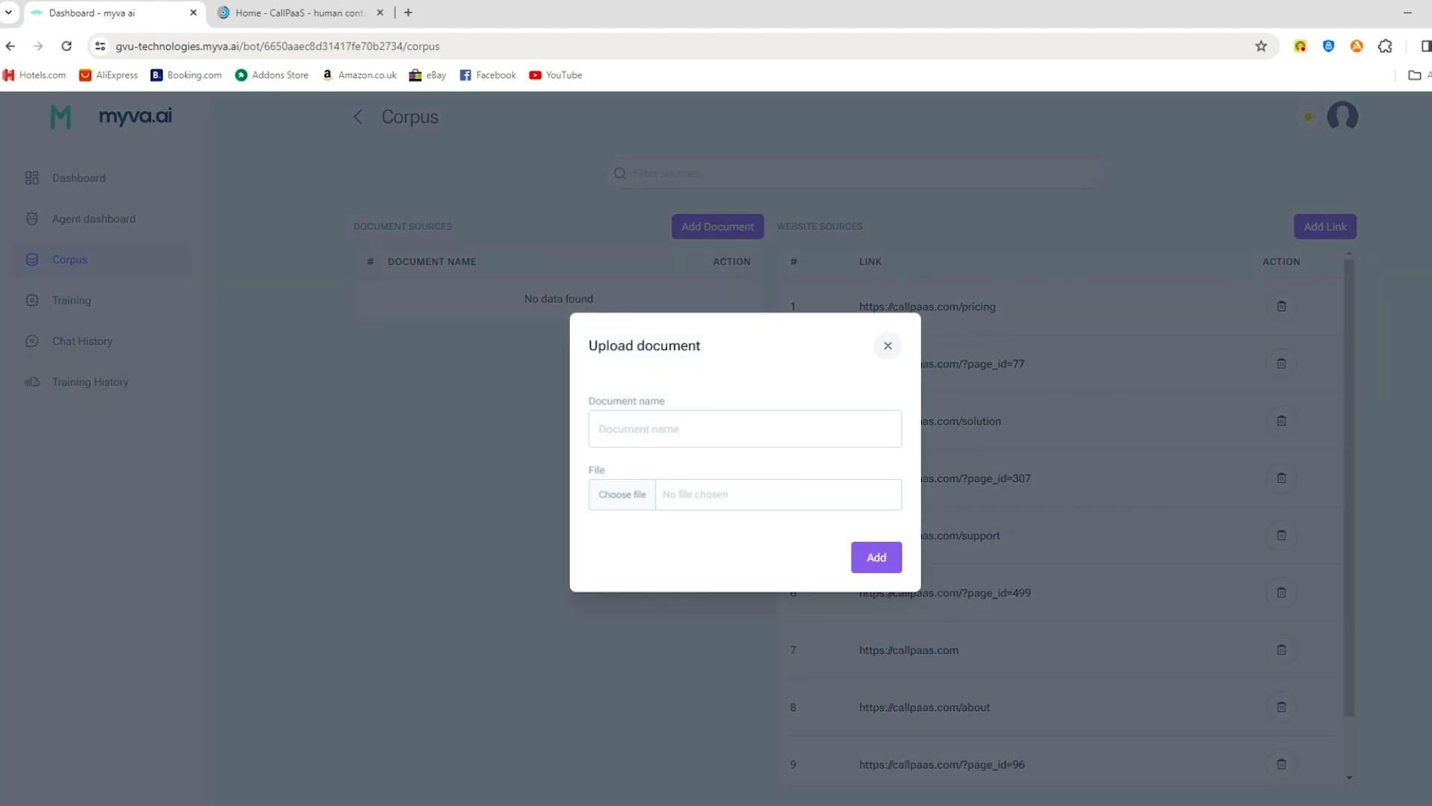
click(886, 346)
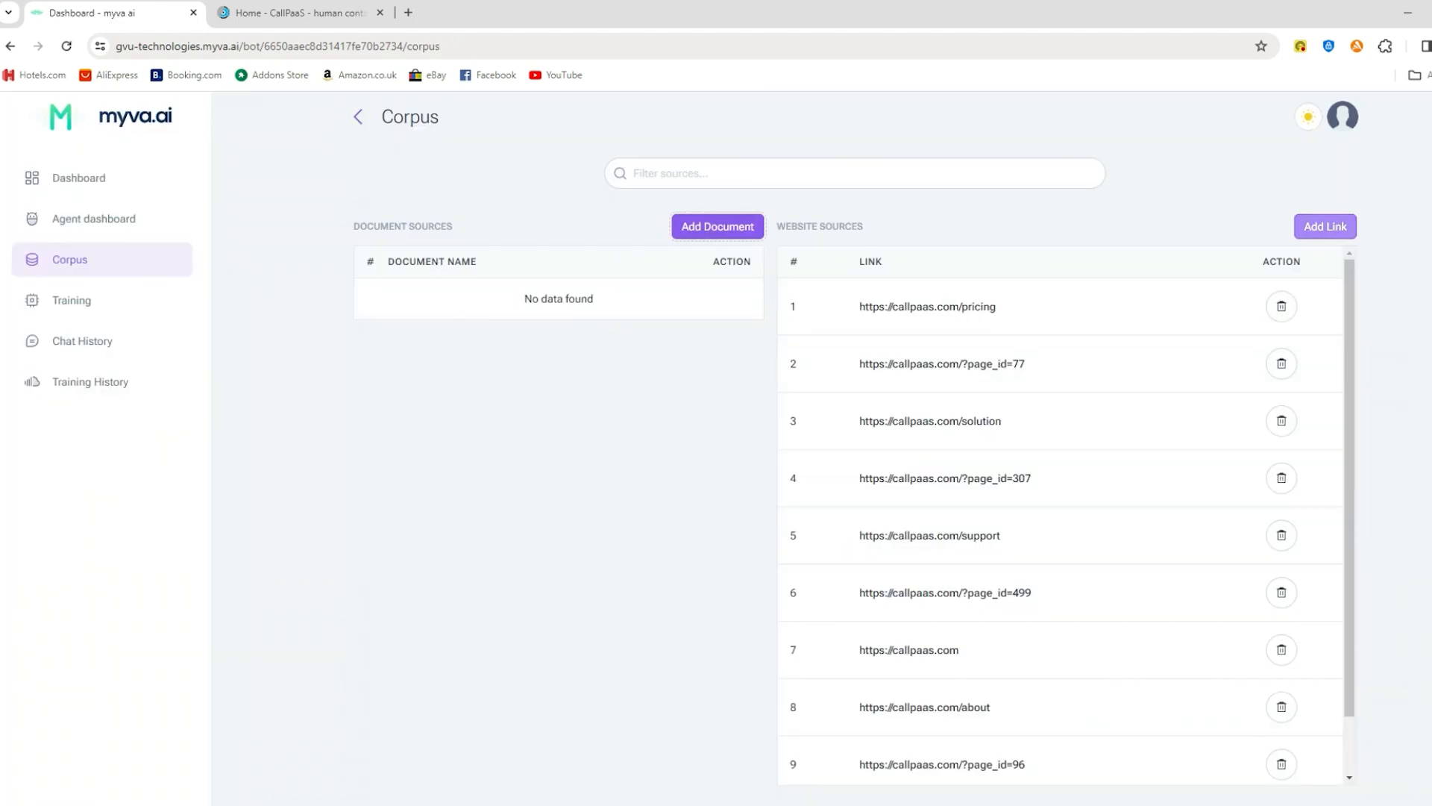
click(1323, 227)
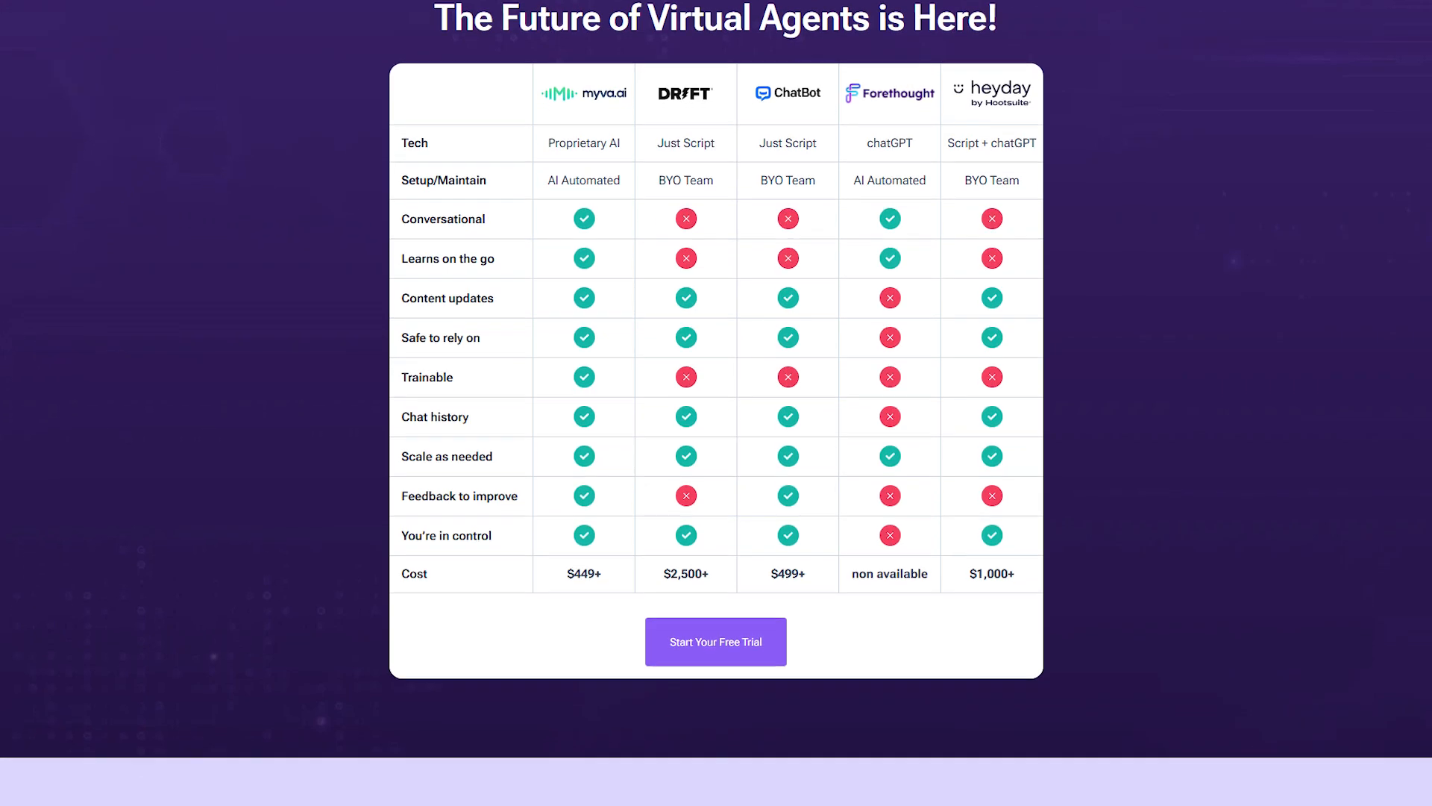
scroll(down, 3)
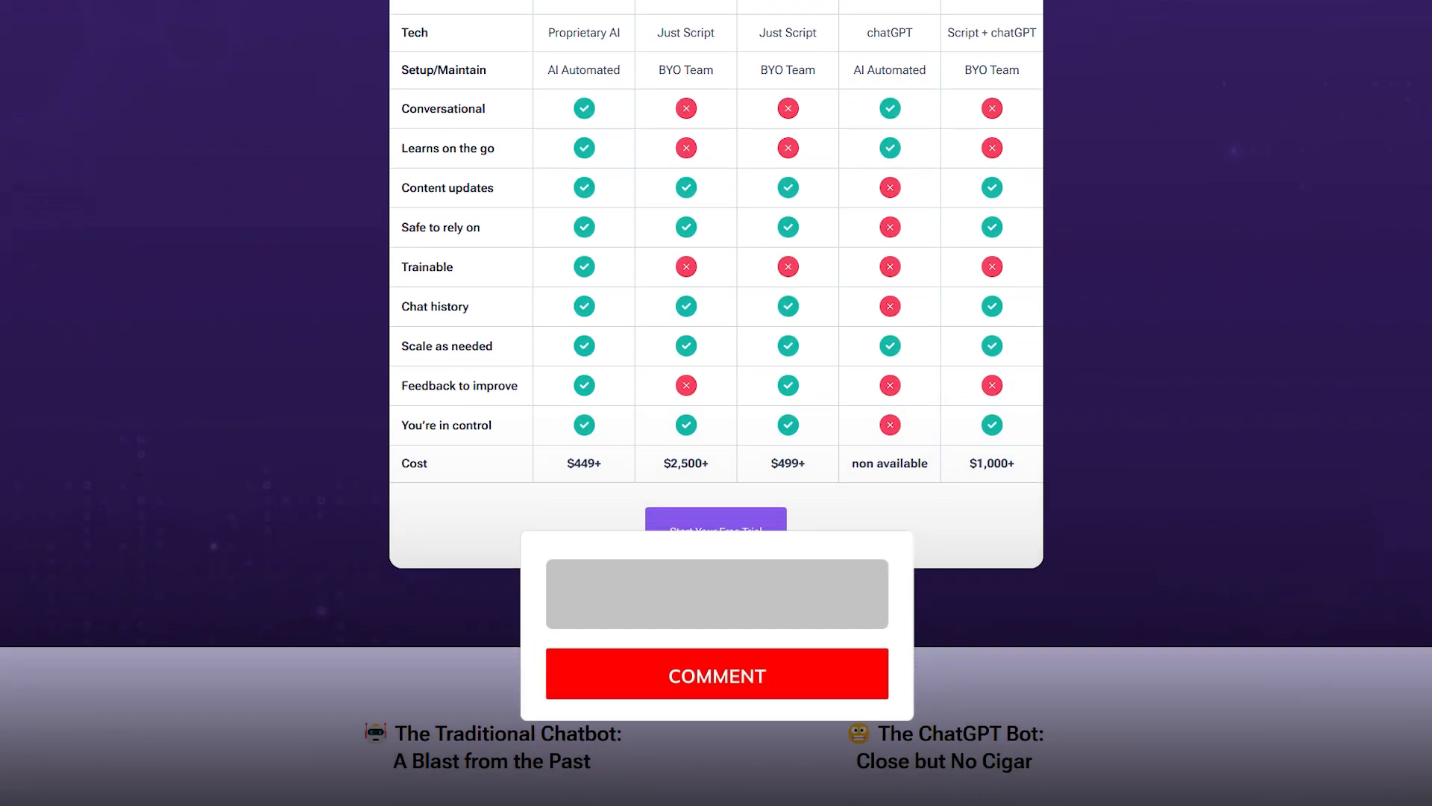
text(This is amazing!!!!!!!!!!)
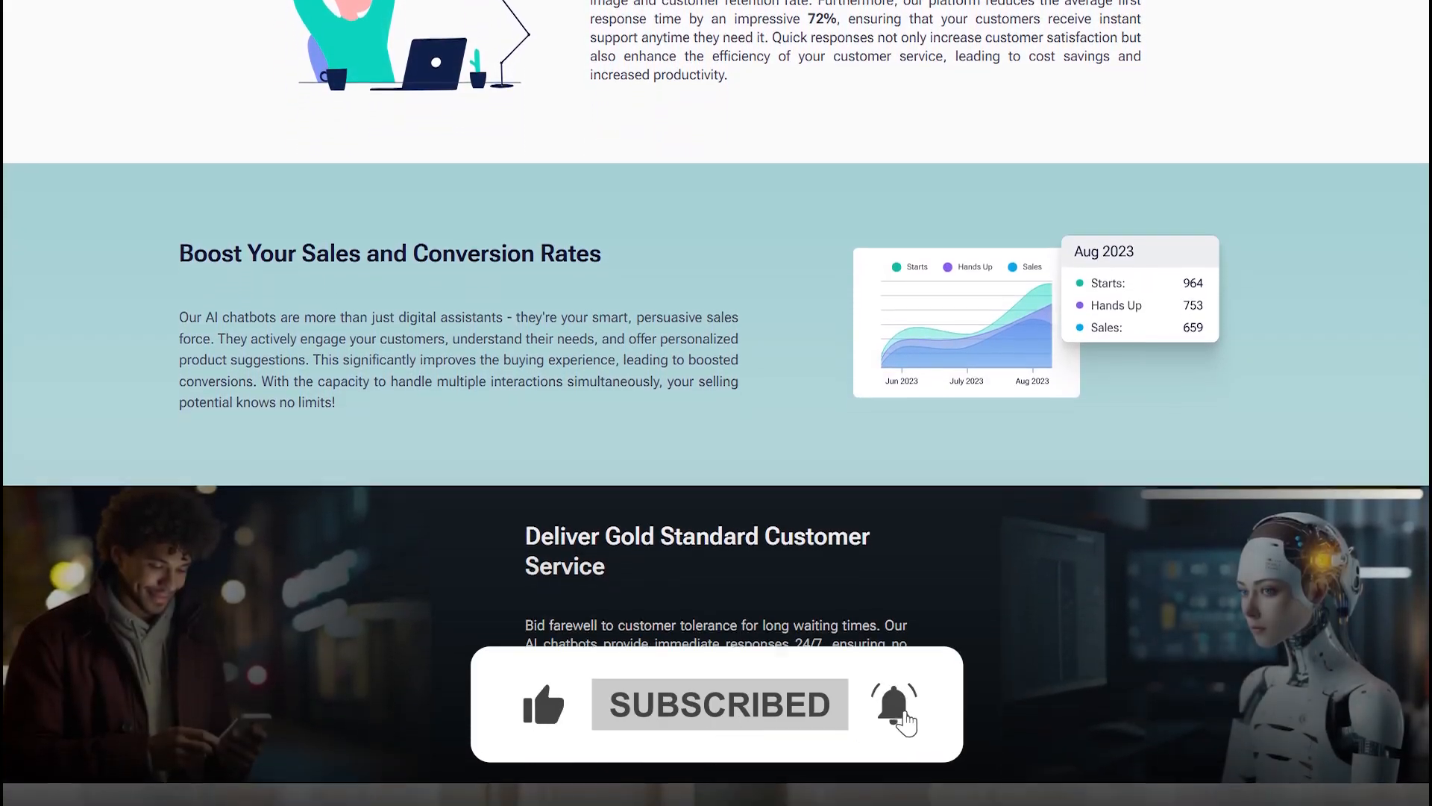
scroll(down, 3)
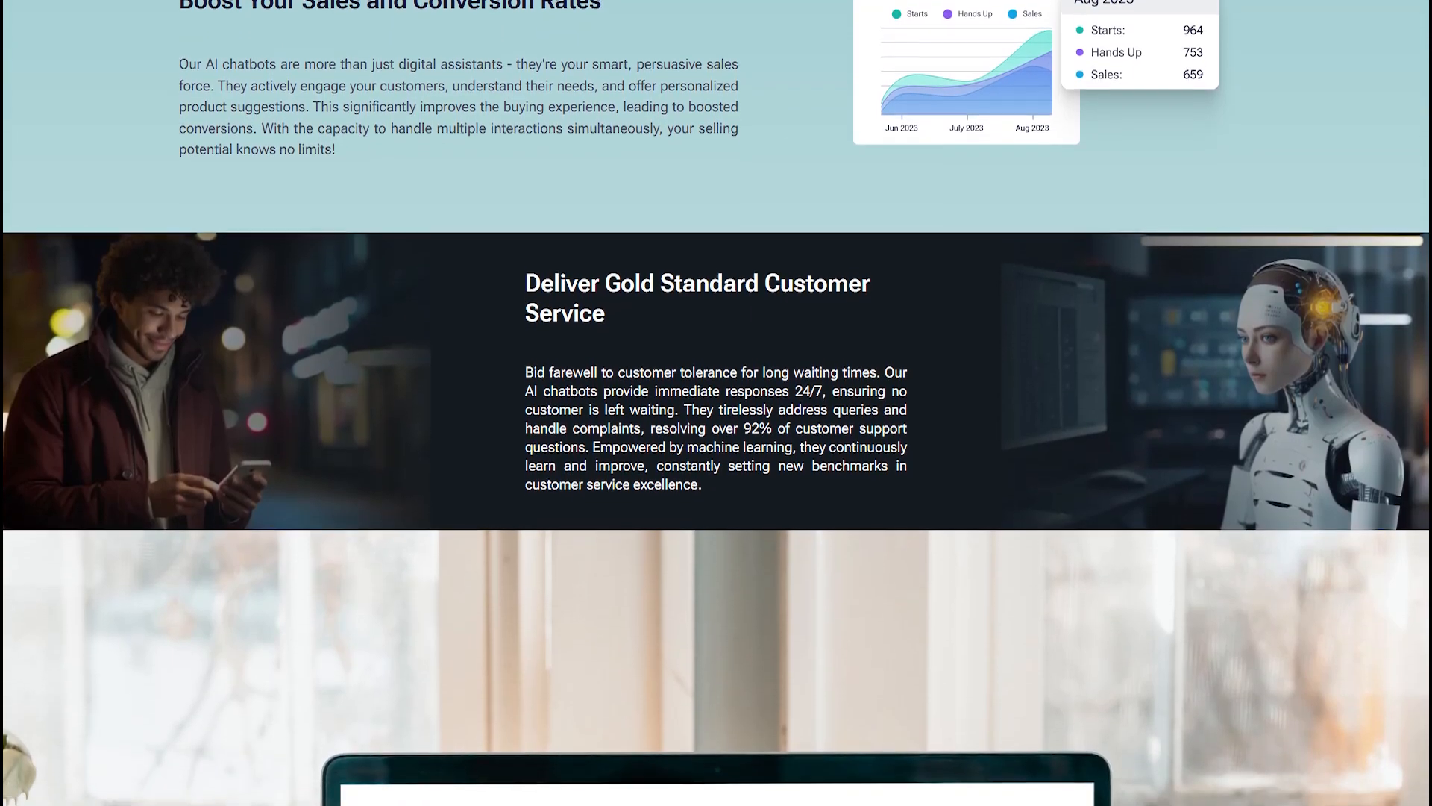